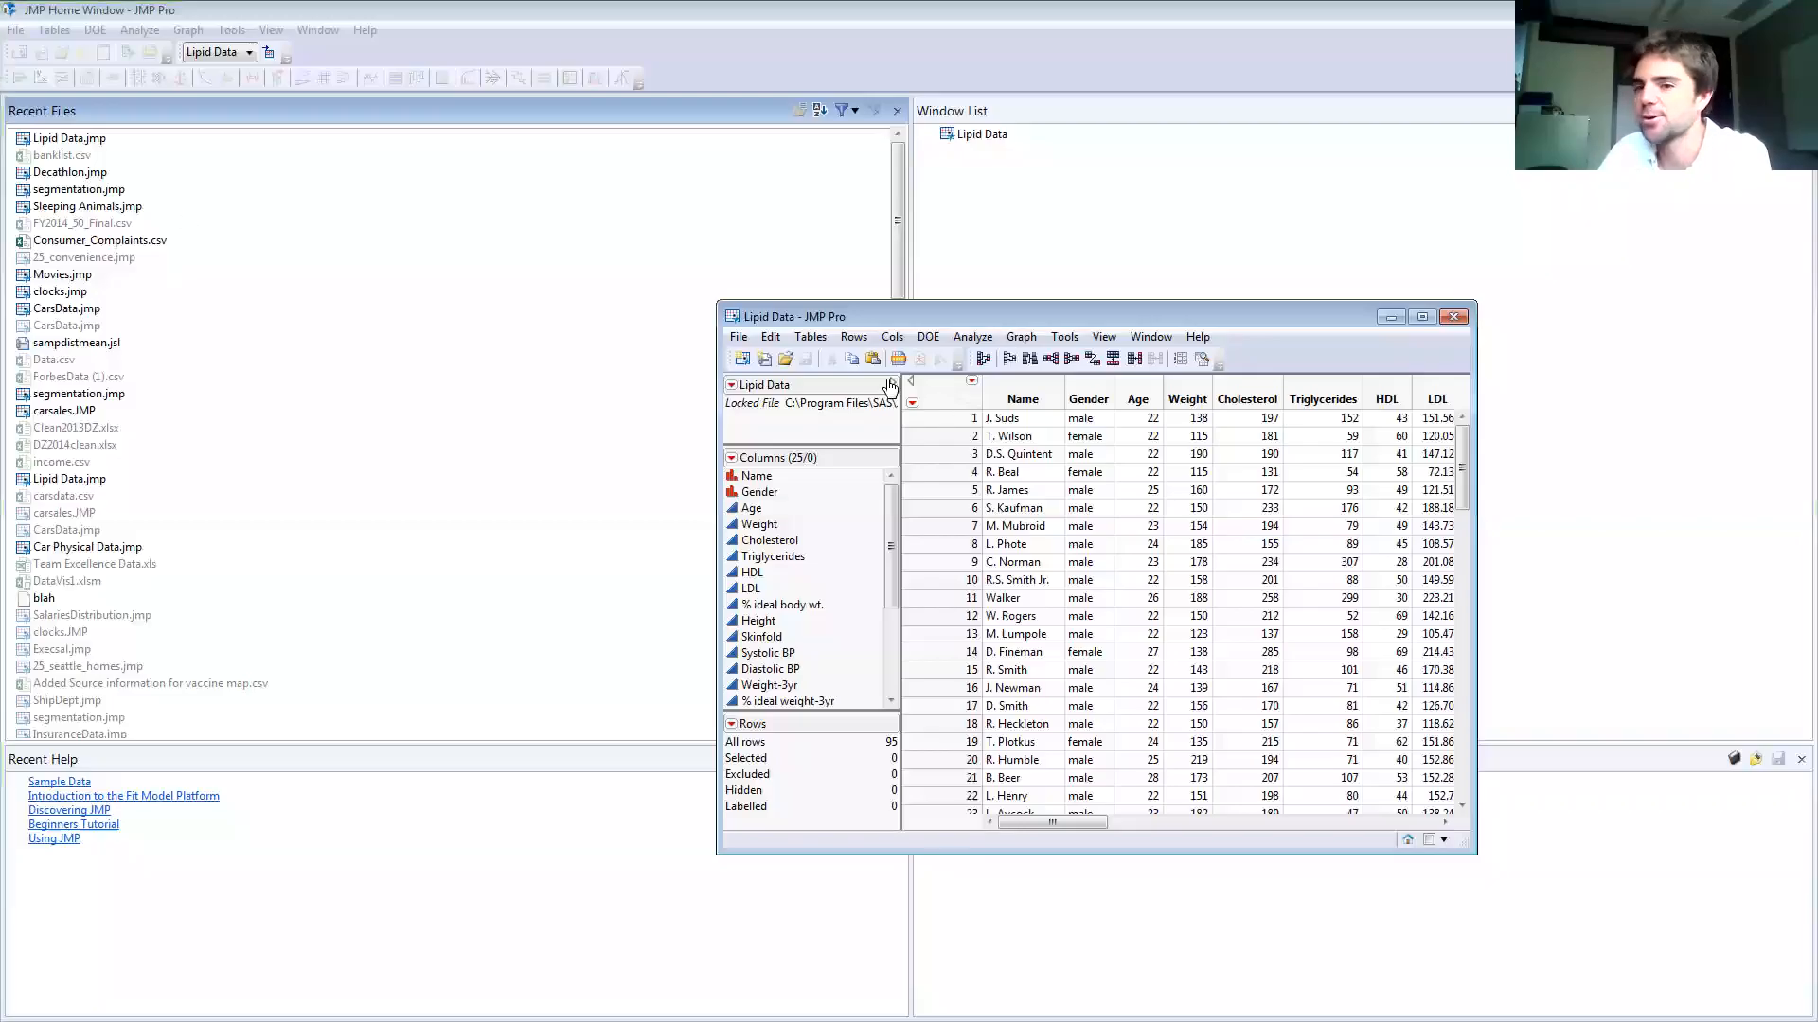
{"action": "mouse_move", "coordinate": [892, 383]}
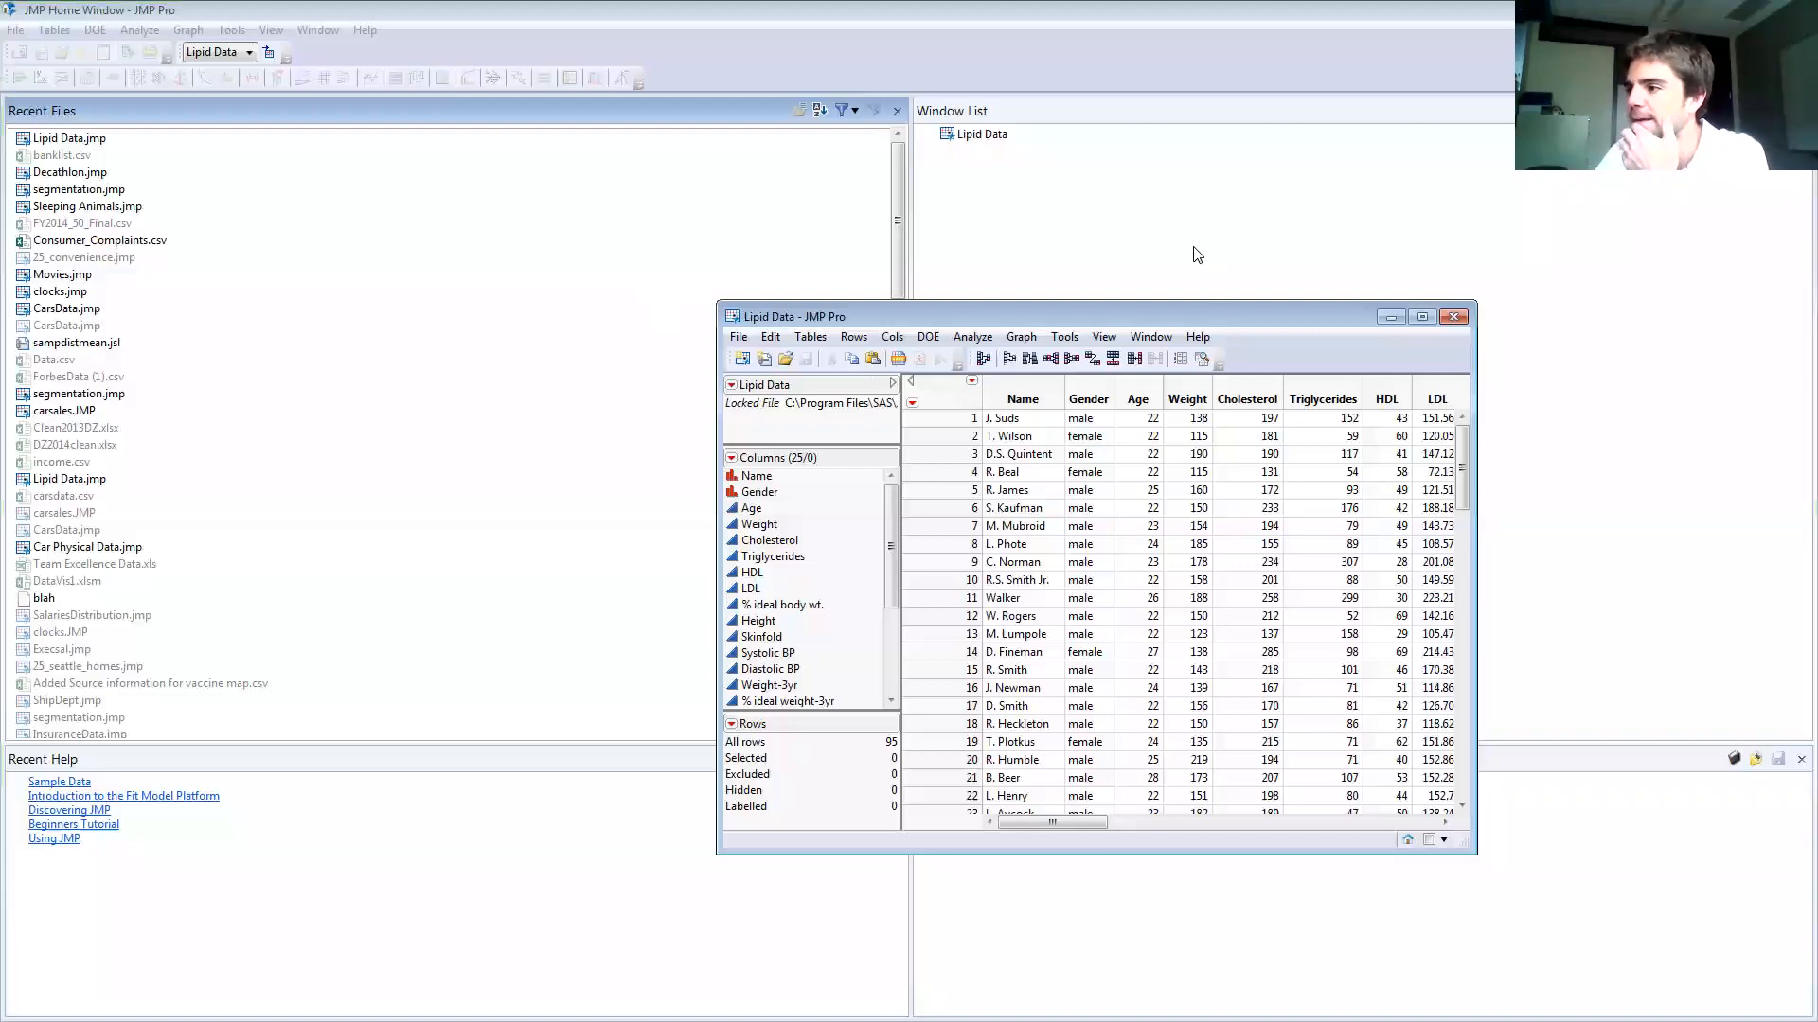
{"action": "mouse_move", "coordinate": [1191, 246]}
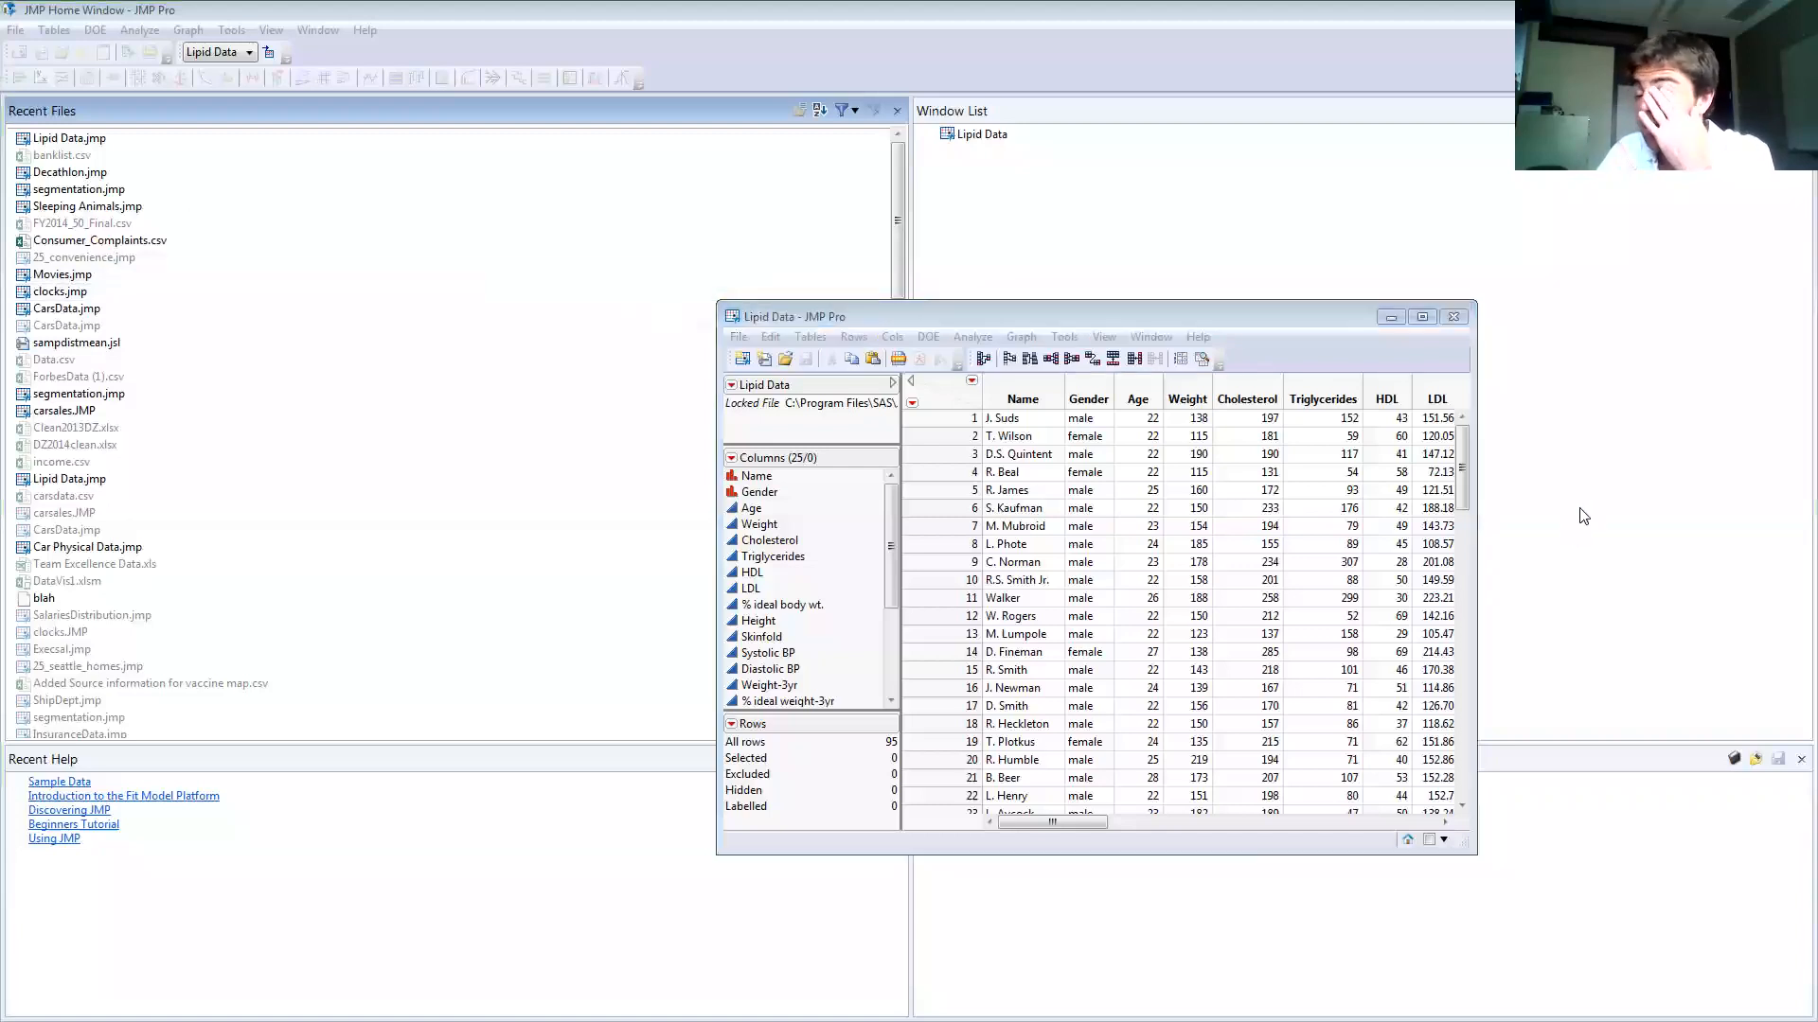
{"action": "mouse_move", "coordinate": [989, 322]}
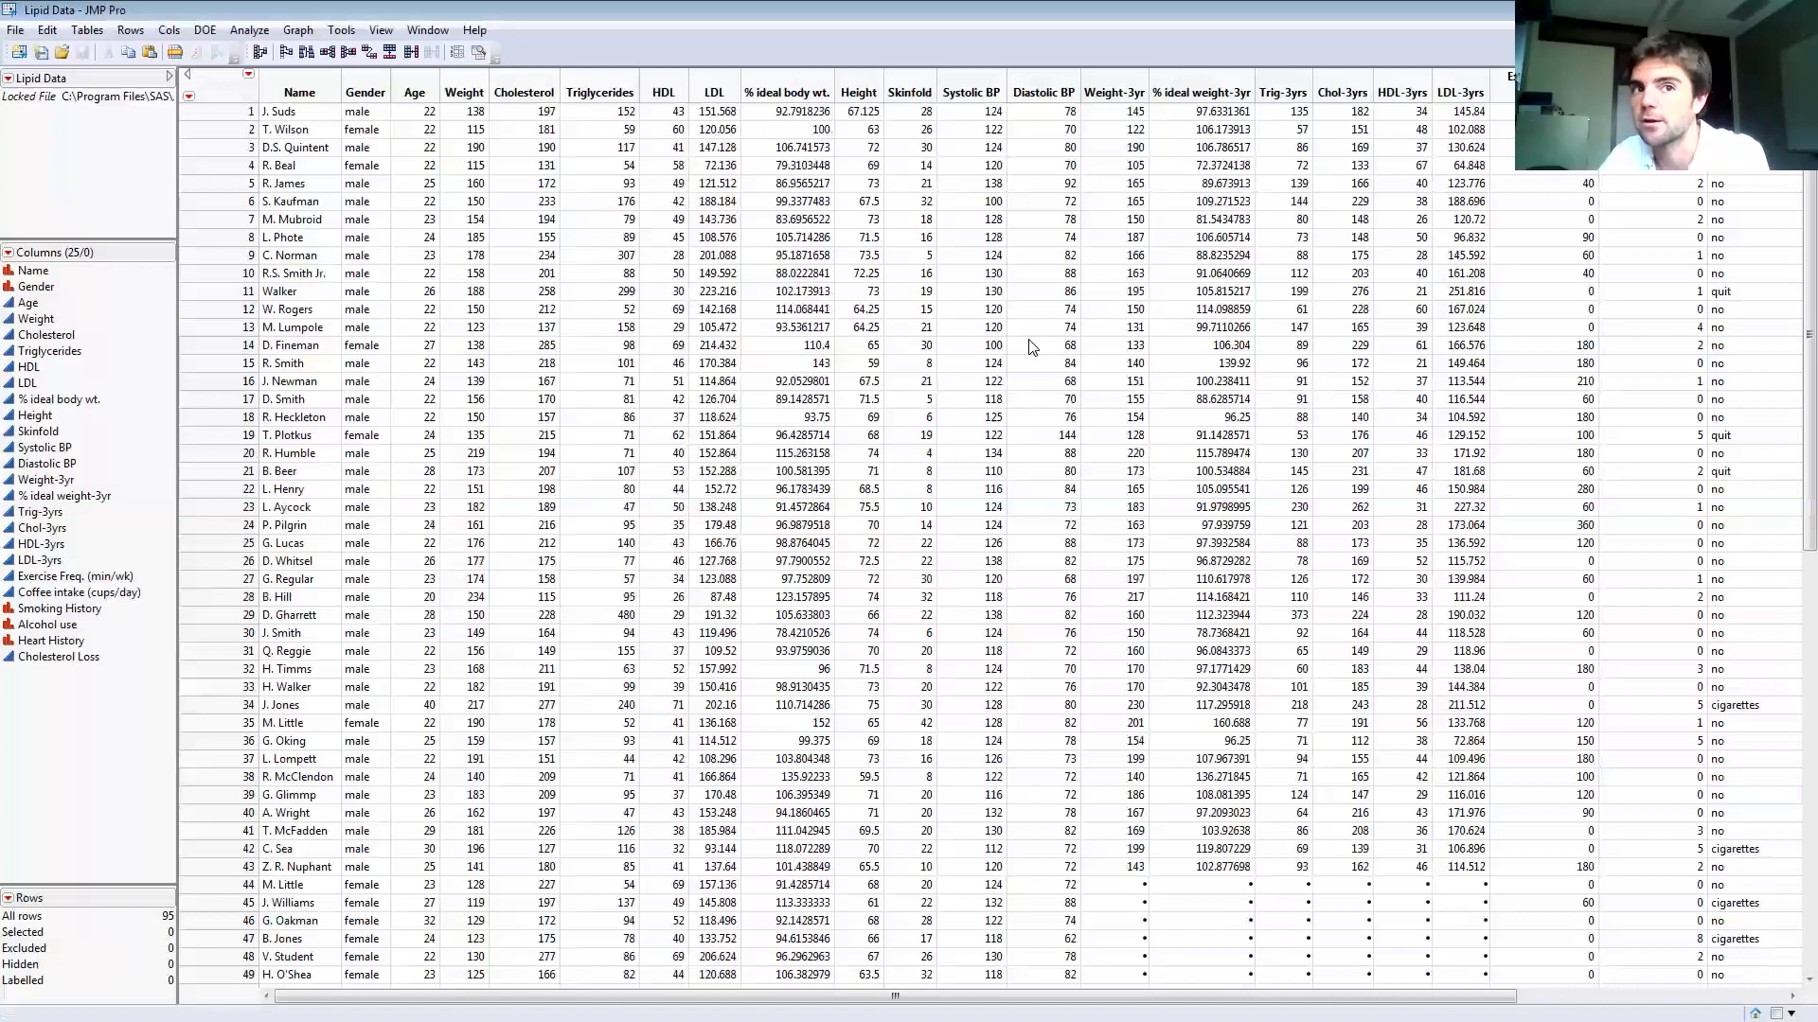
{"action": "mouse_move", "coordinate": [1784, 199]}
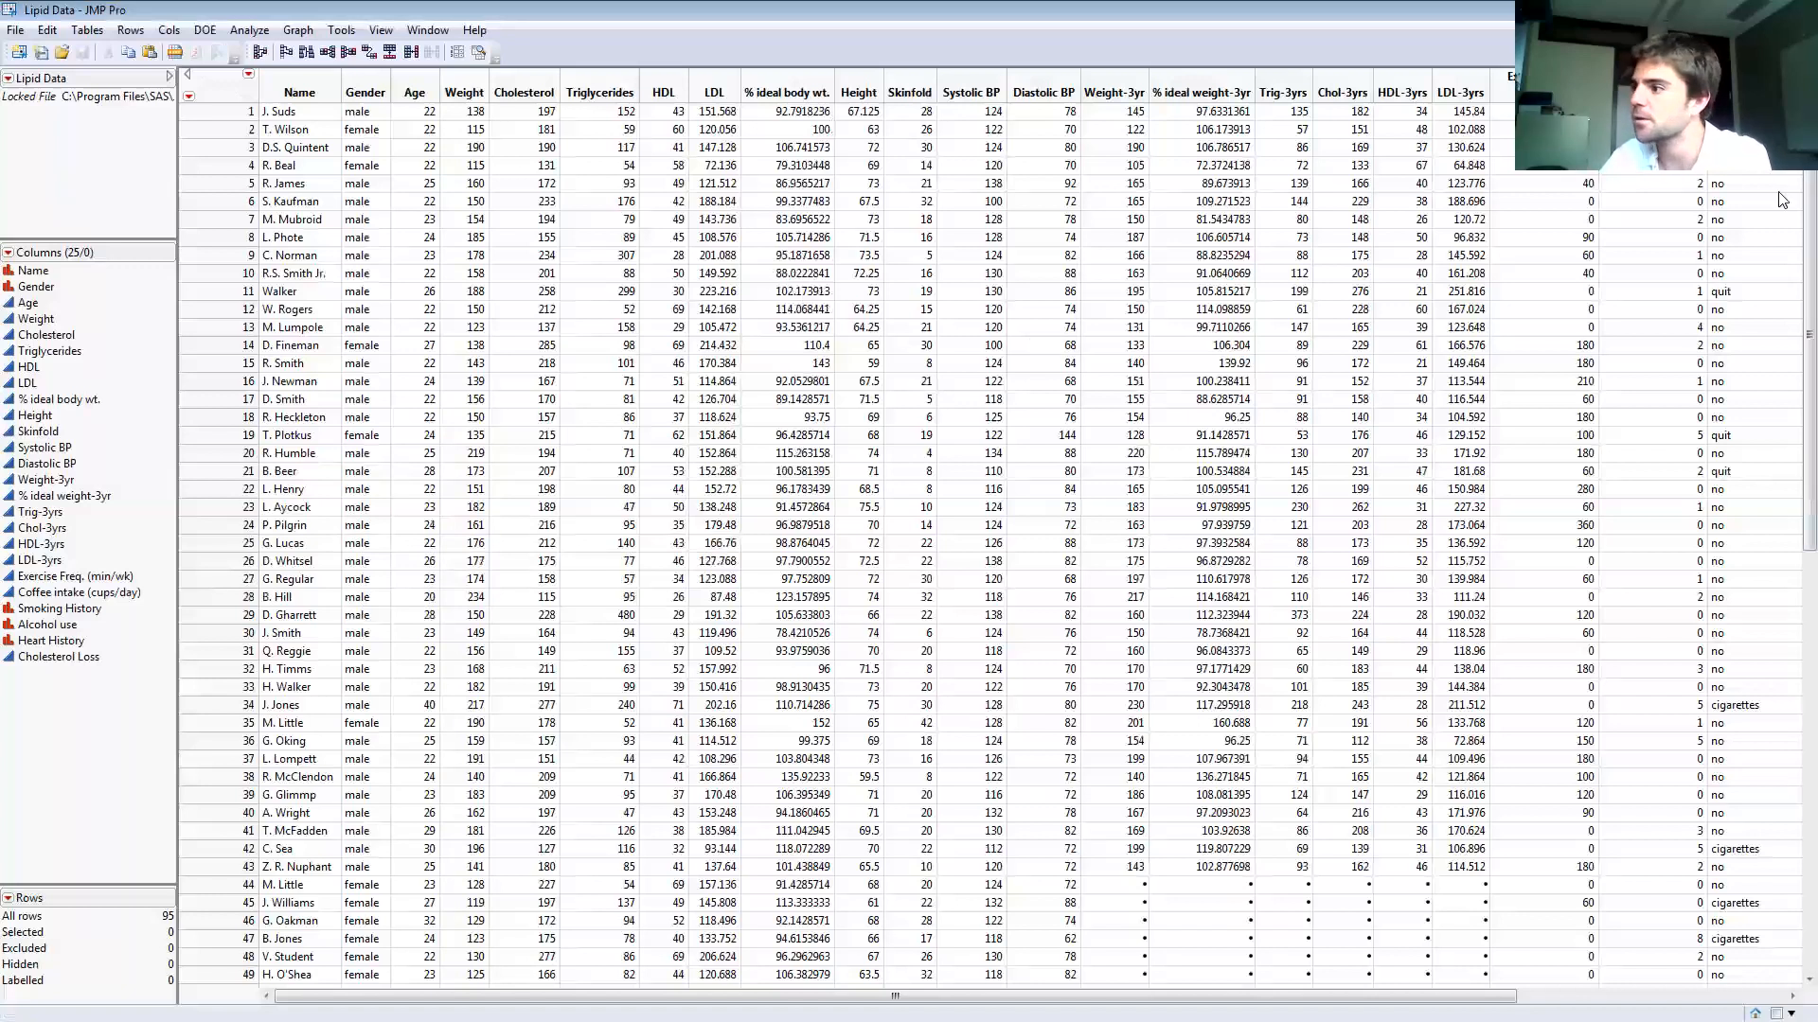
- Enter a new row 96 at the bottom of Lipid Data with Cholesterol 257 and Triglycerides 84
{"action": "scroll", "scroll_direction": "down", "scroll_amount": 3}
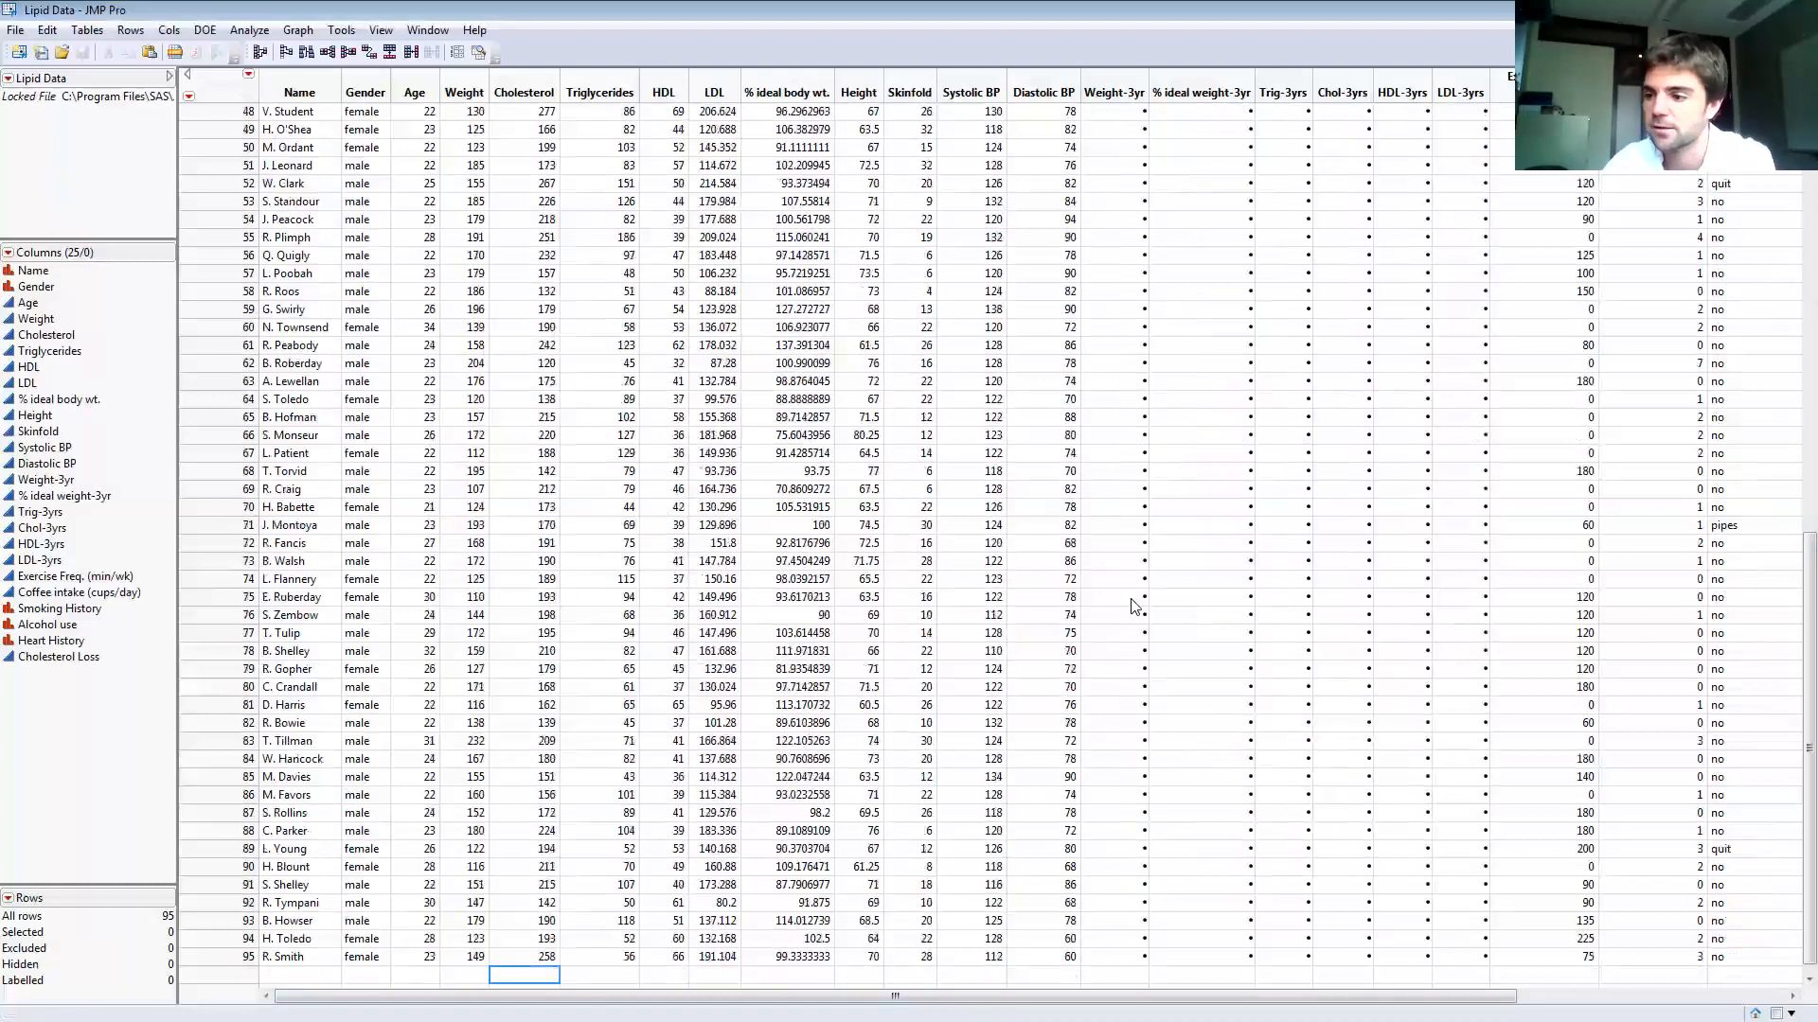
{"action": "type", "text": "257"}
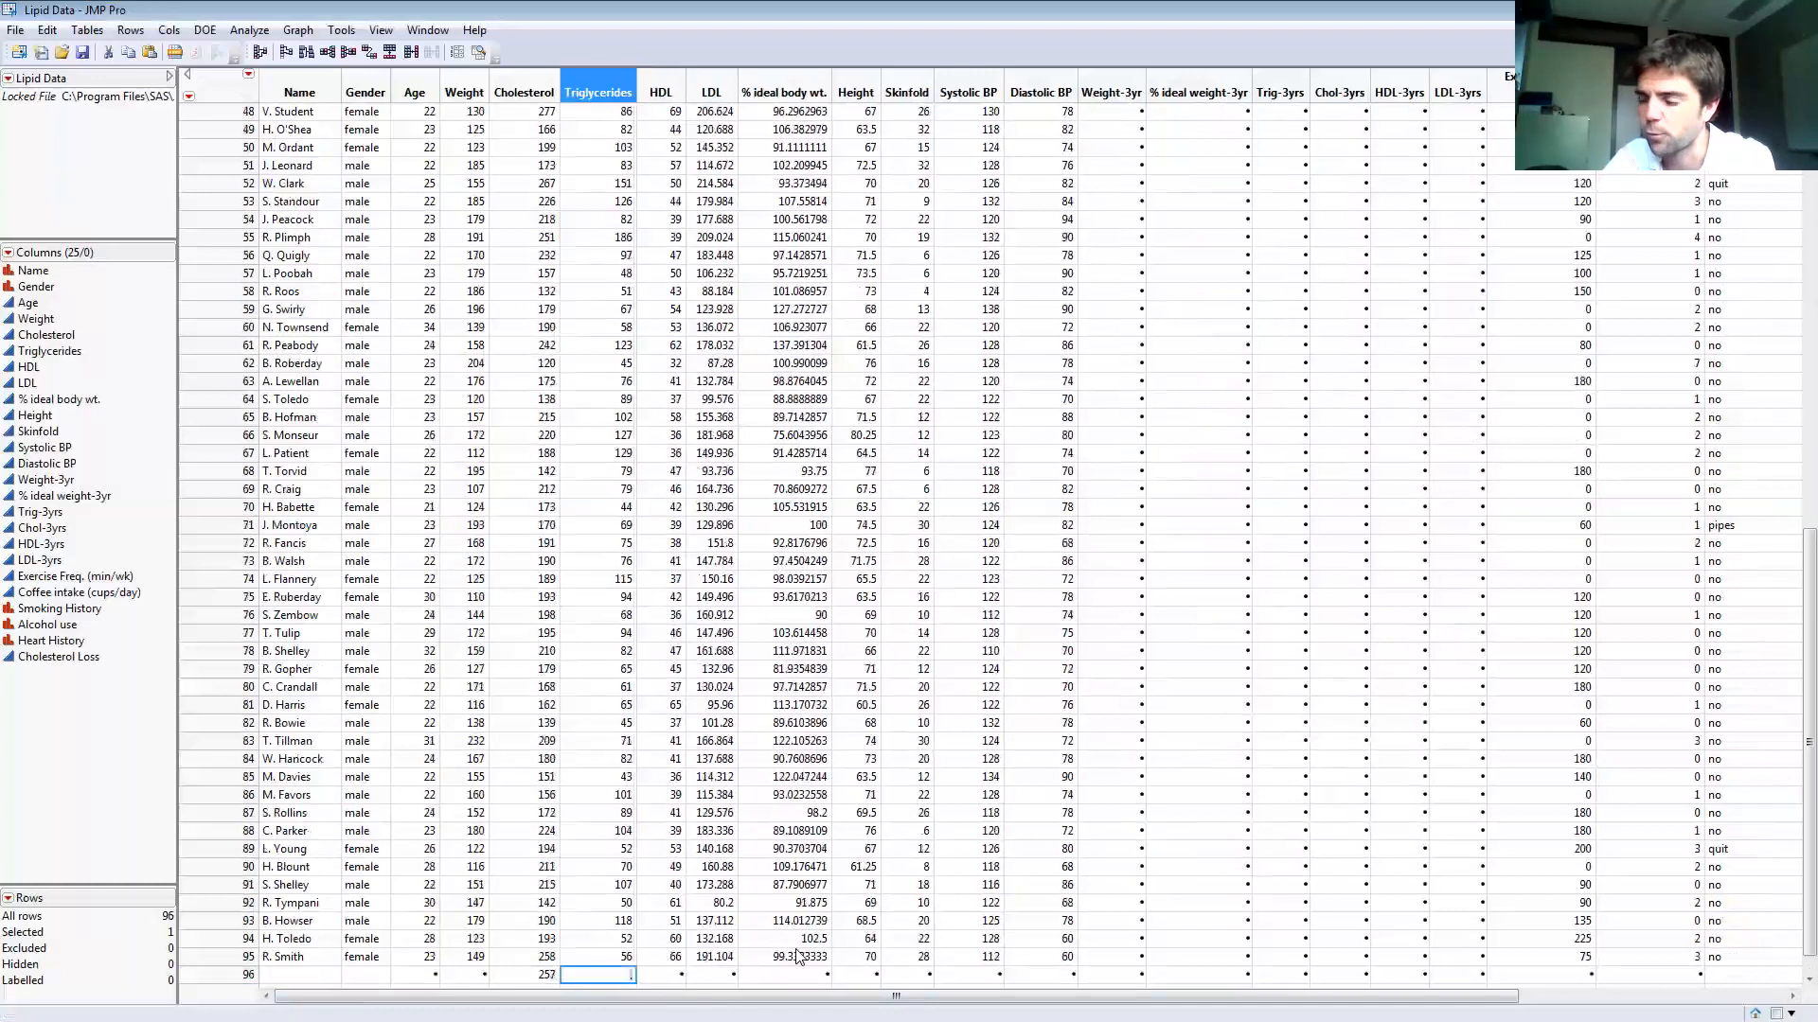
{"action": "type", "text": "84"}
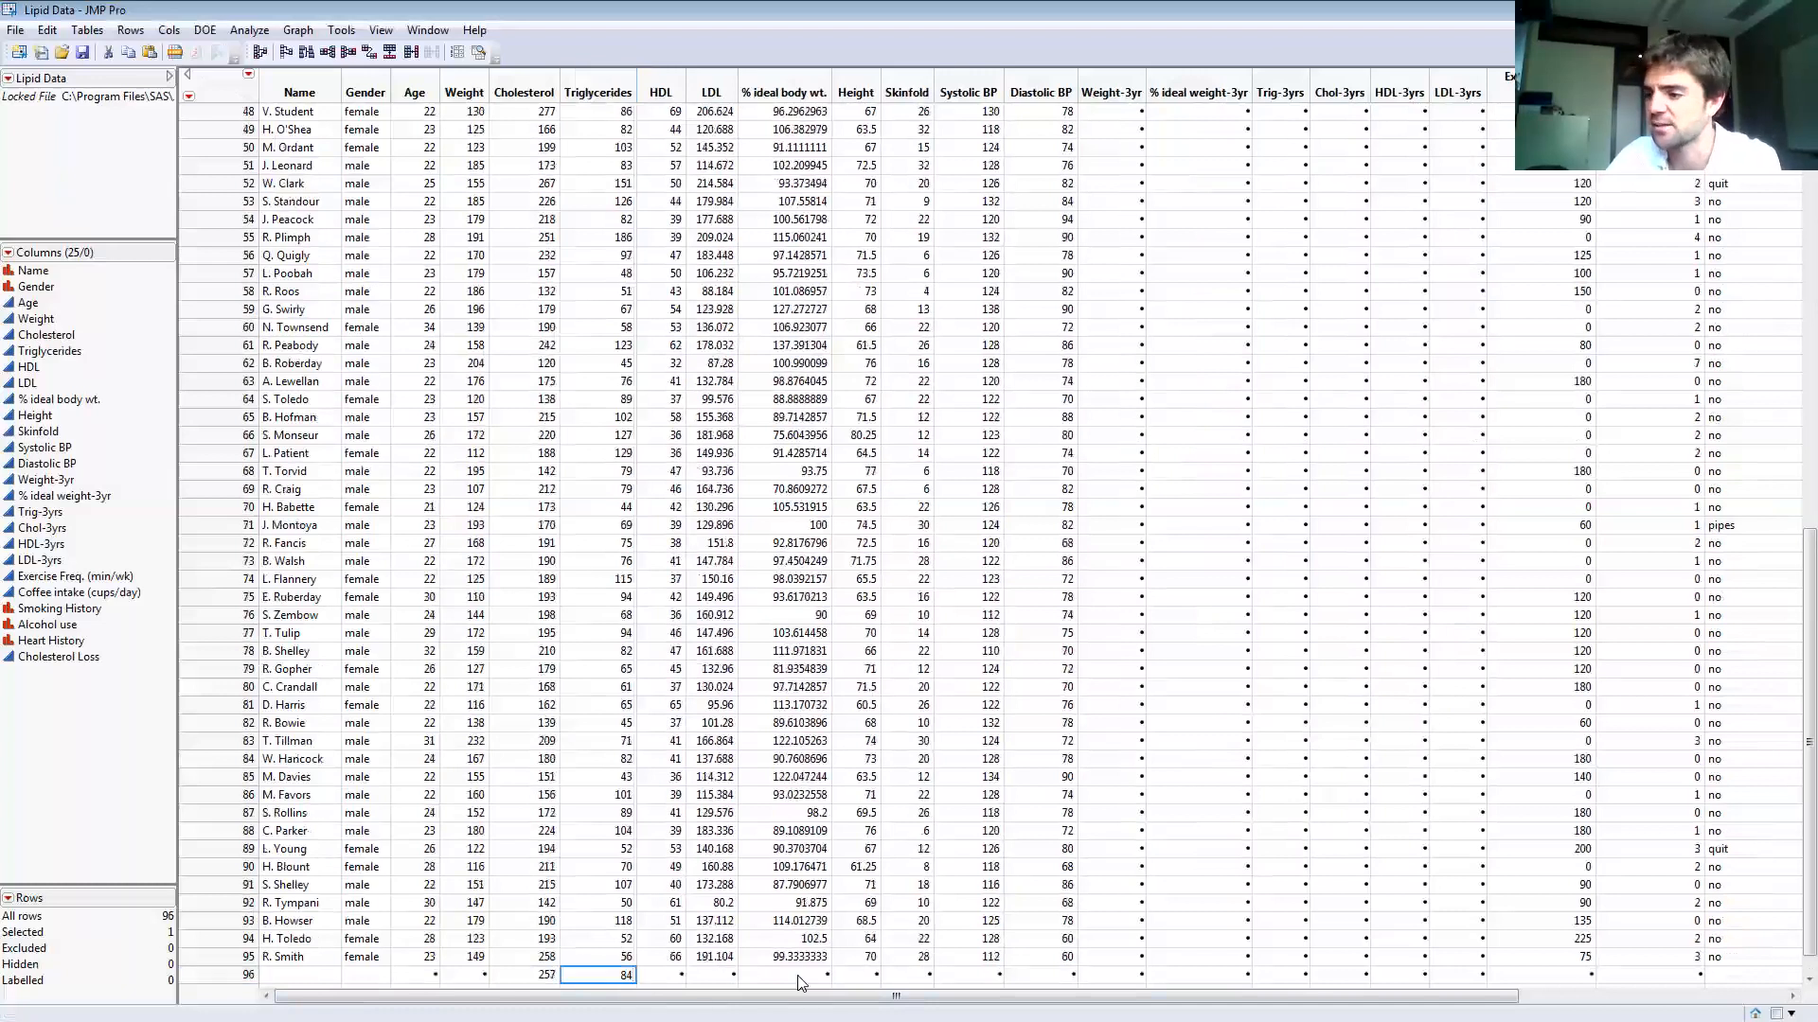
{"action": "left_click", "coordinate": [710, 91]}
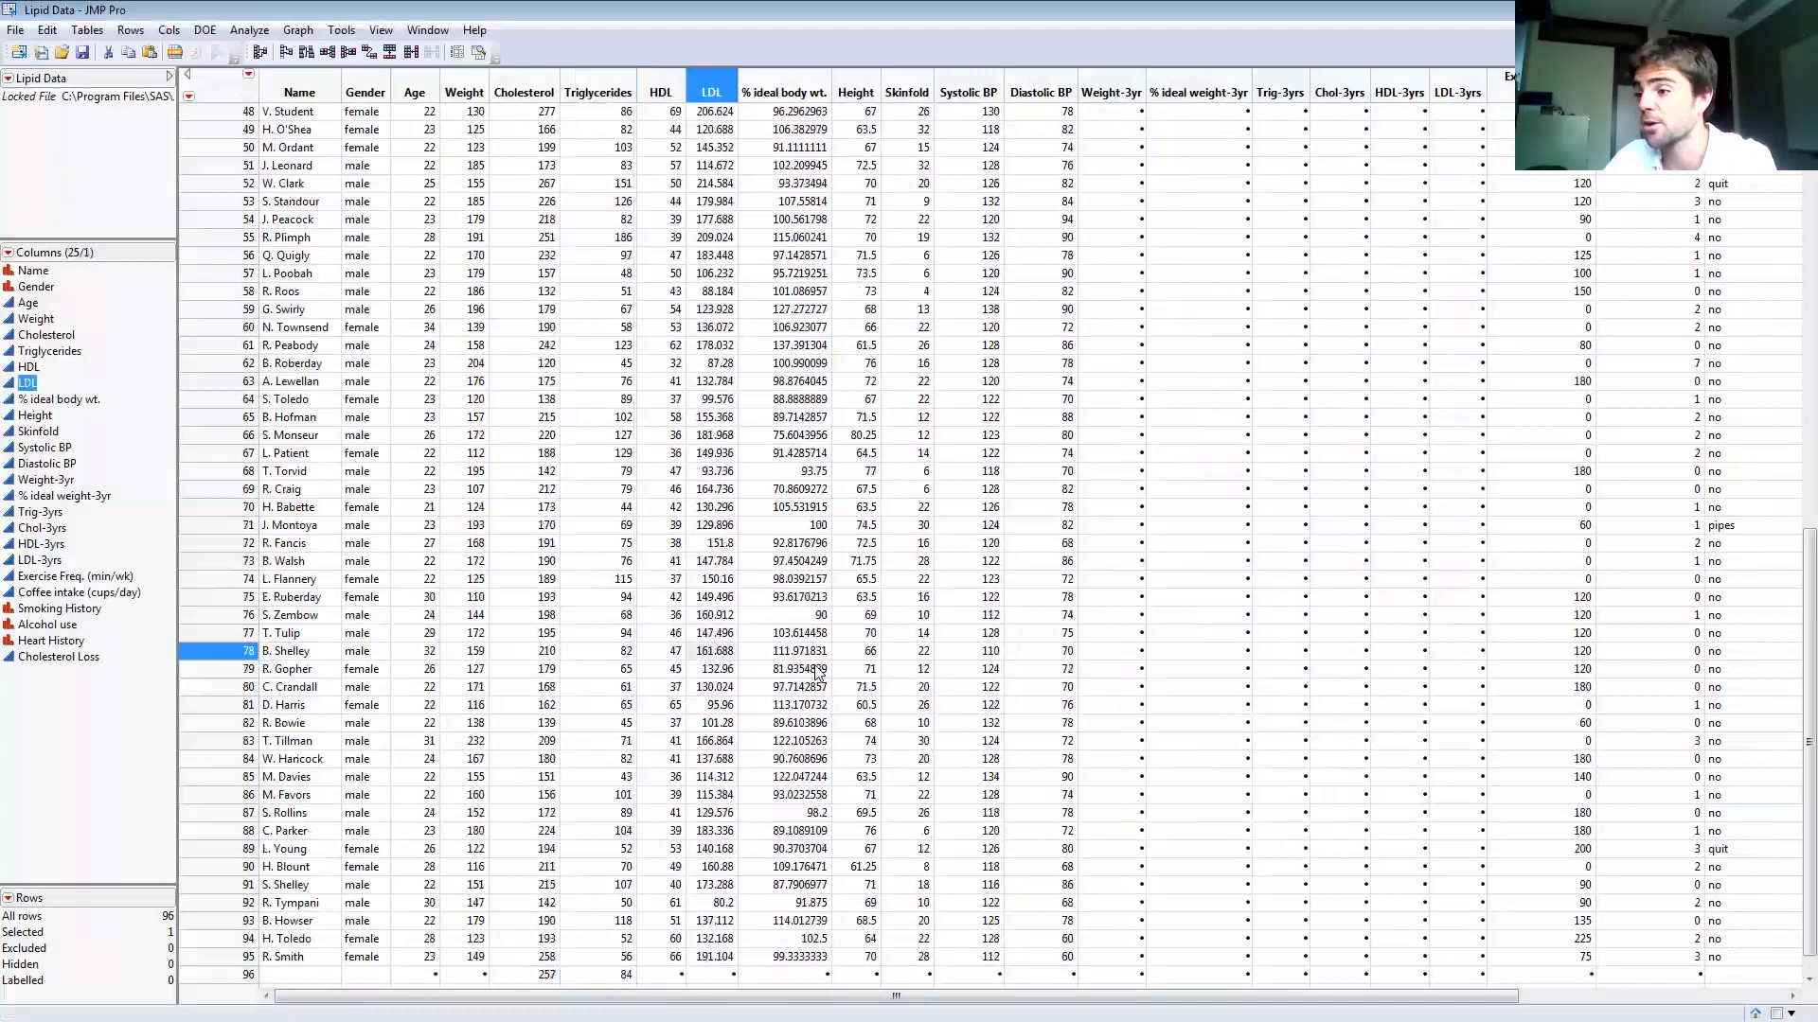
{"action": "mouse_move", "coordinate": [812, 670]}
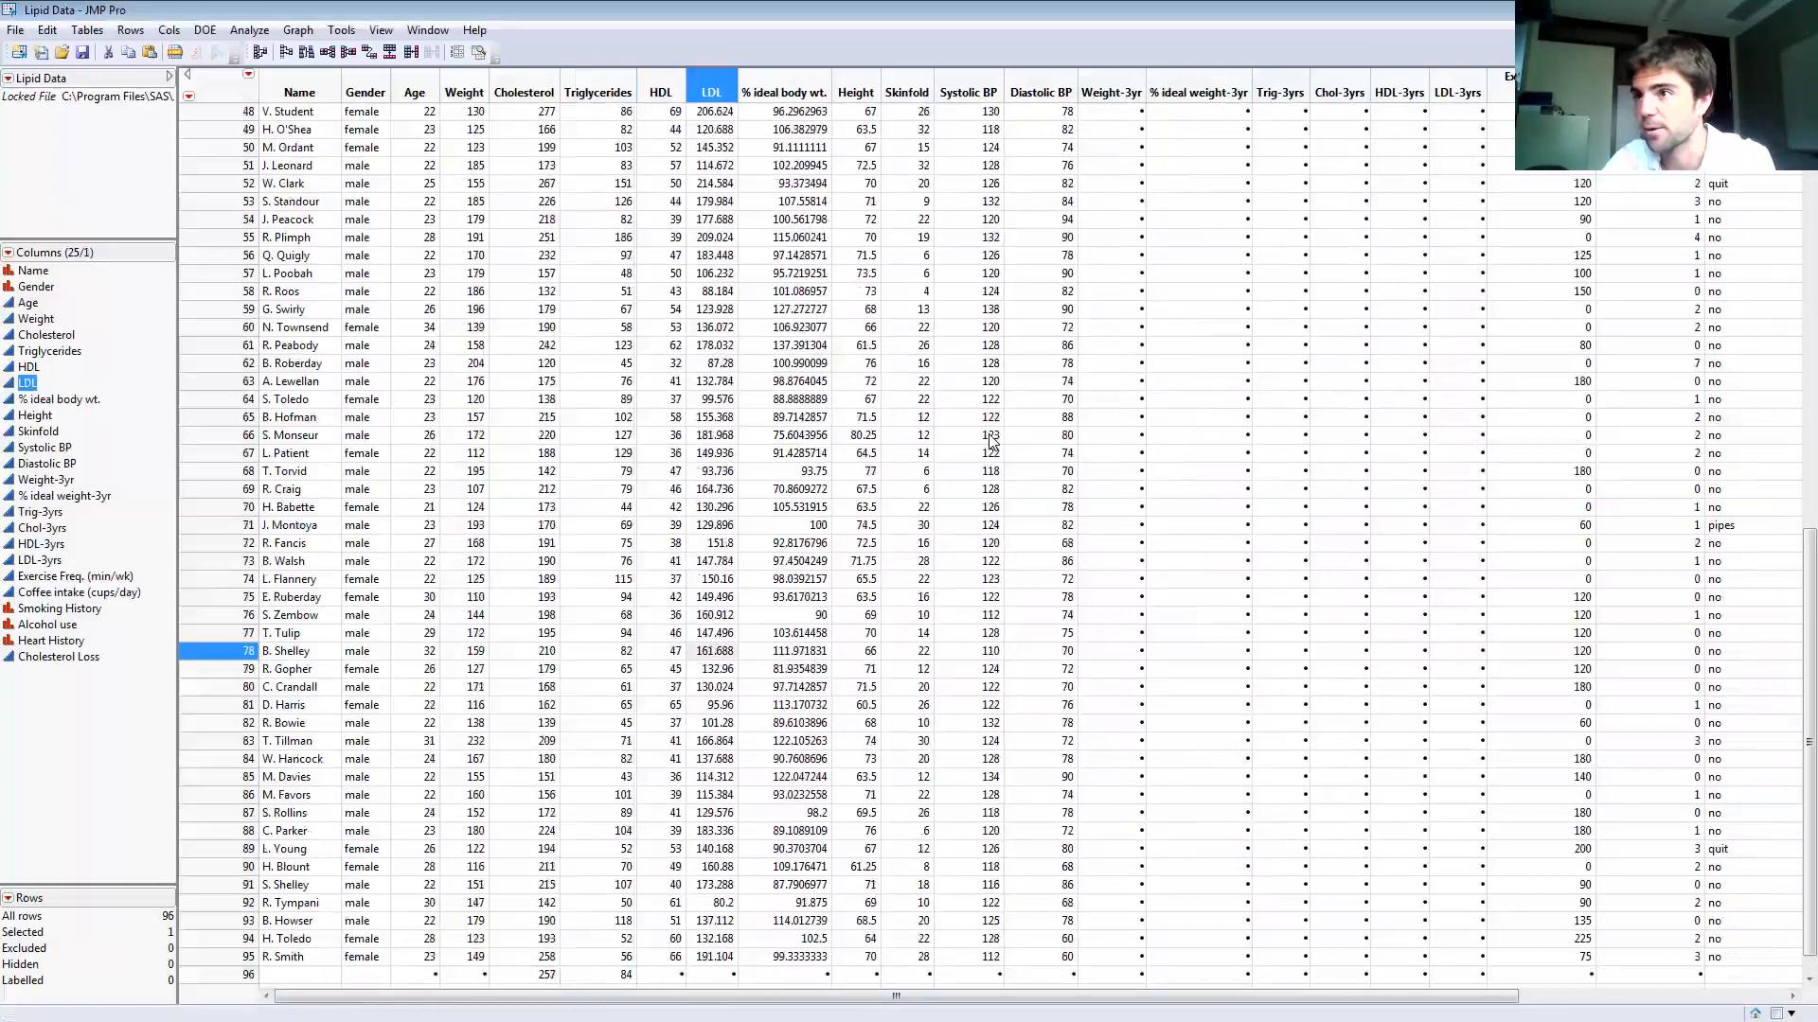
- Run Fit Model with Age as Y and Triglycerides and Cholesterol as effects
{"action": "left_click", "coordinate": [248, 29]}
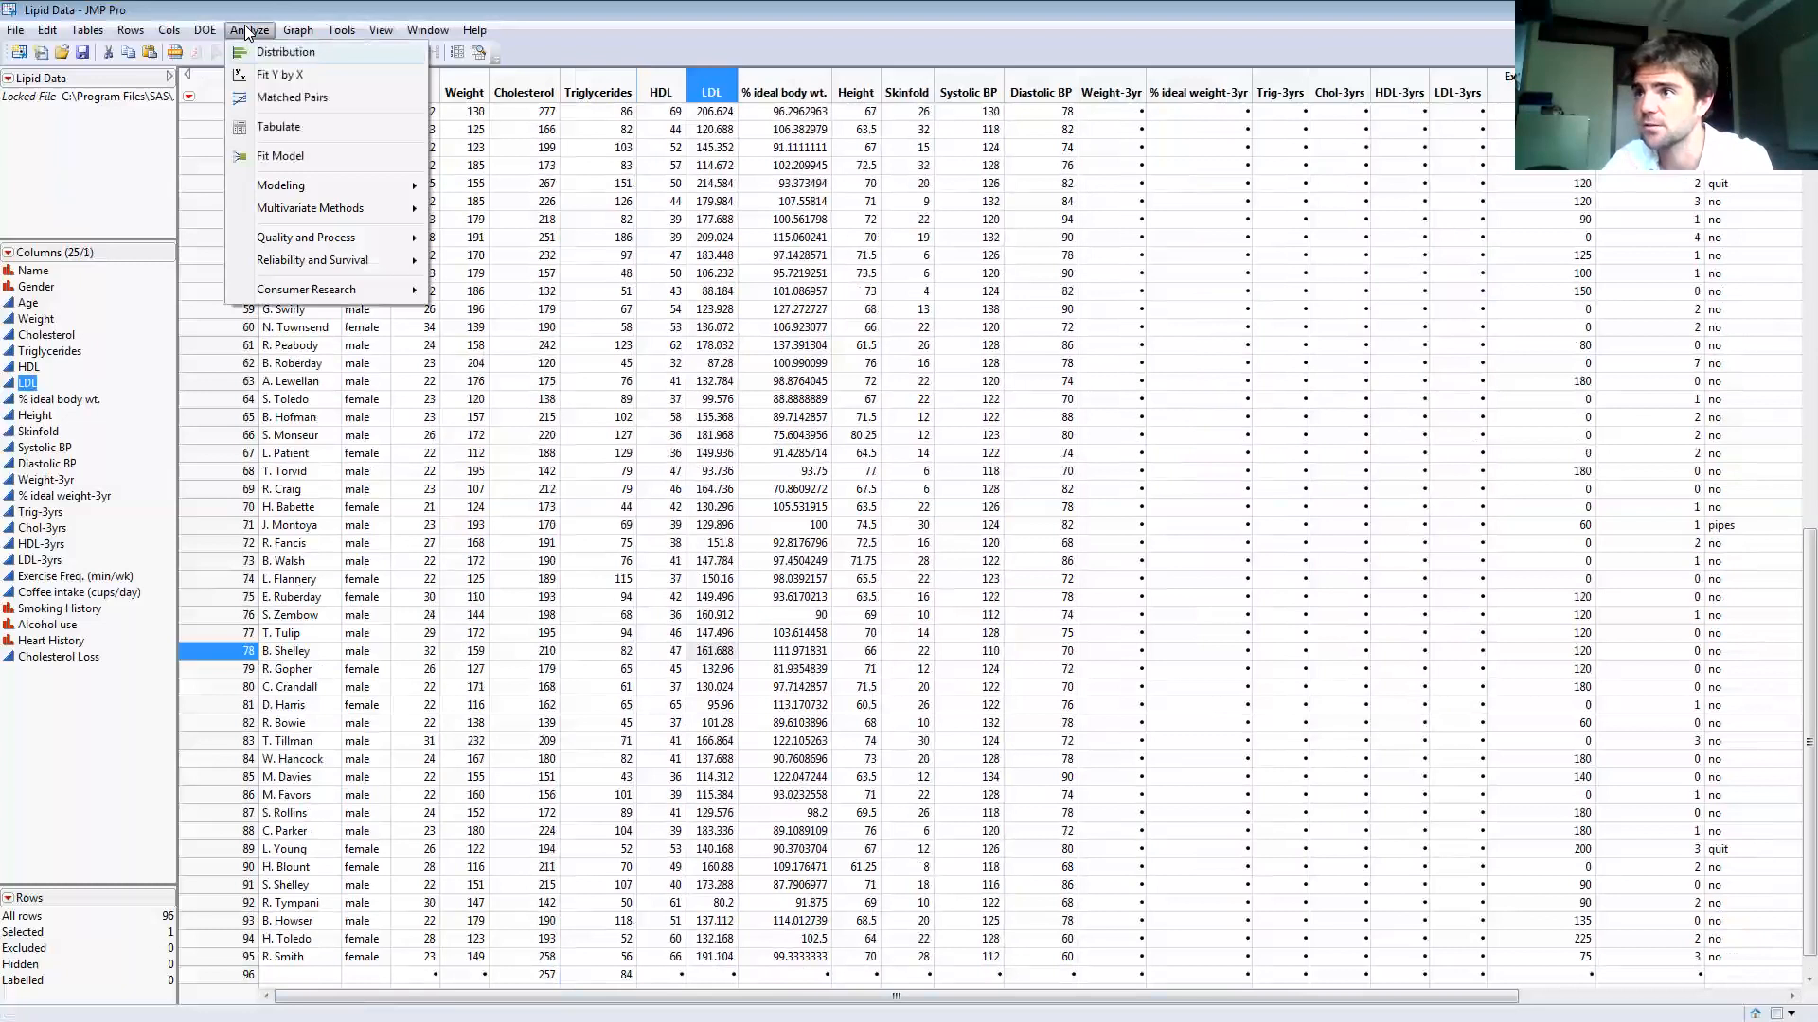
{"action": "mouse_move", "coordinate": [270, 155]}
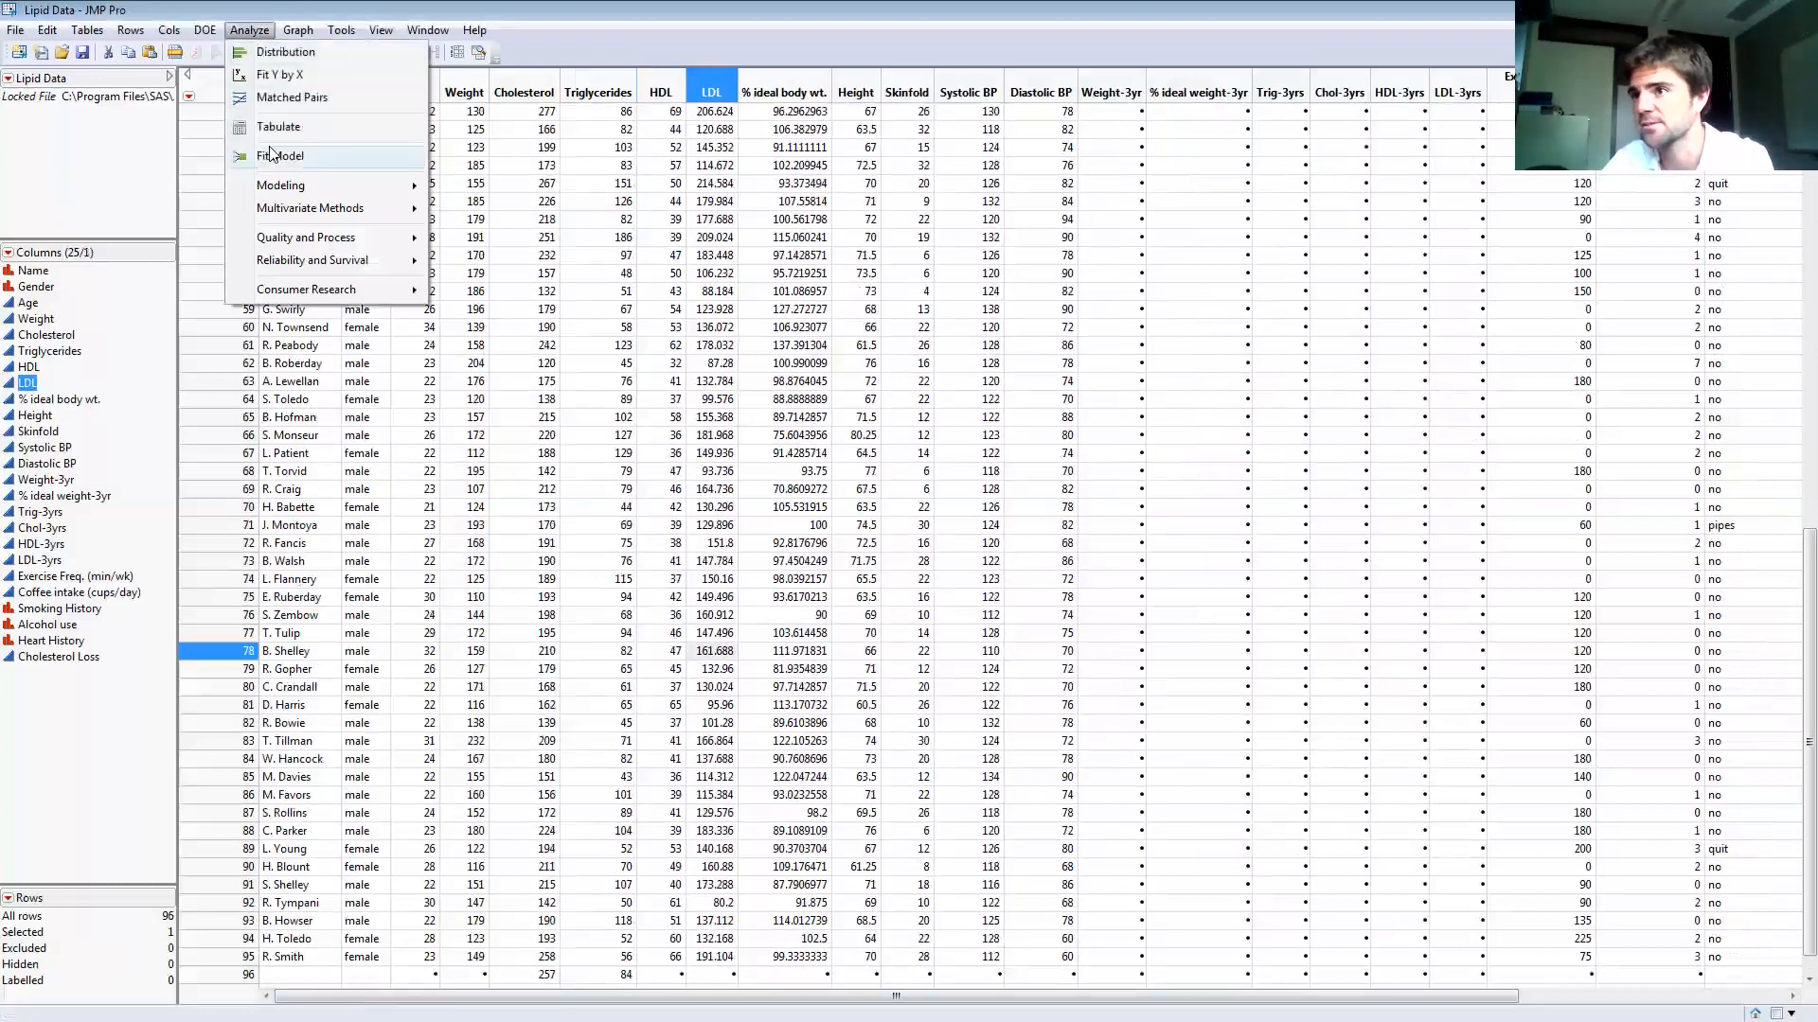
{"action": "left_click", "coordinate": [278, 155]}
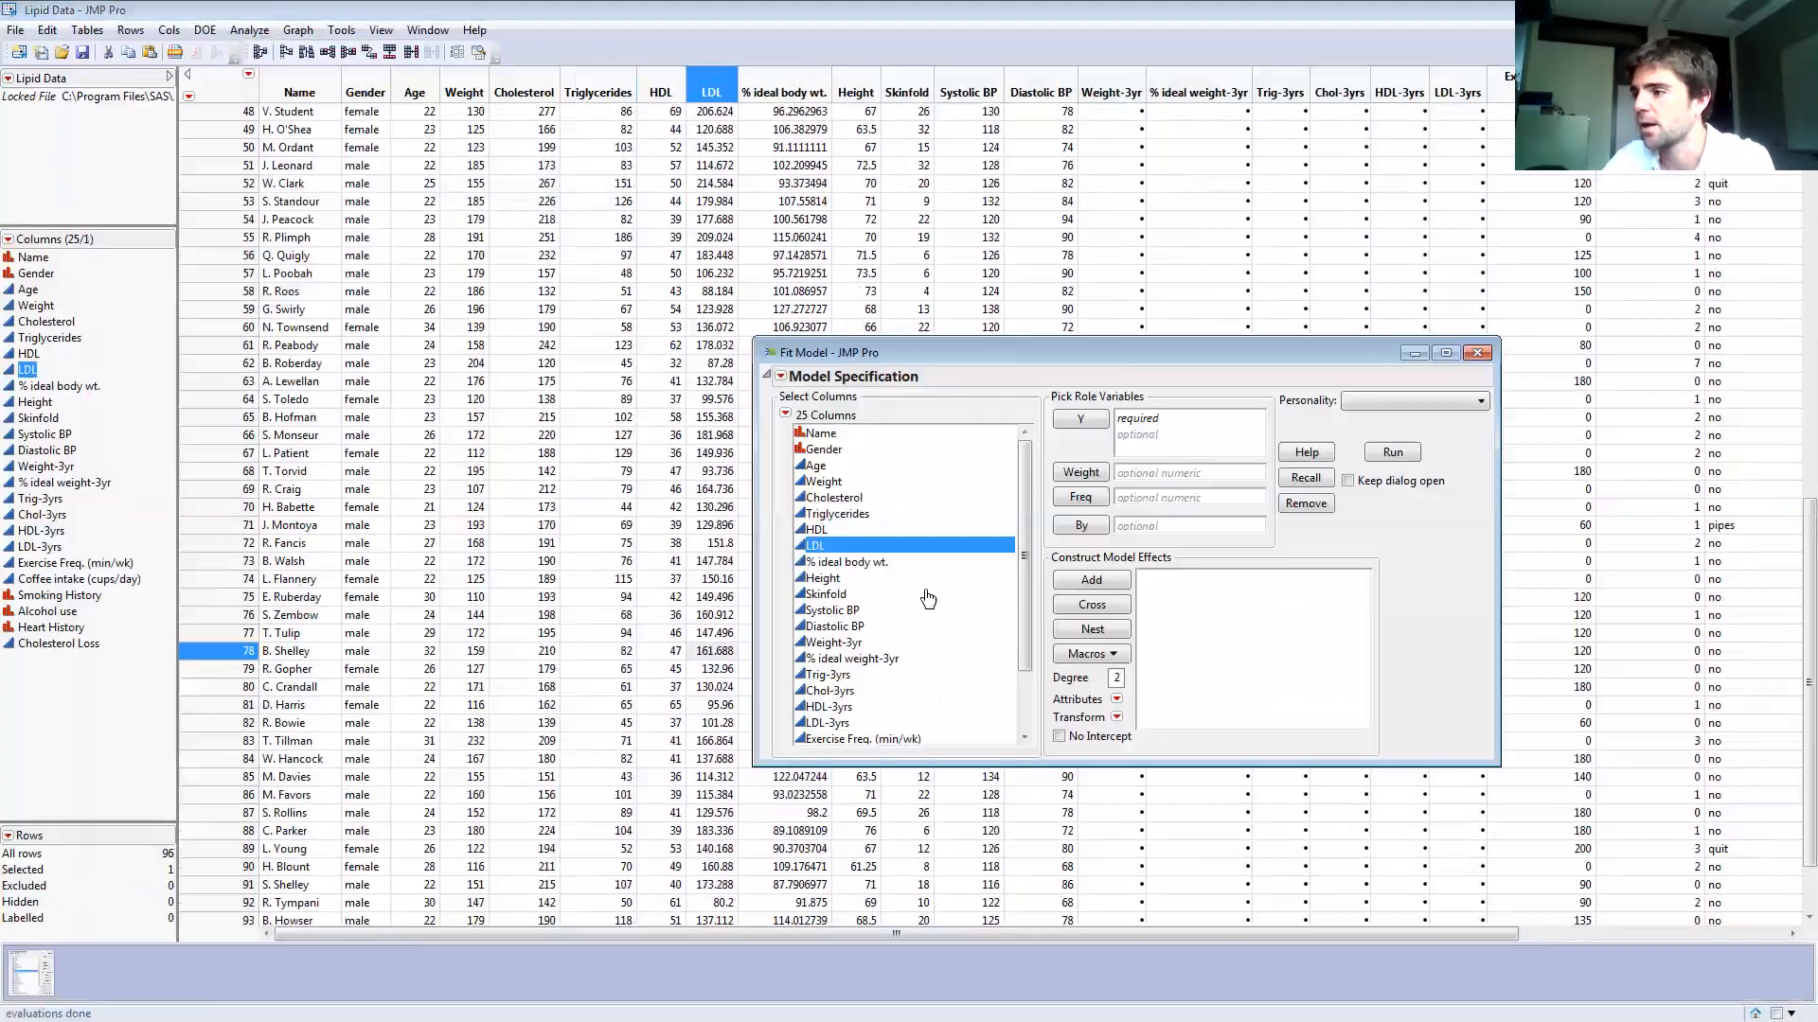
{"action": "mouse_move", "coordinate": [977, 557]}
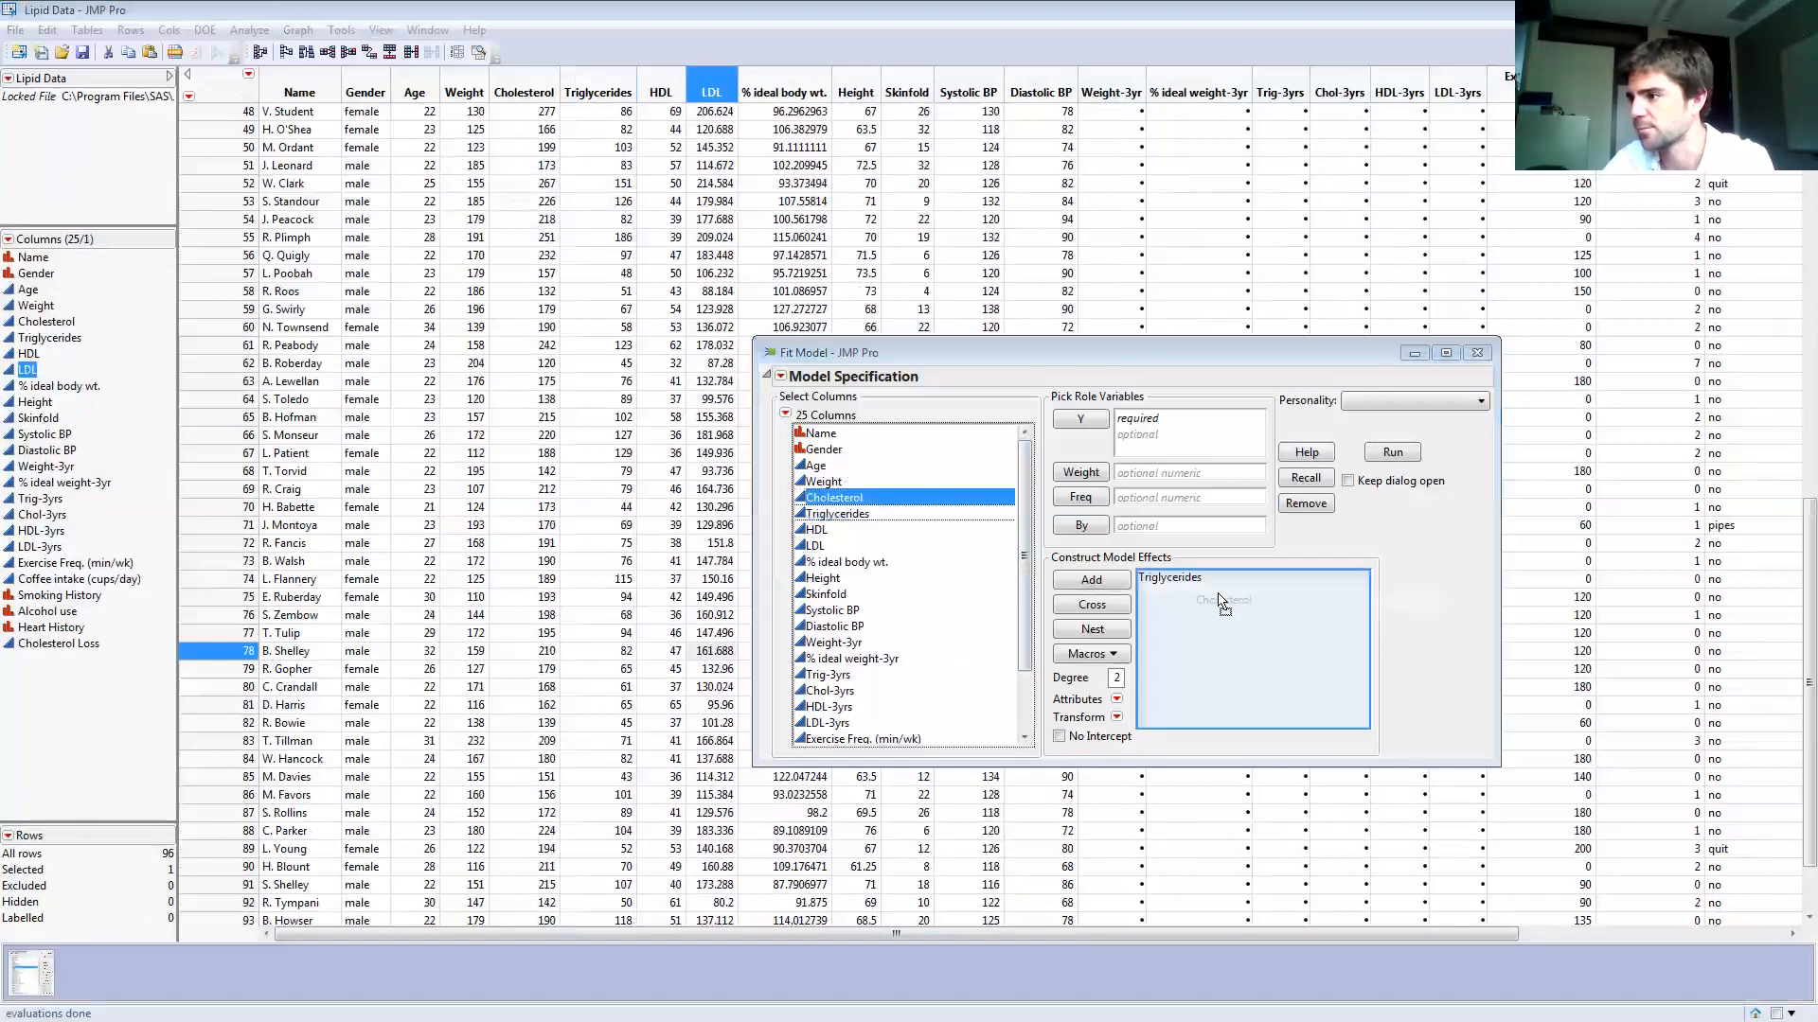
{"action": "left_click", "coordinate": [1089, 580]}
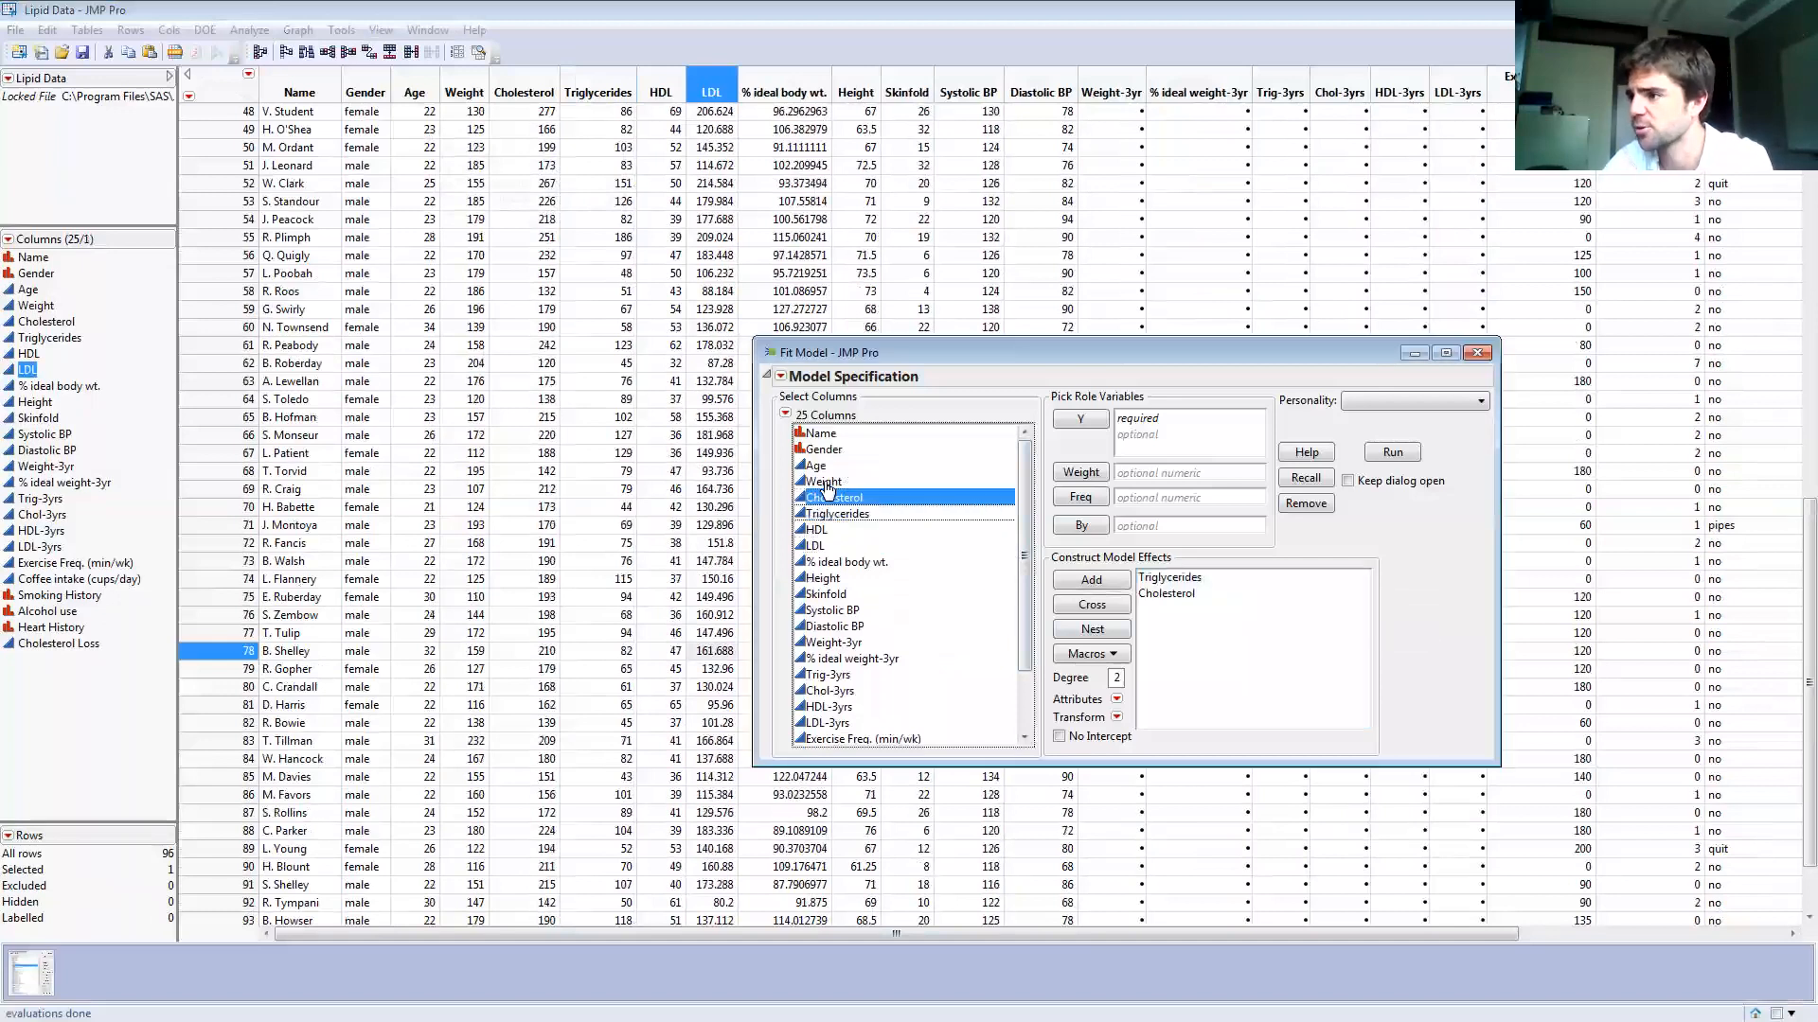
{"action": "left_click", "coordinate": [816, 466]}
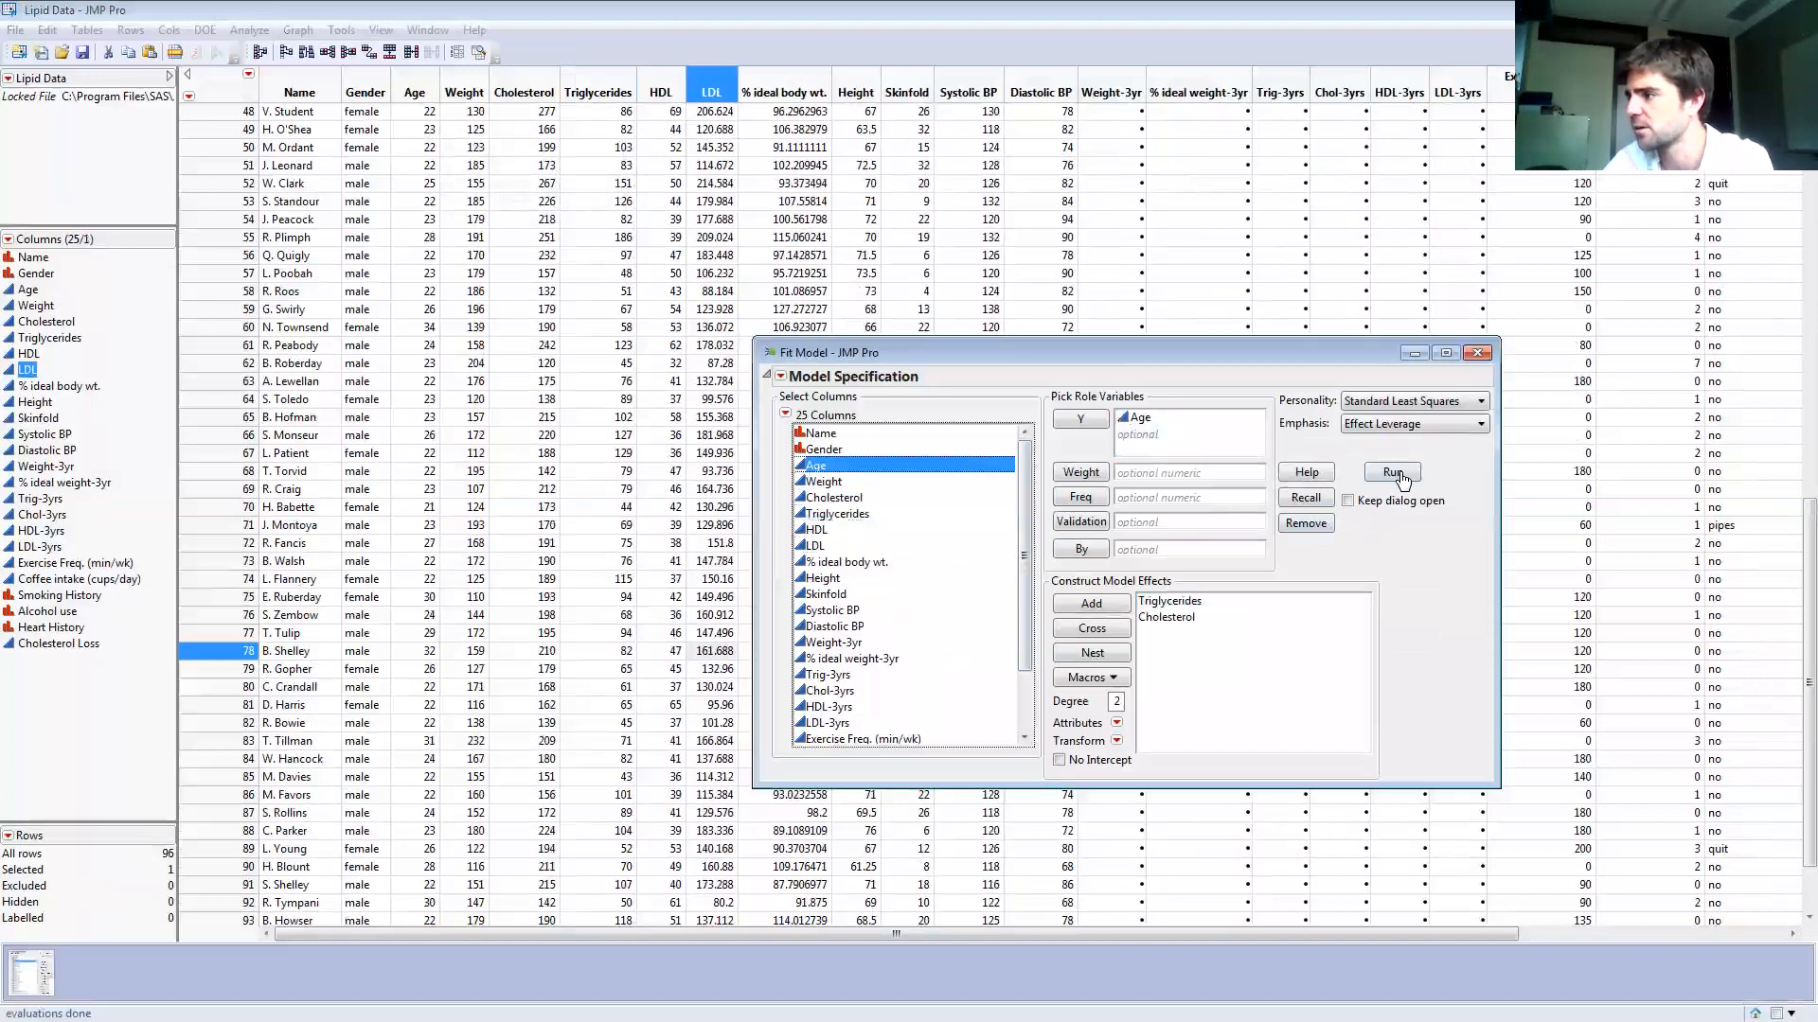
{"action": "left_click", "coordinate": [1389, 471]}
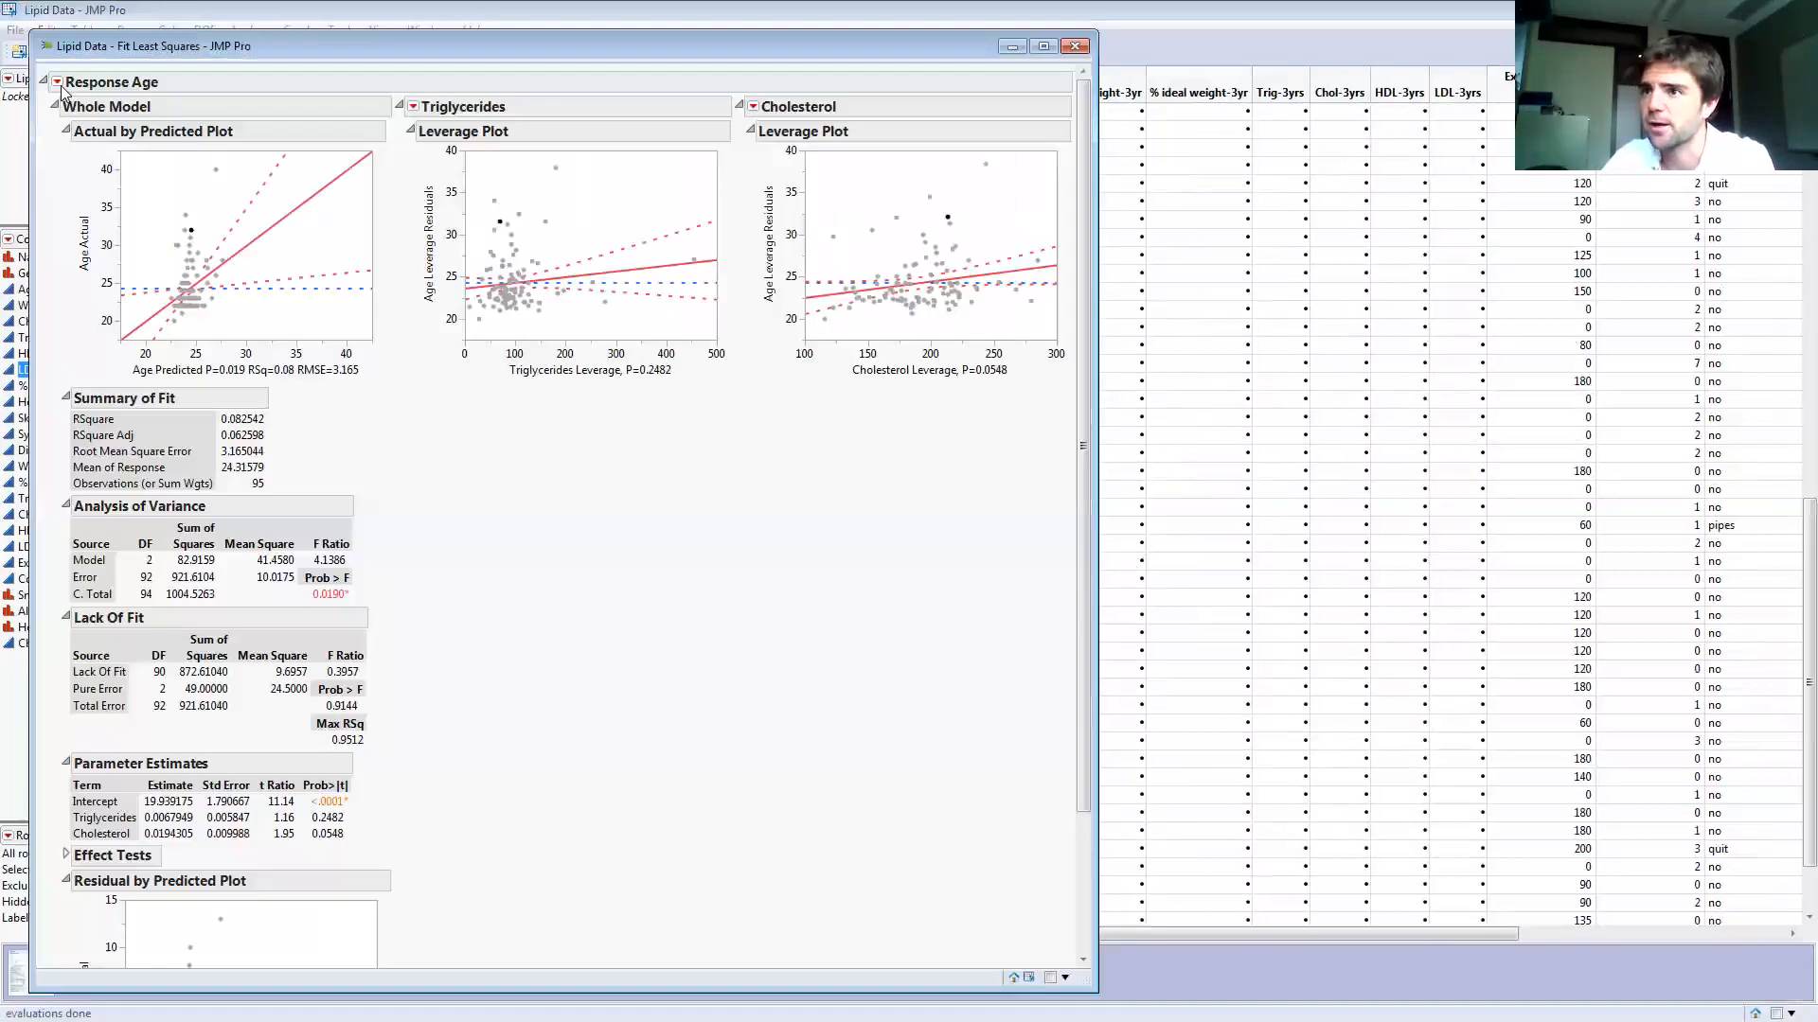
- Bring up the Response Age red-triangle options for saving columns
{"action": "left_click", "coordinate": [57, 82]}
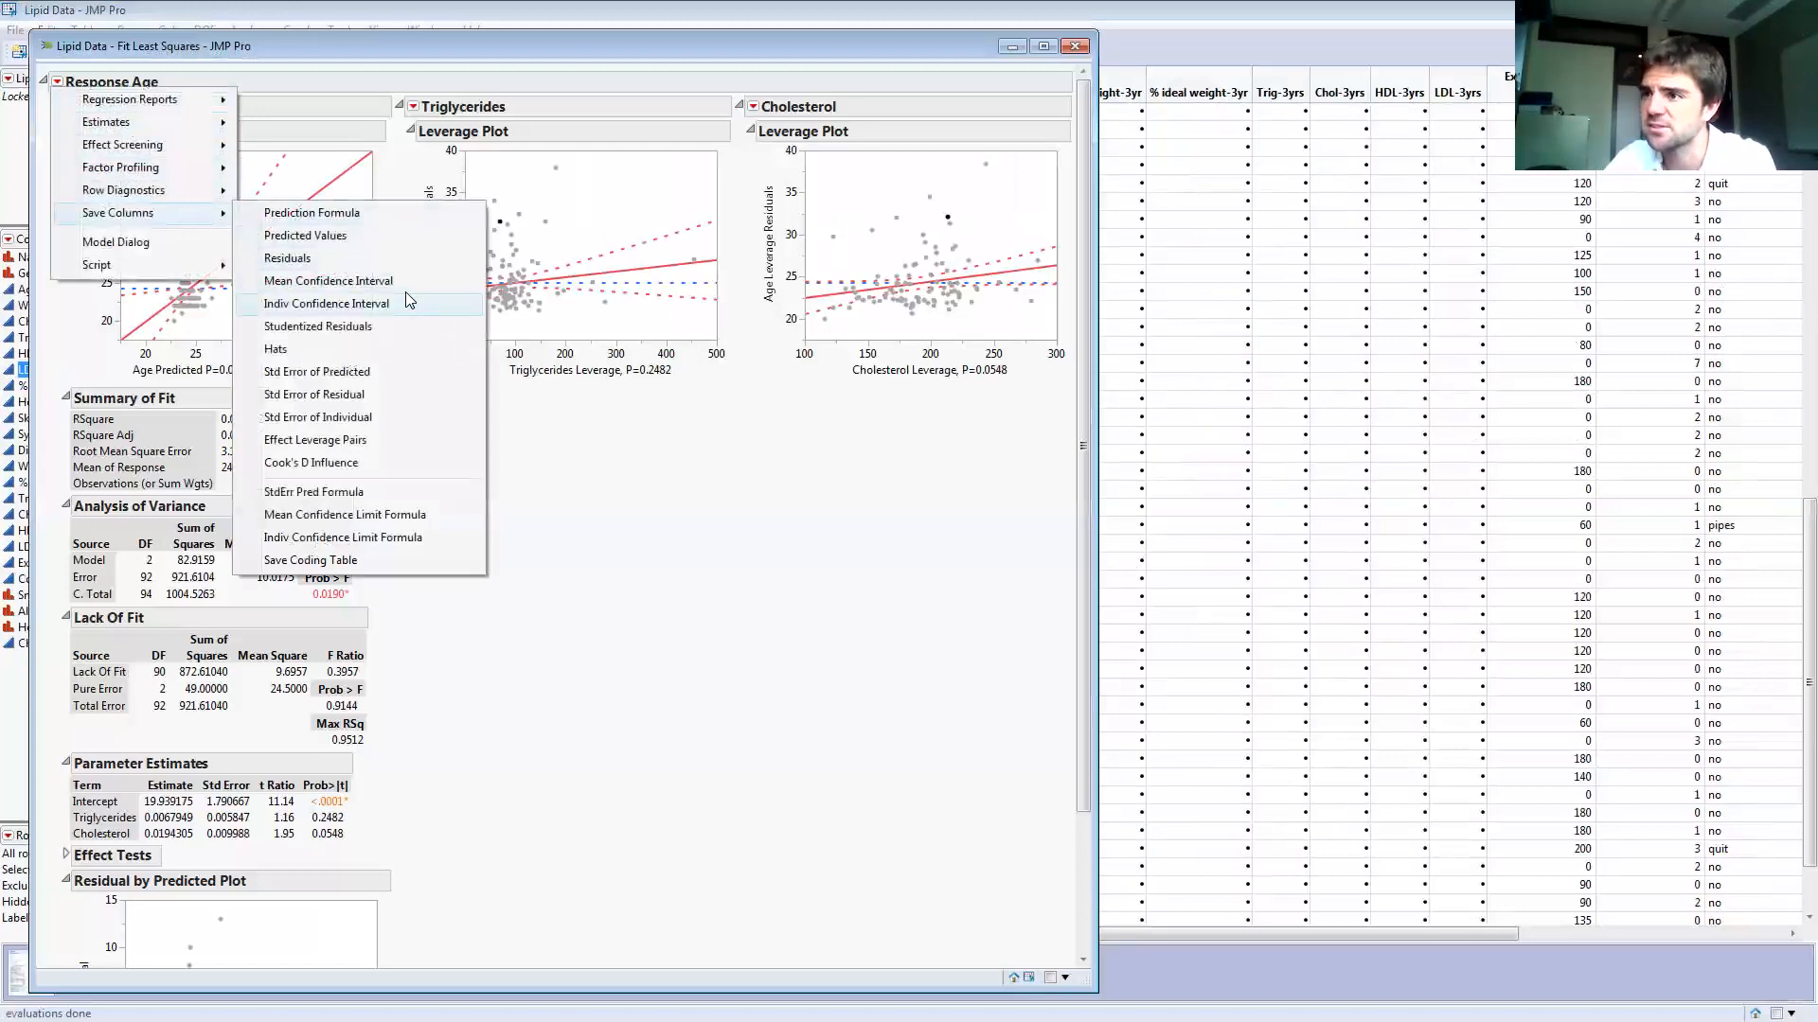
{"action": "mouse_move", "coordinate": [357, 316]}
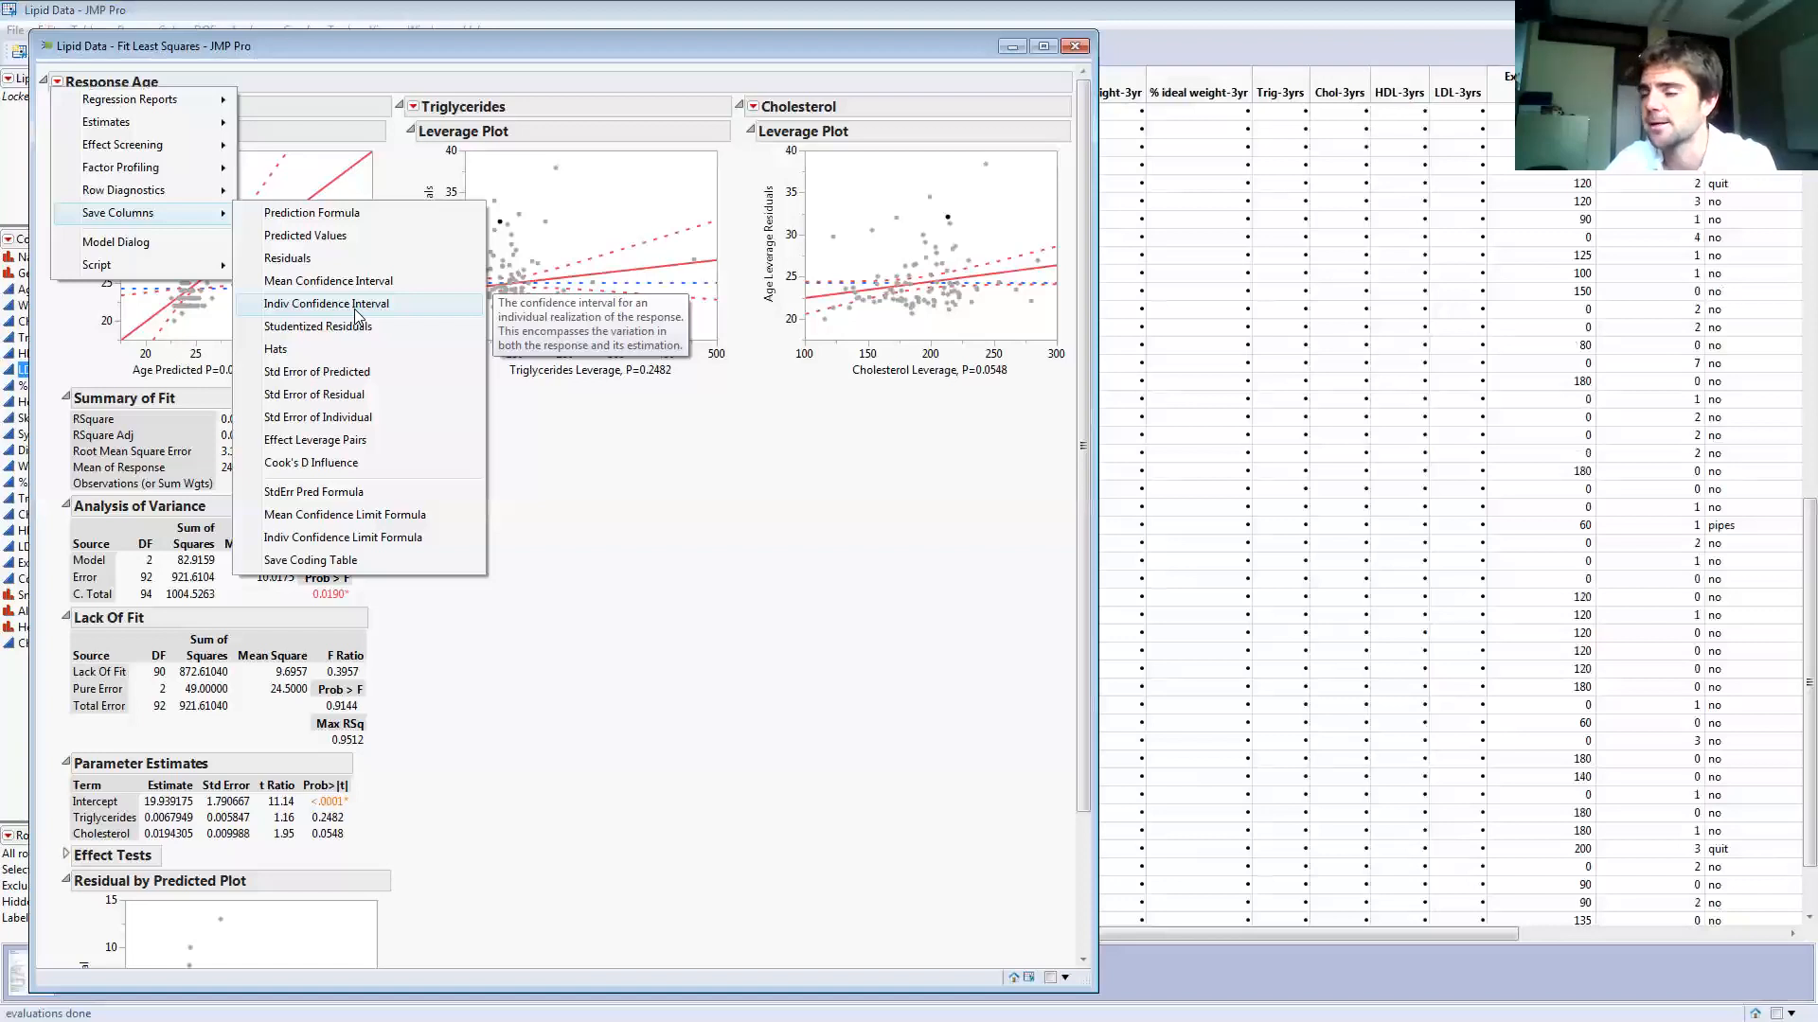
{"action": "mouse_move", "coordinate": [356, 312]}
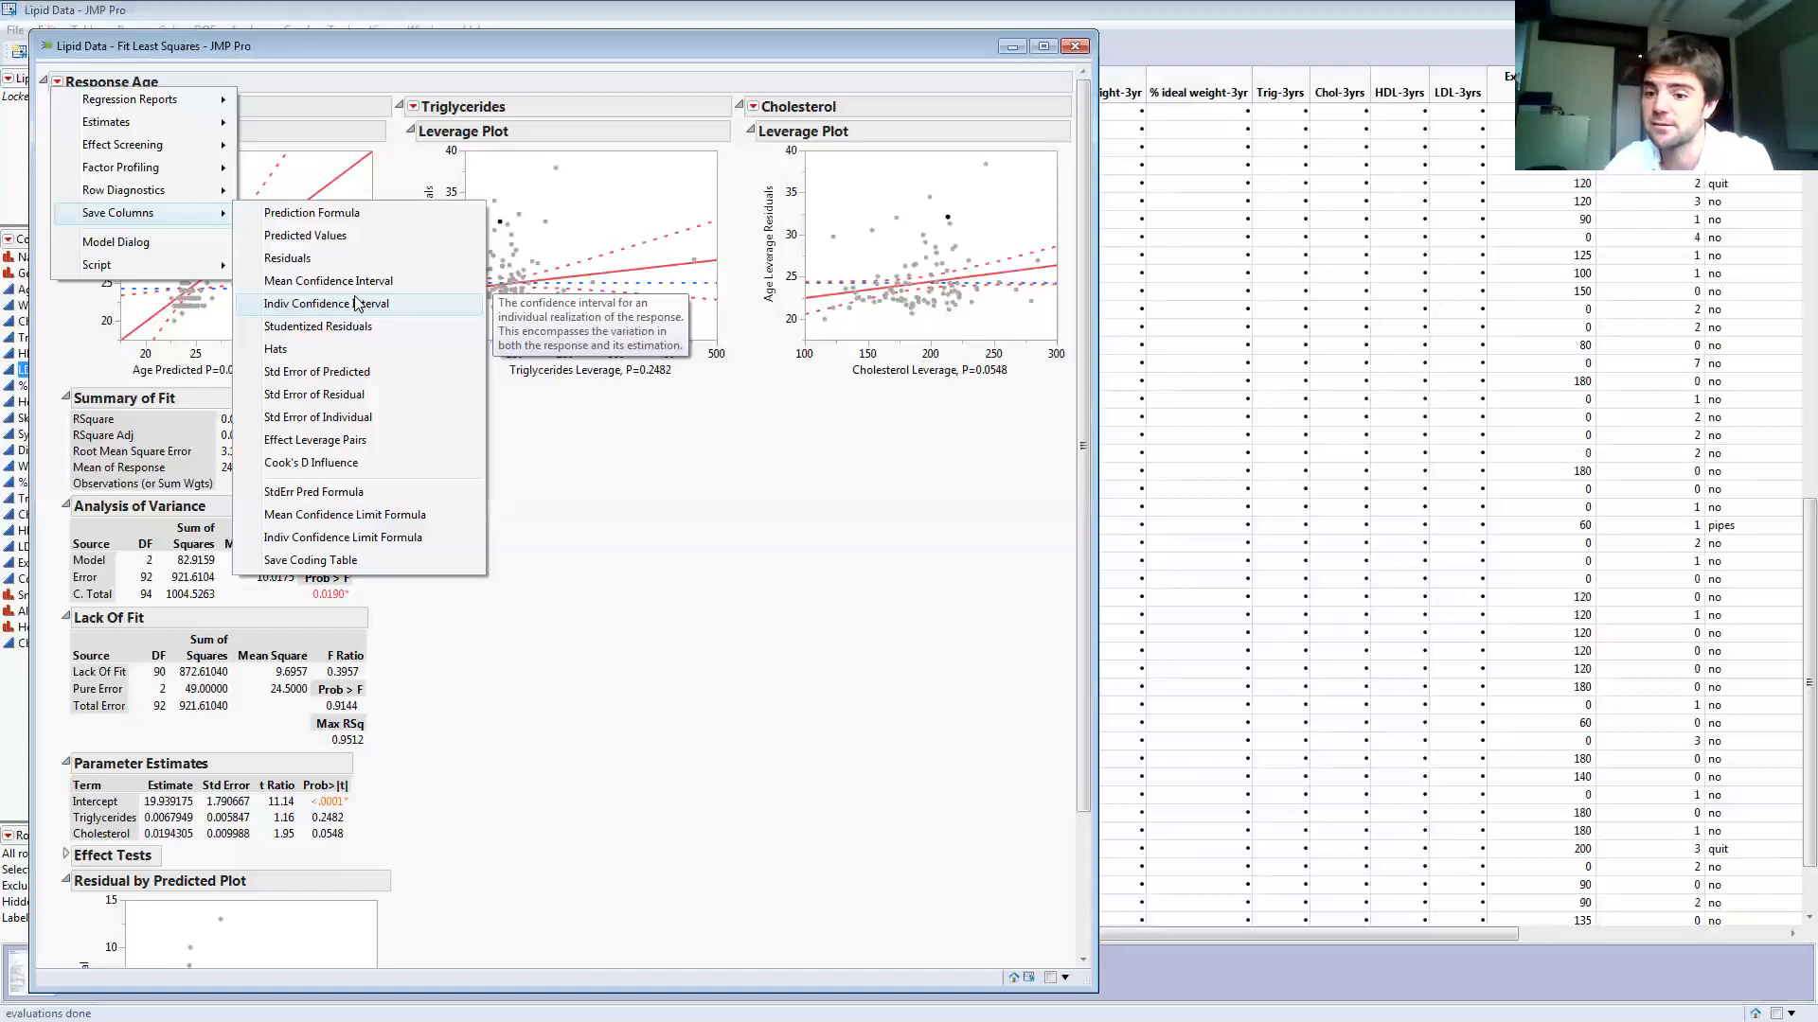
{"action": "mouse_move", "coordinate": [327, 280]}
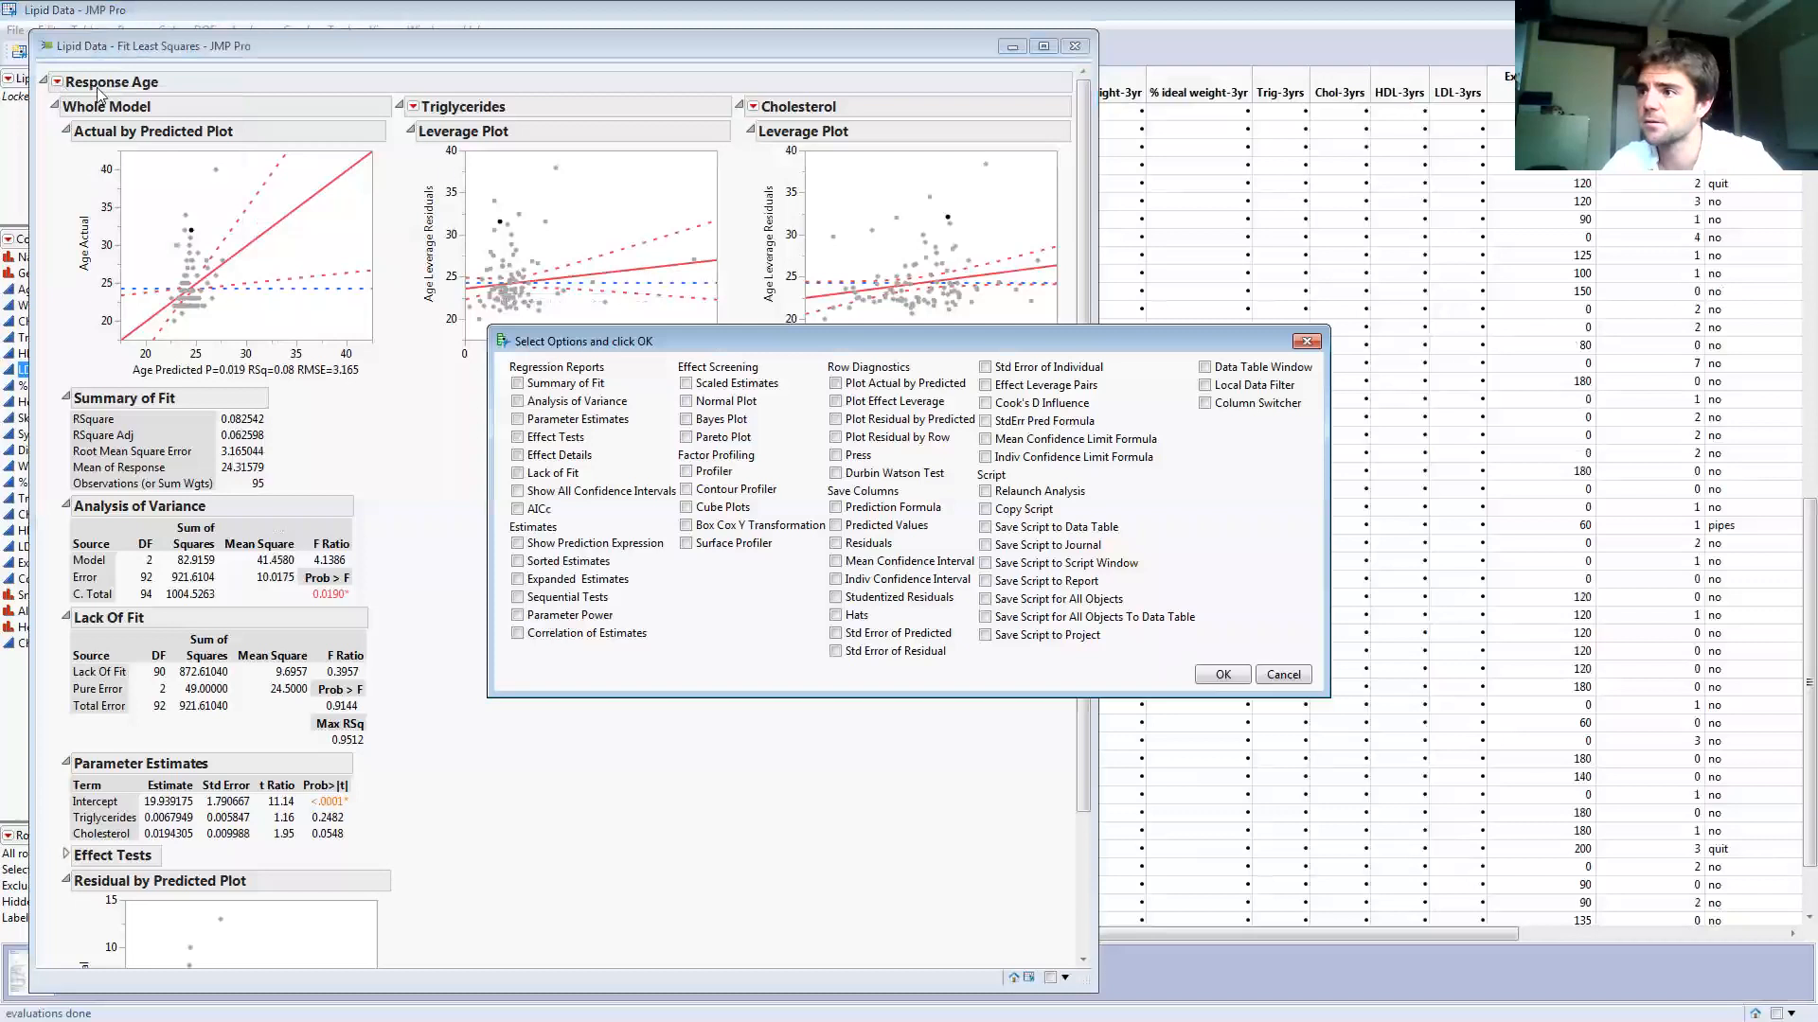
- Save Mean Confidence Interval columns for Age at alpha 0.02, giving Lower and Upper 98% Mean Age
{"action": "left_click", "coordinate": [1221, 674]}
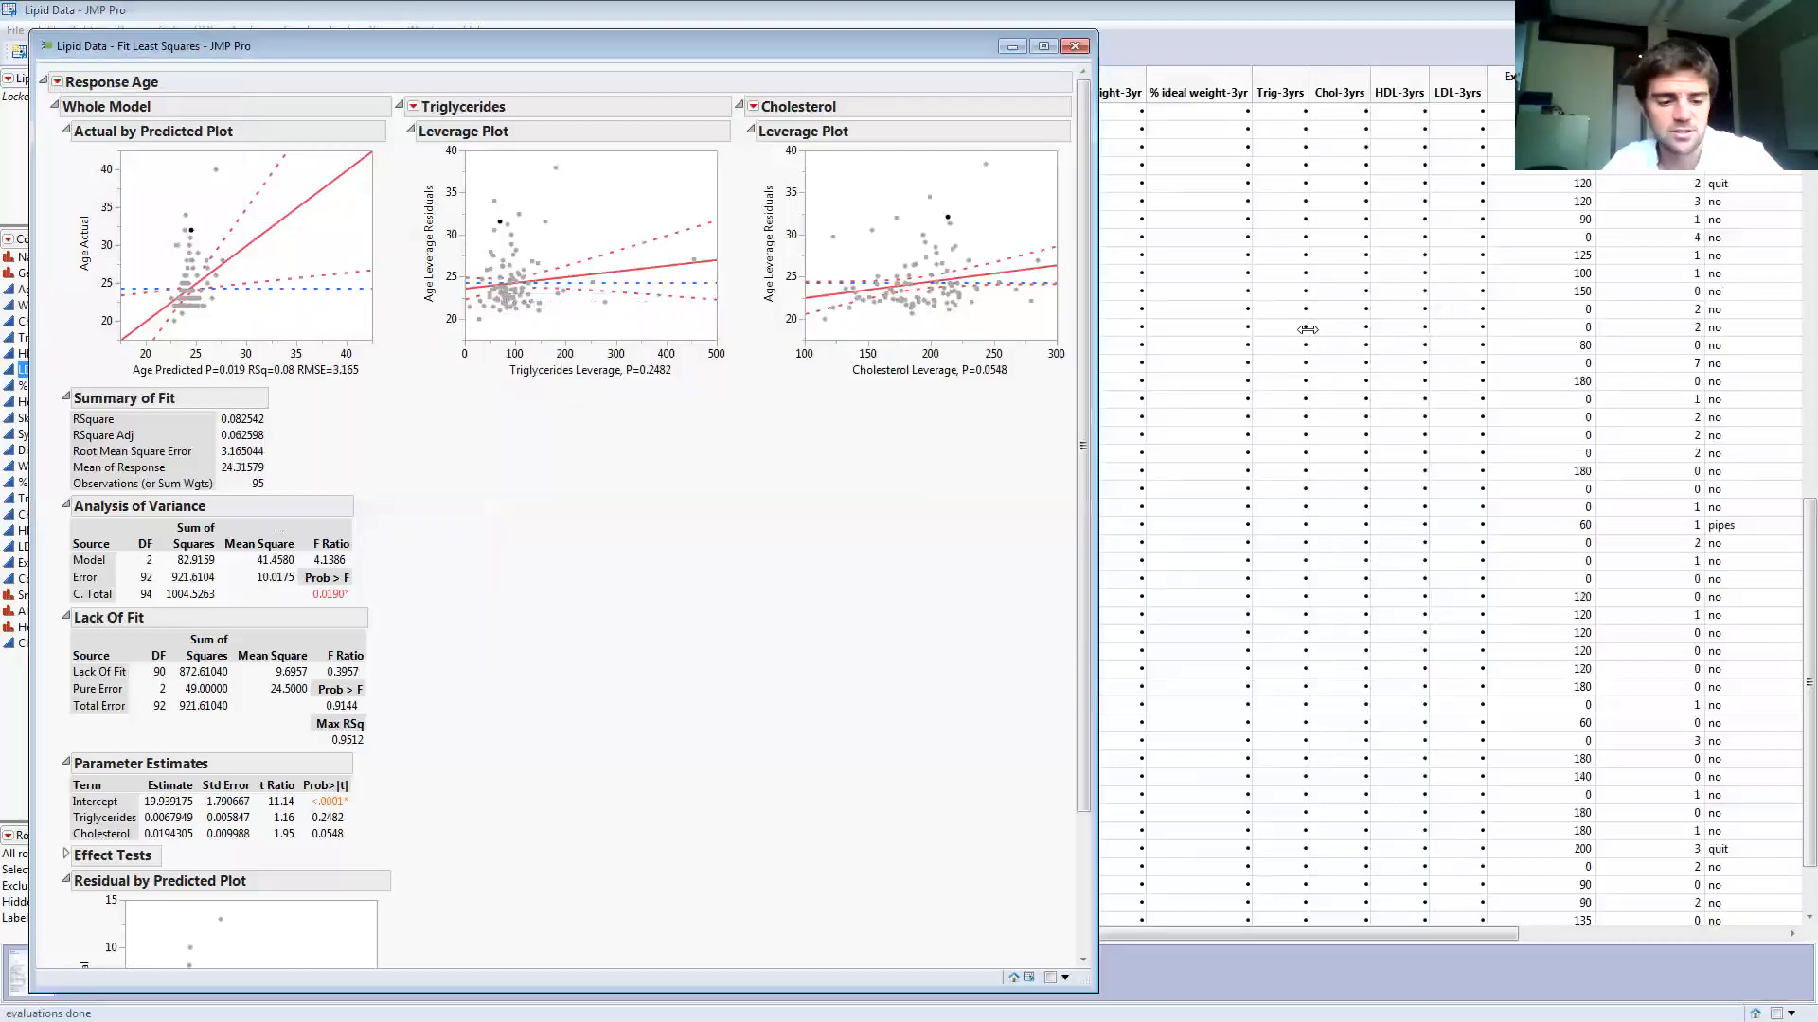
{"action": "mouse_move", "coordinate": [1246, 313]}
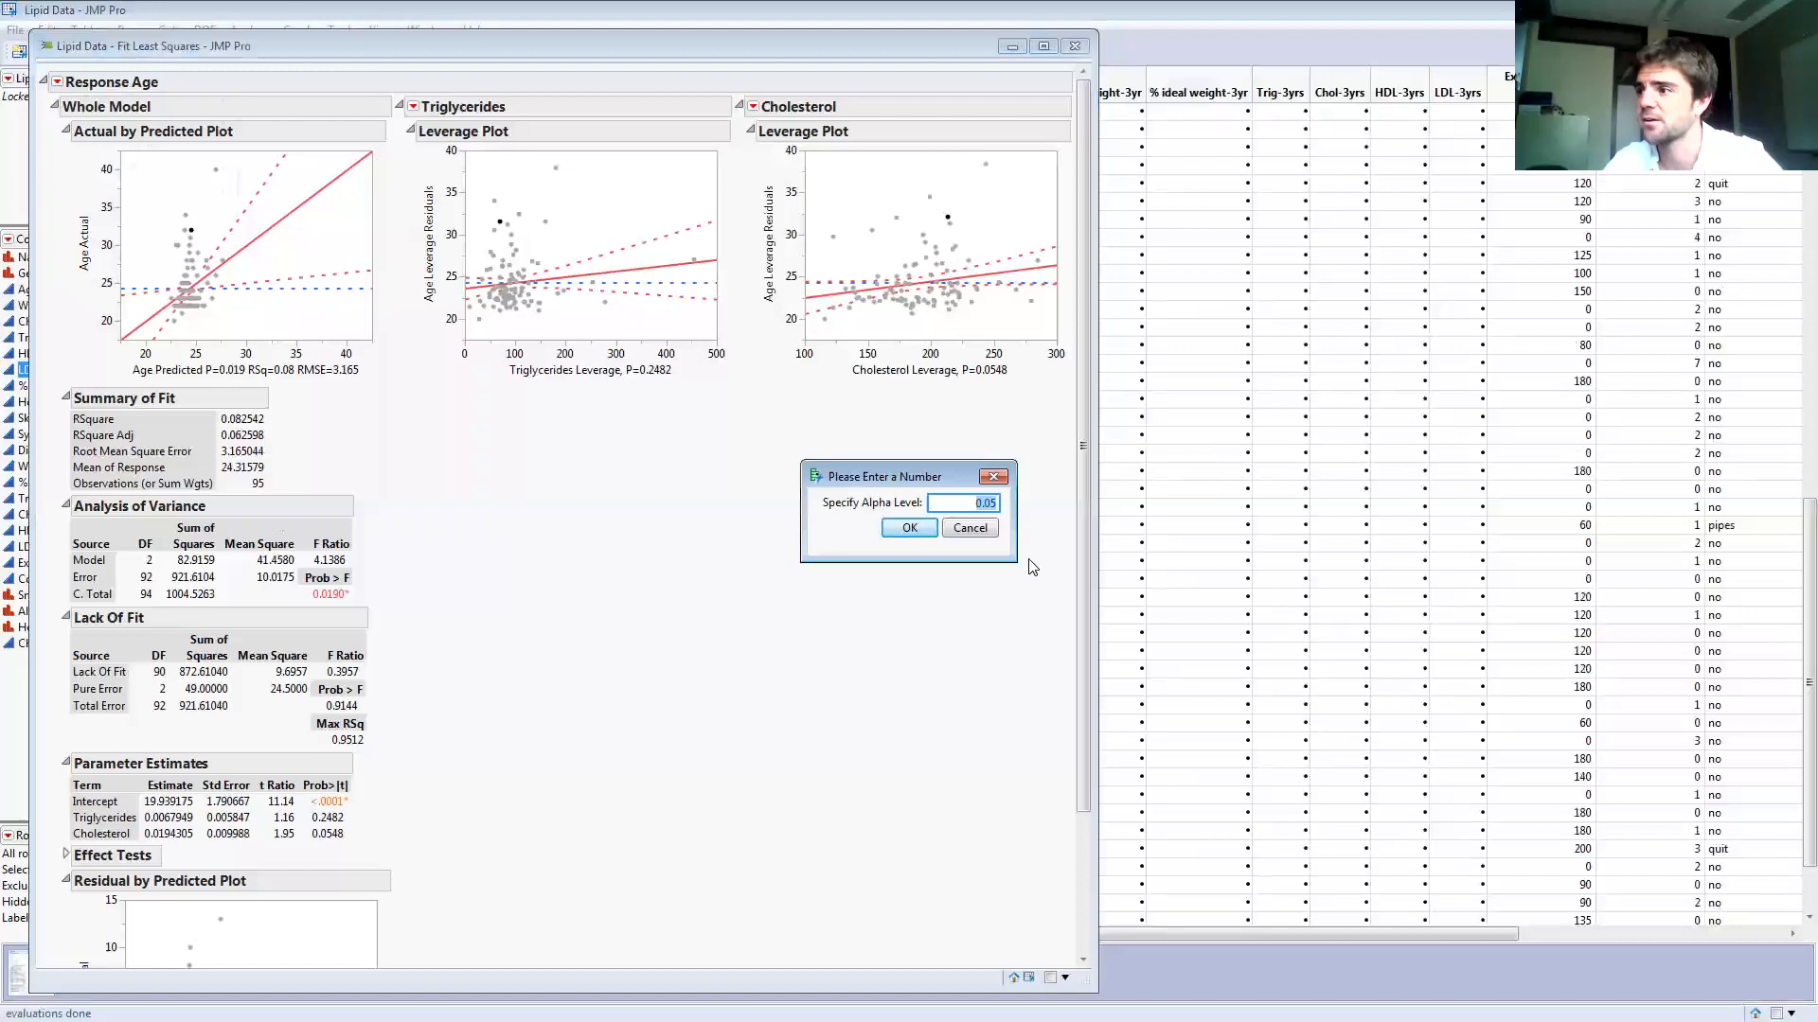
{"action": "mouse_move", "coordinate": [983, 458]}
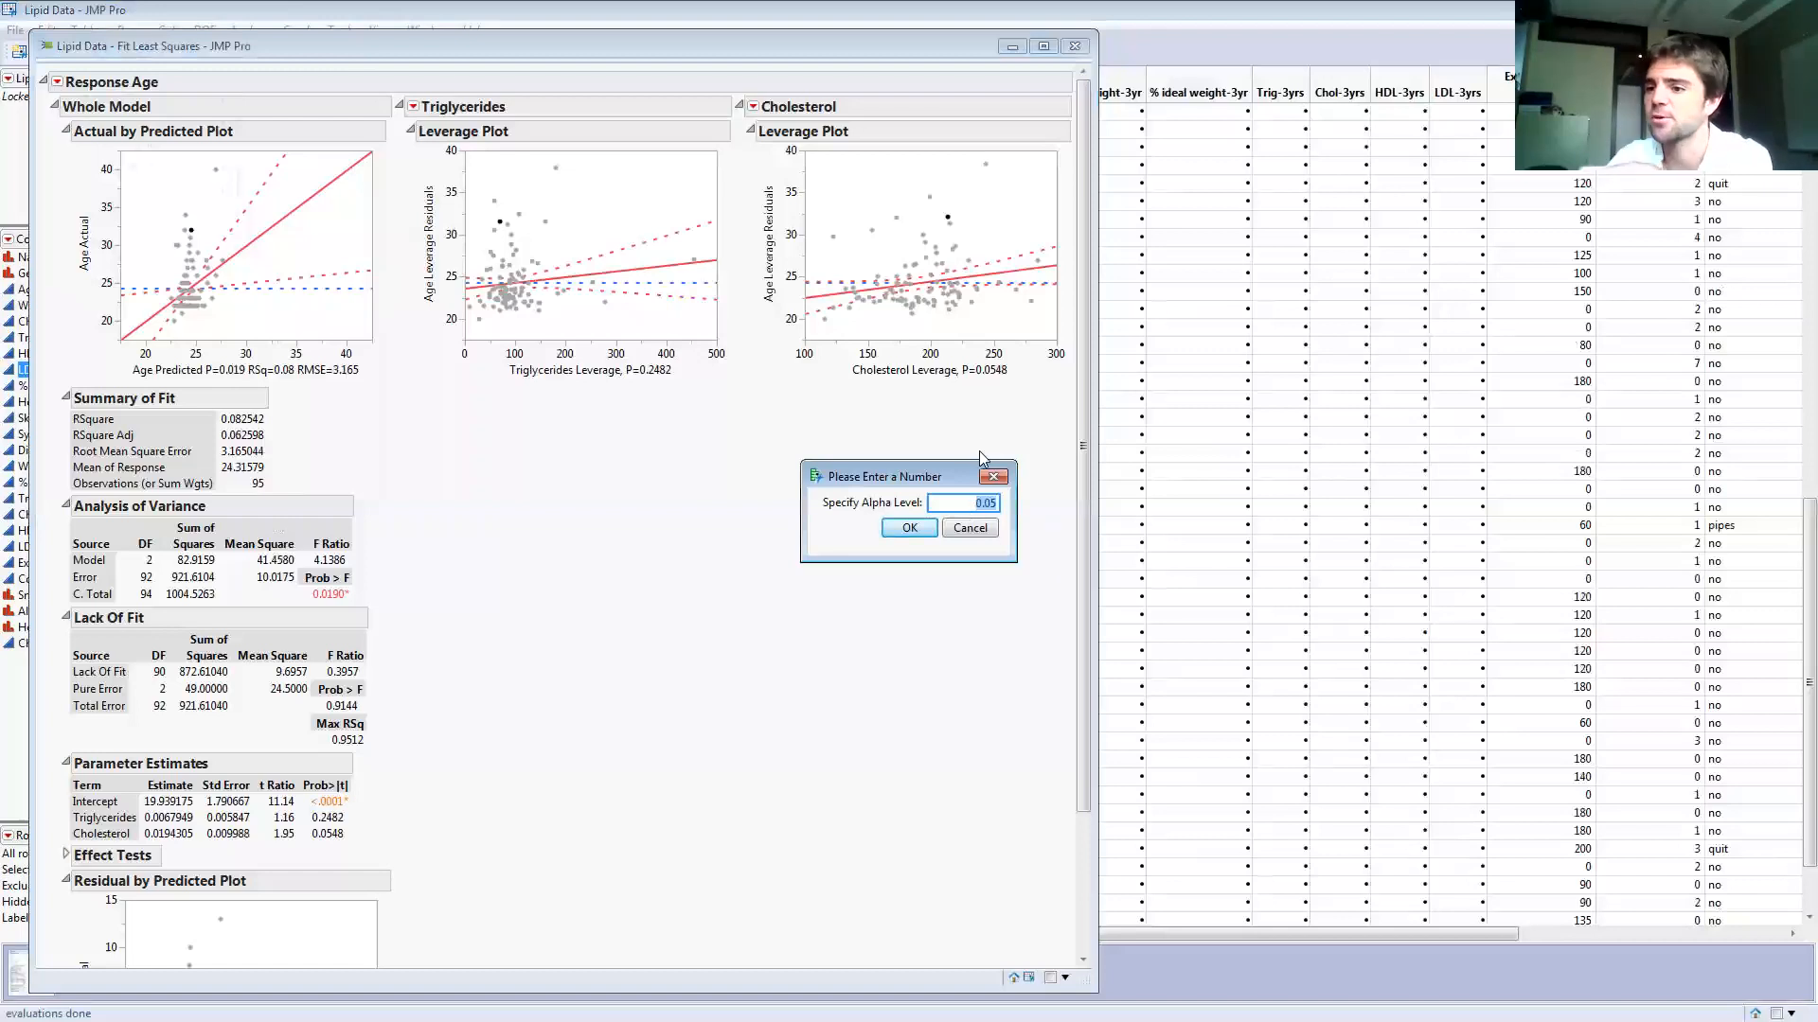
{"action": "mouse_move", "coordinate": [1011, 409]}
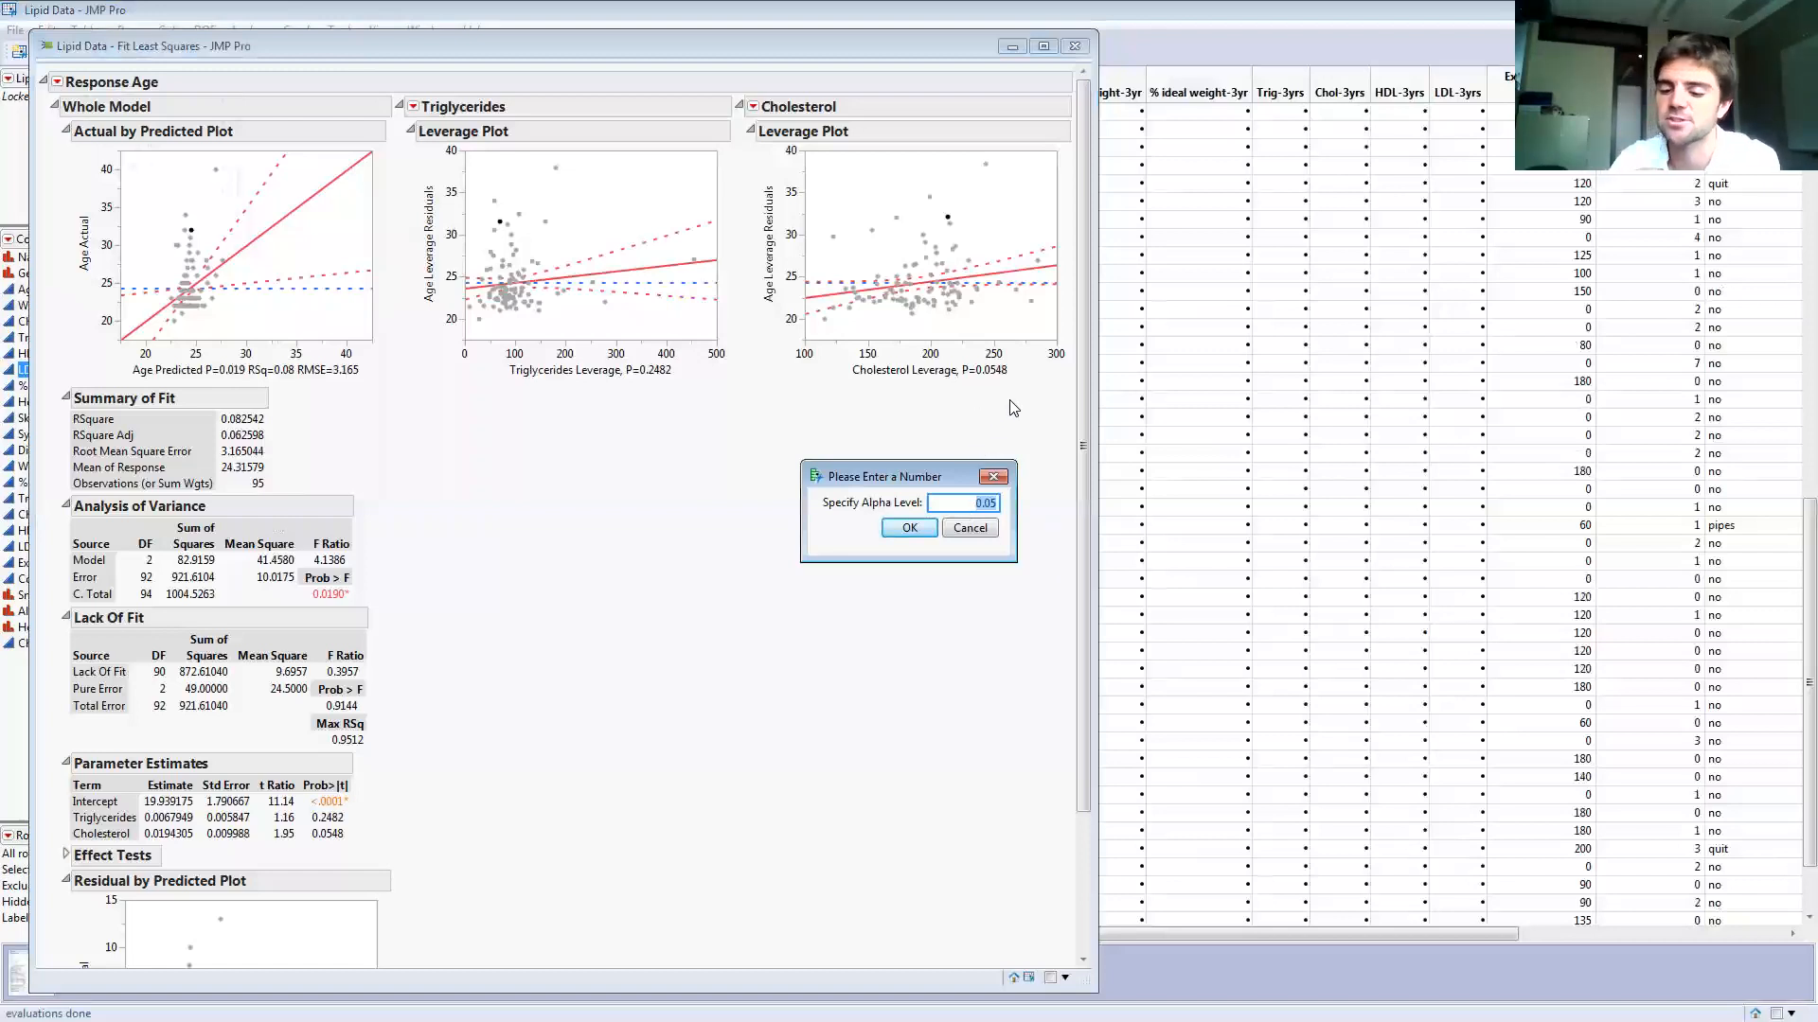
{"action": "type", "text": ".01"}
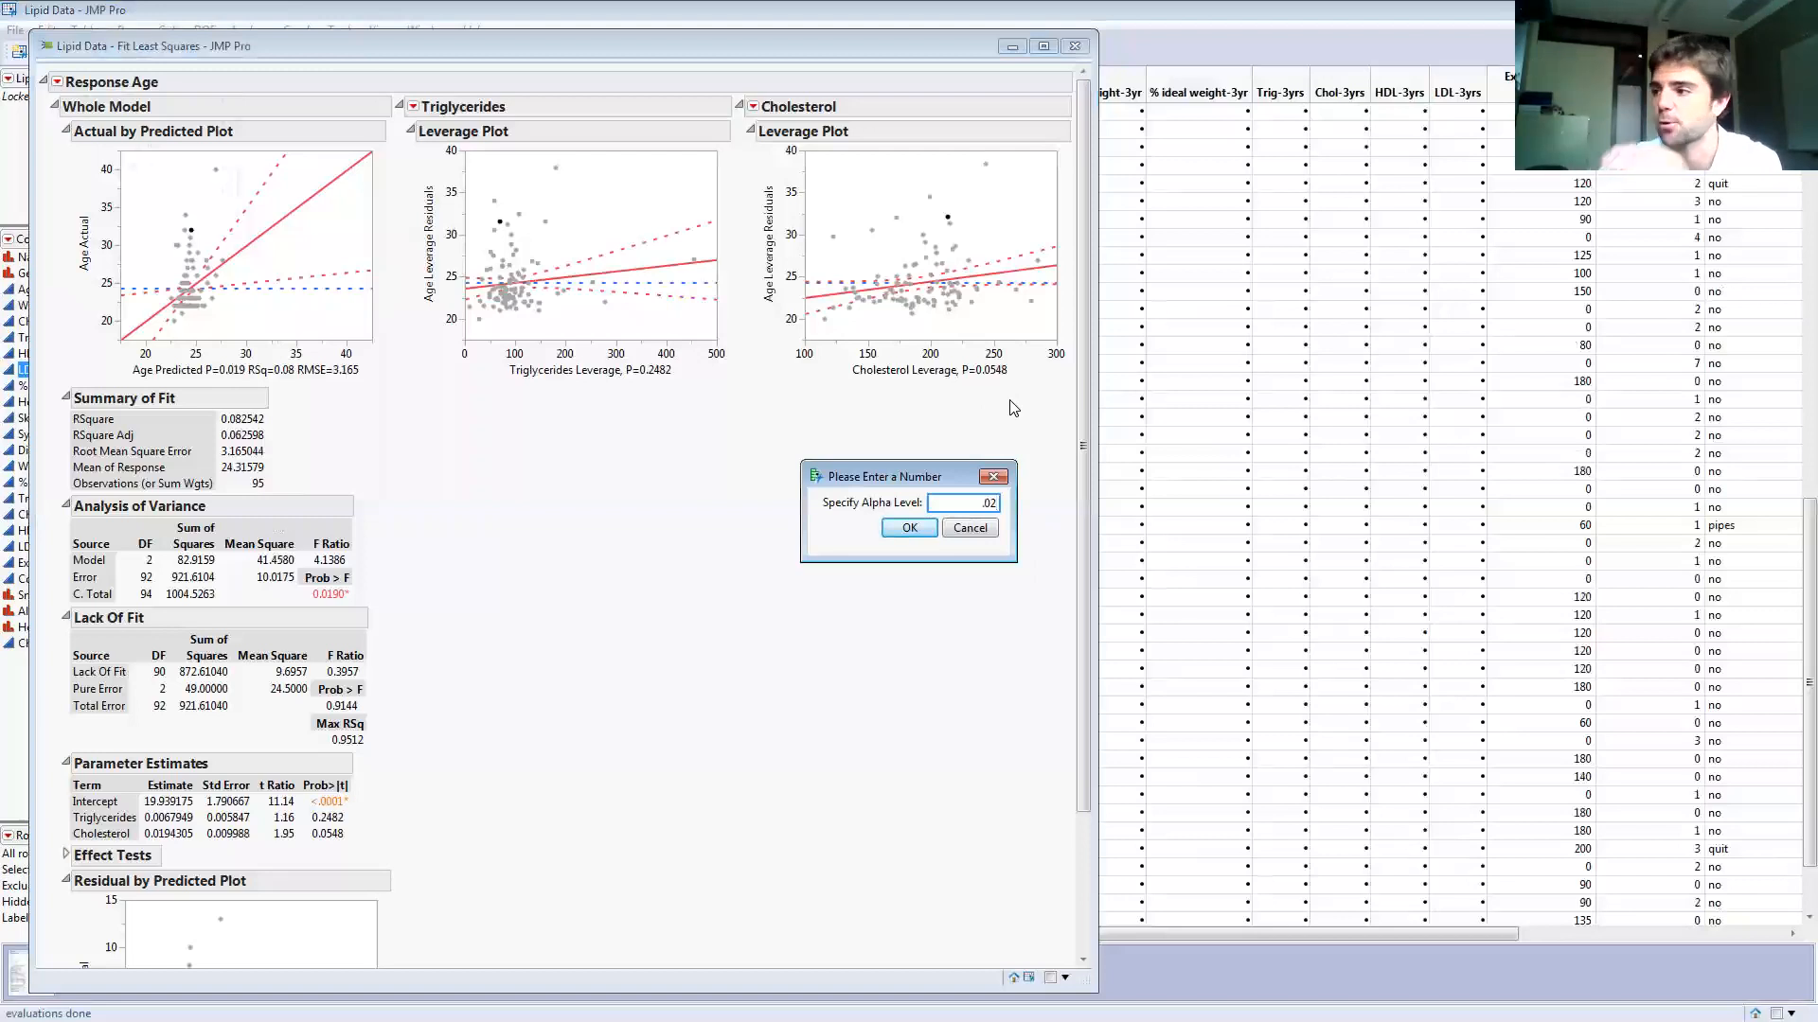
{"action": "left_click", "coordinate": [909, 528]}
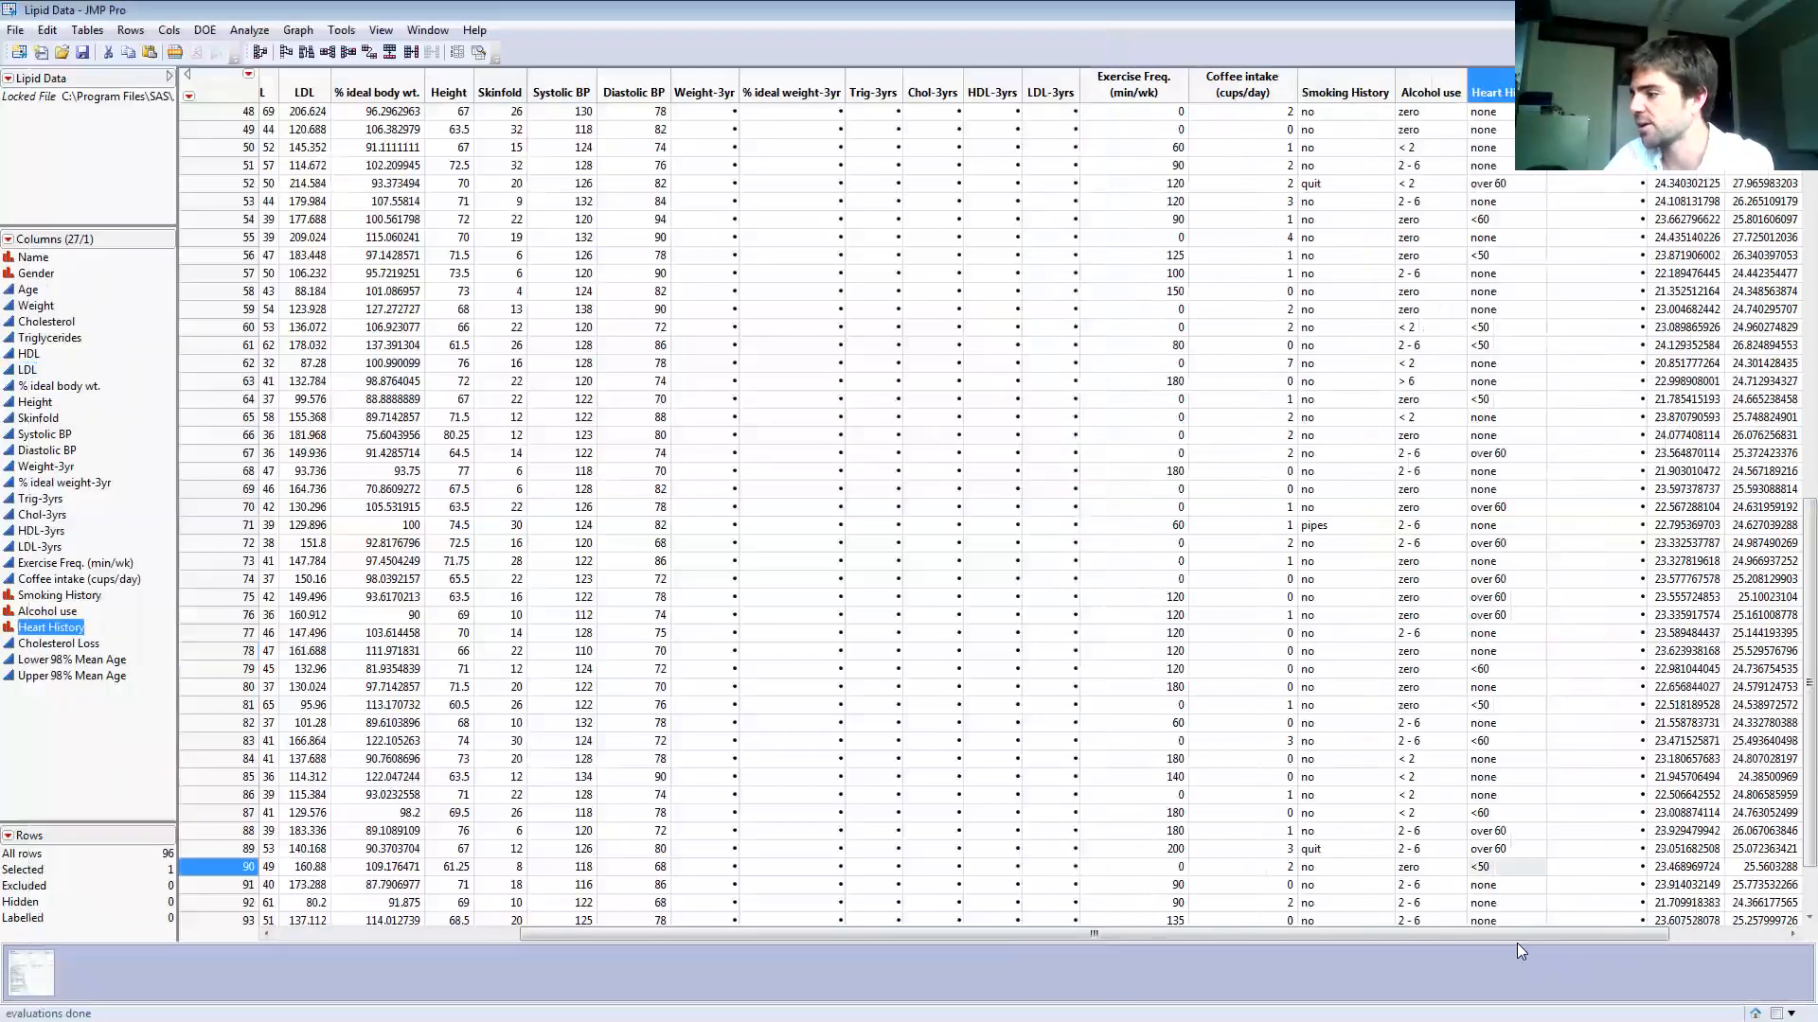
{"action": "scroll", "scroll_direction": "right", "scroll_amount": 3}
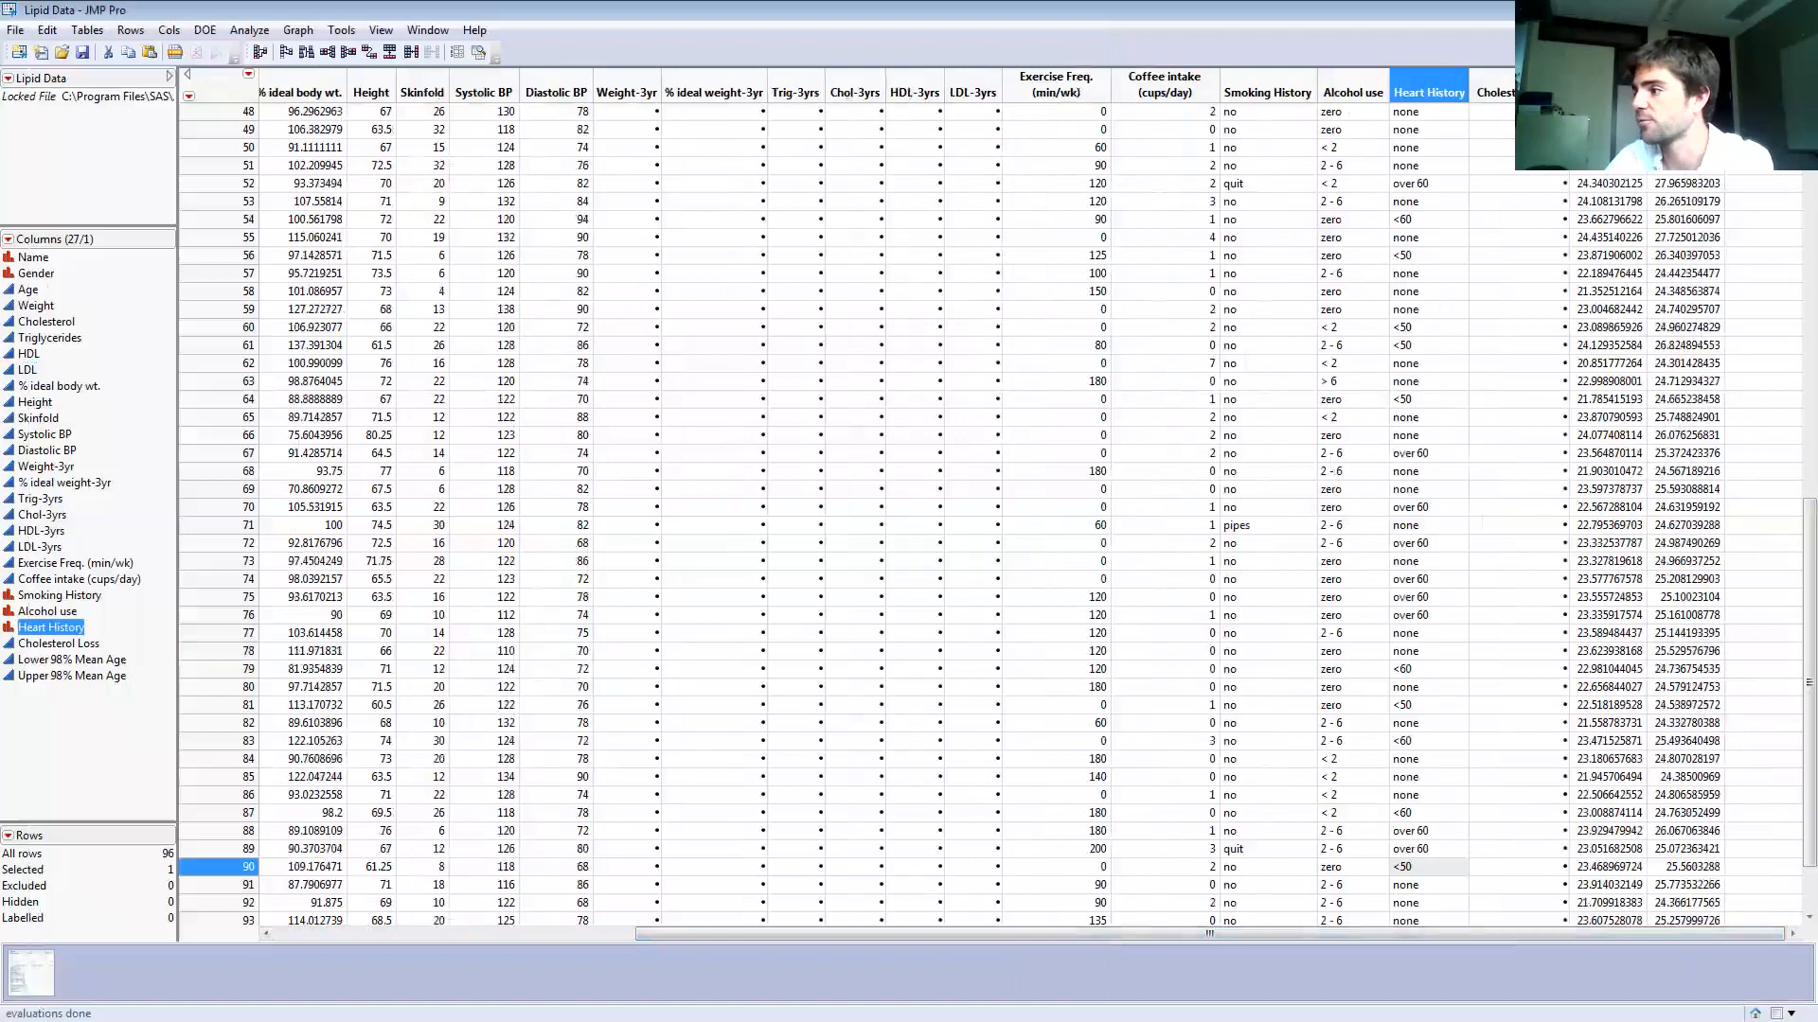
{"action": "mouse_move", "coordinate": [1791, 515]}
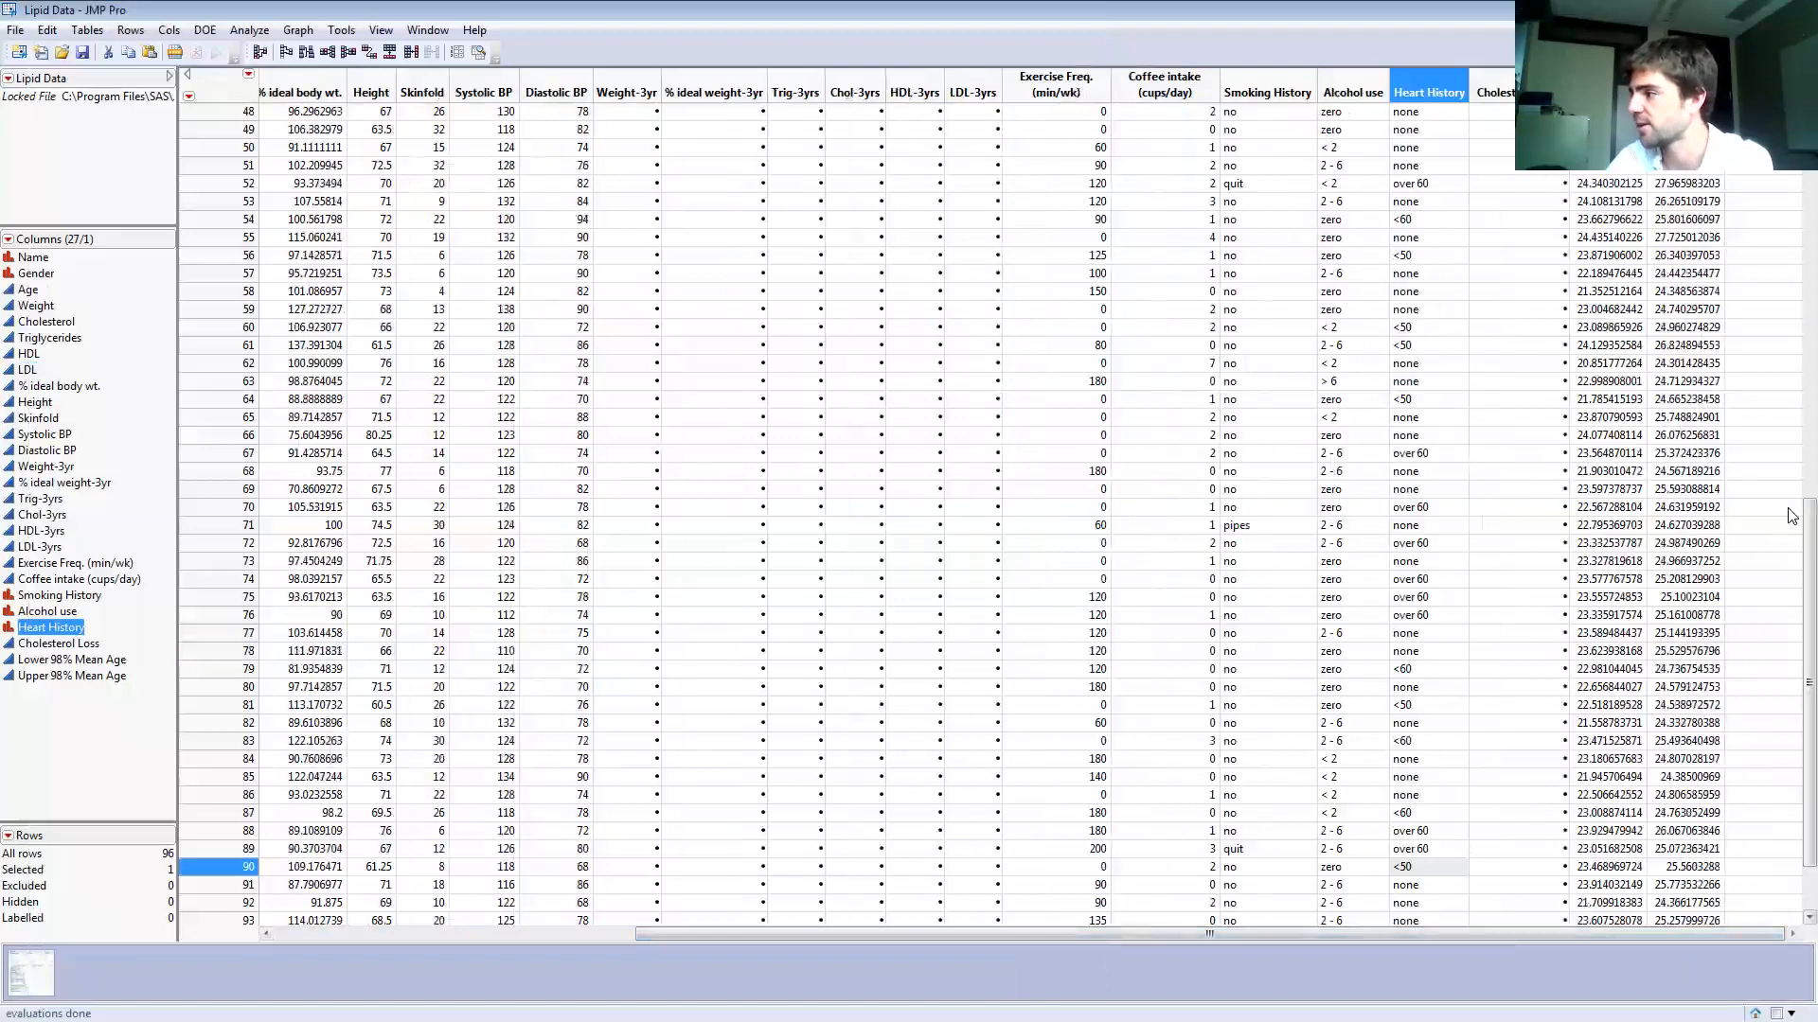
{"action": "scroll", "scroll_direction": "down", "scroll_amount": 3}
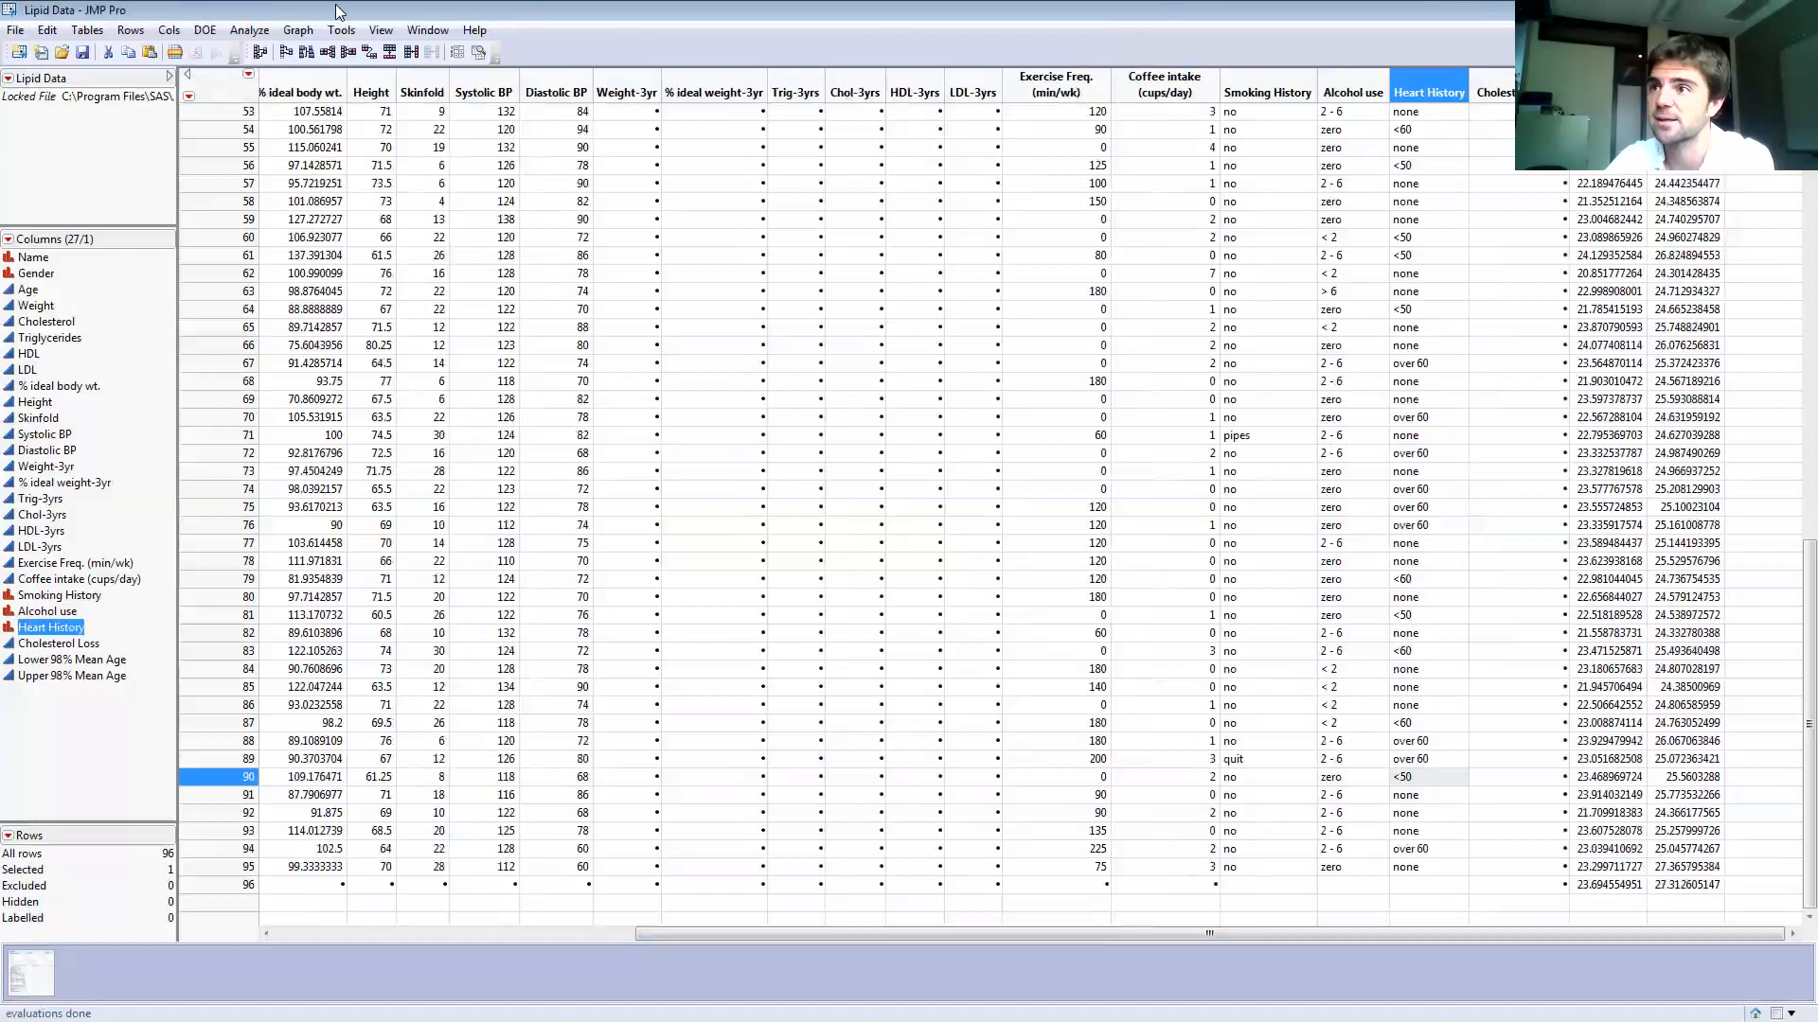
- From the Fit Least Squares report, save Indiv Confidence Interval columns for Age at alpha 0.01
{"action": "left_click", "coordinate": [248, 28]}
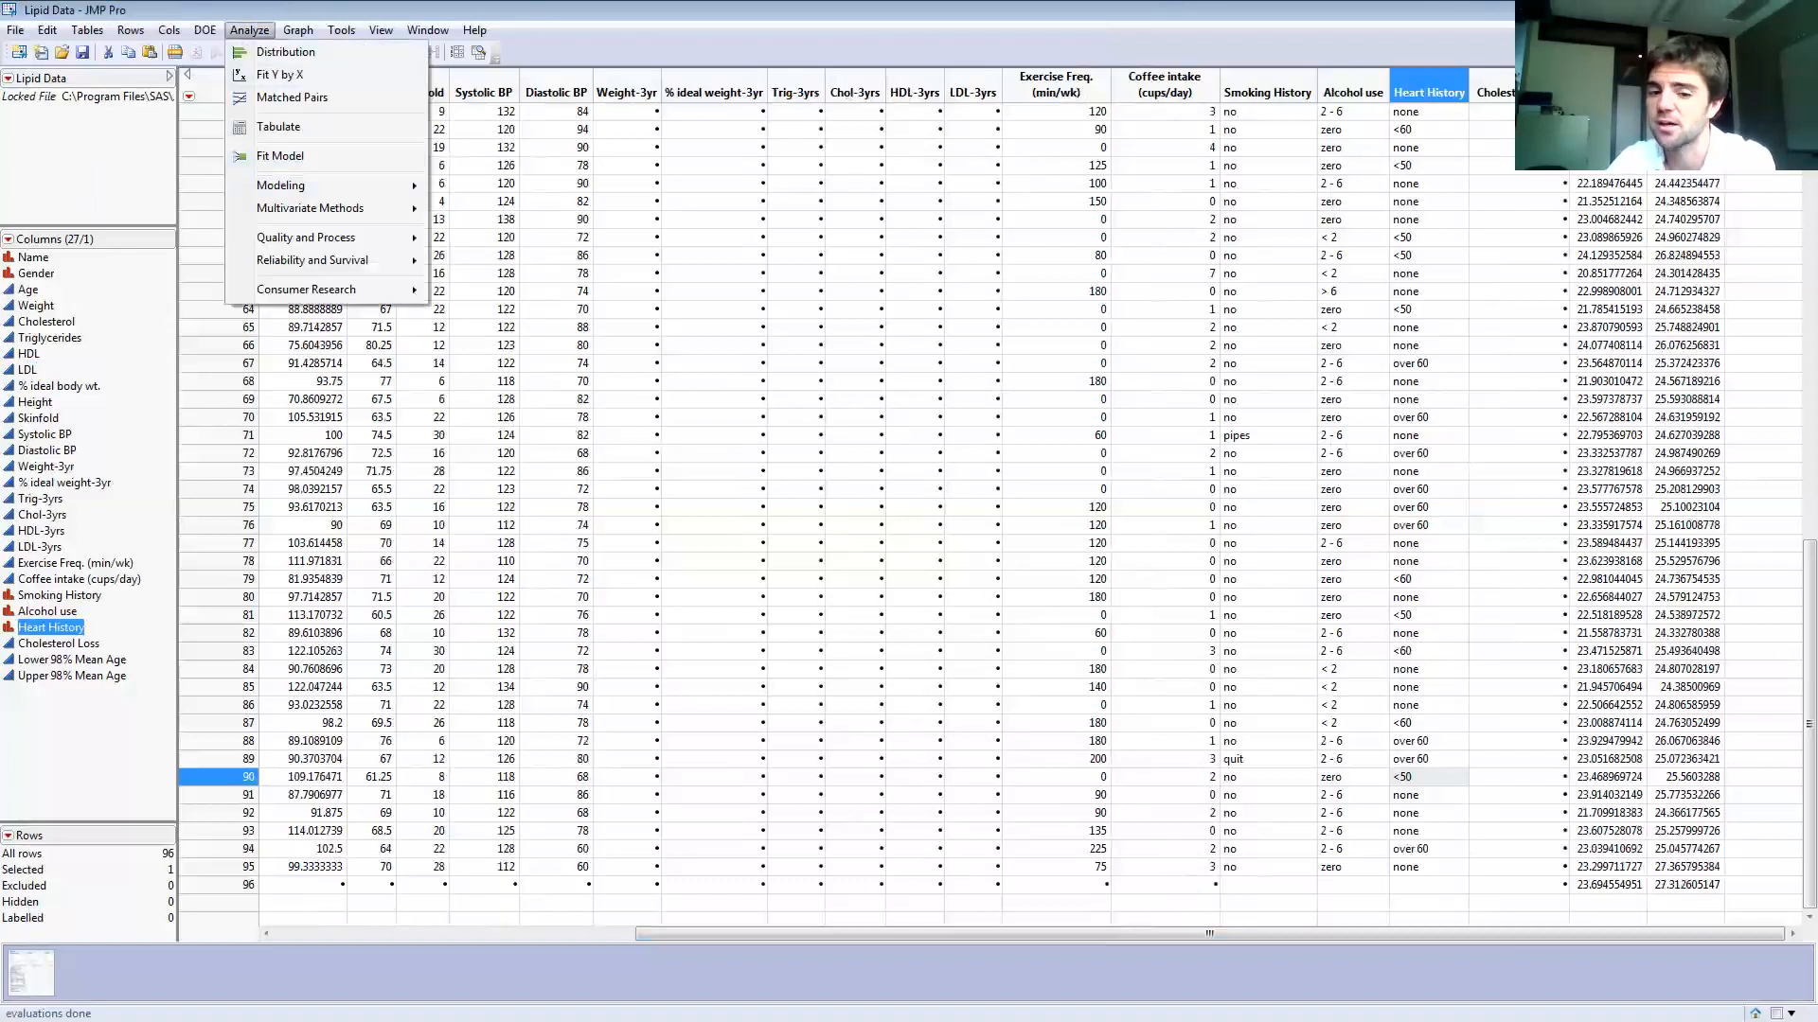
{"action": "left_click", "coordinate": [280, 157]}
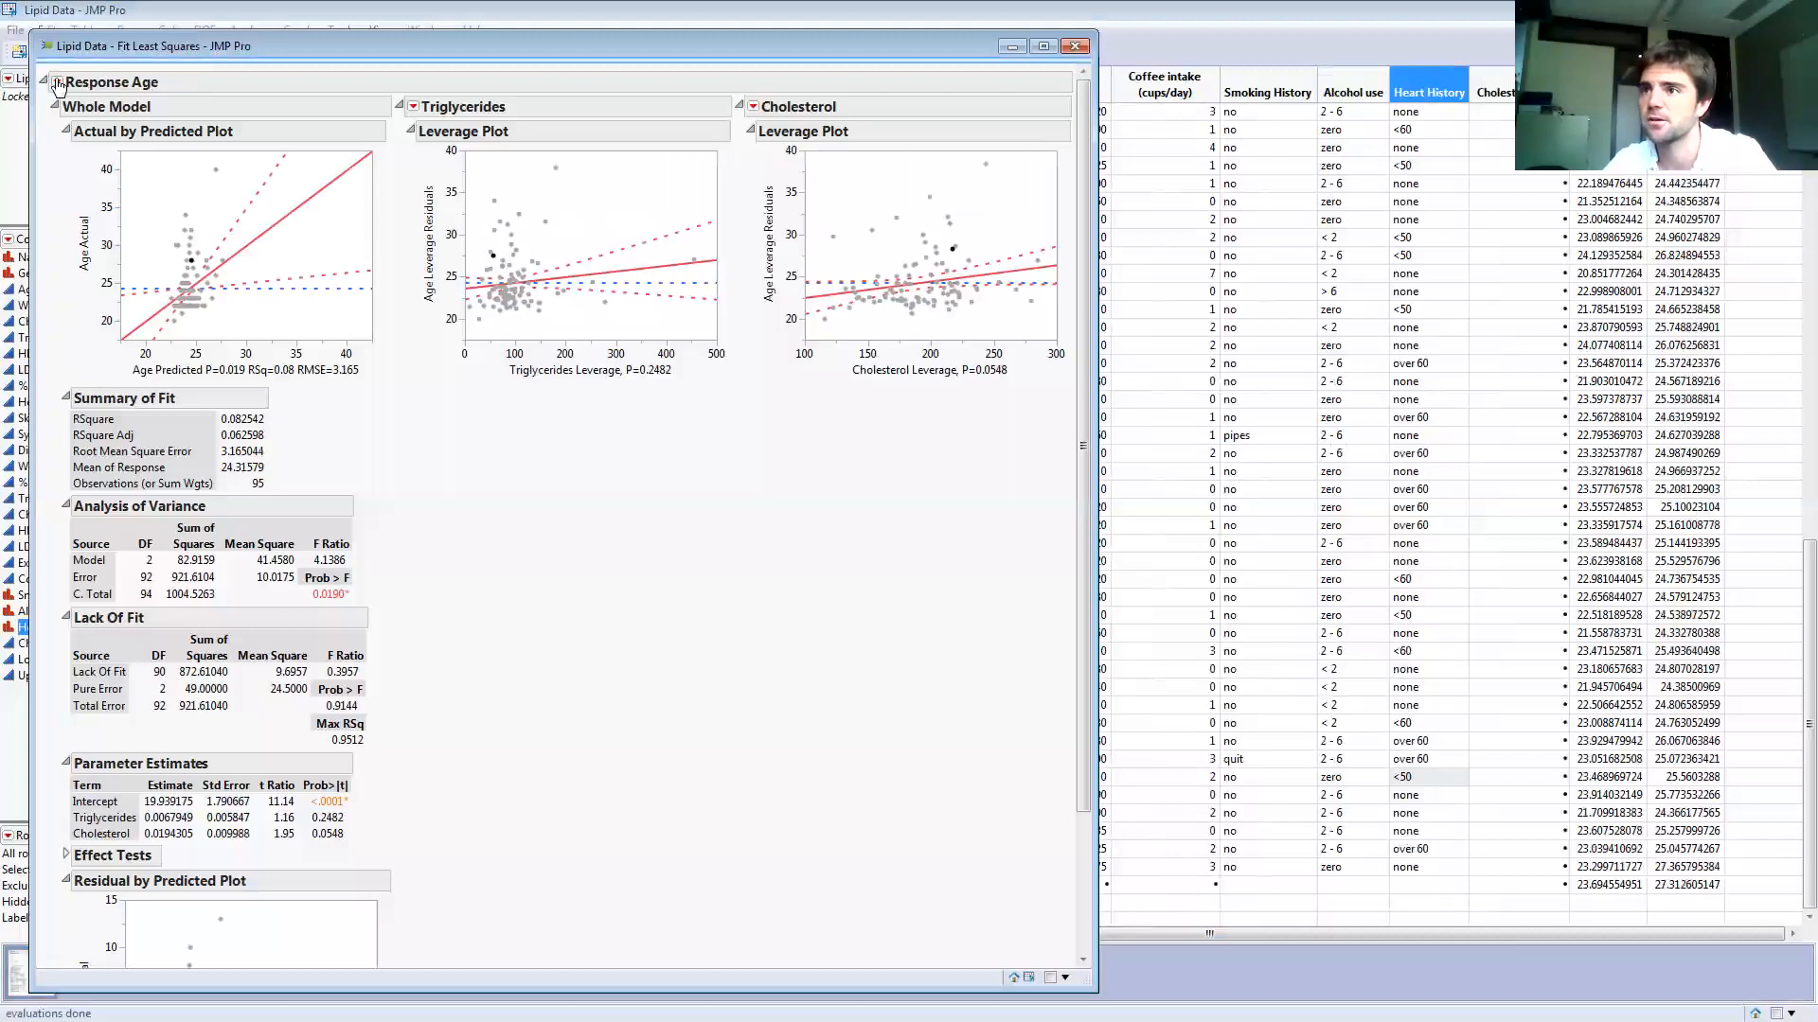
{"action": "left_click", "coordinate": [56, 82]}
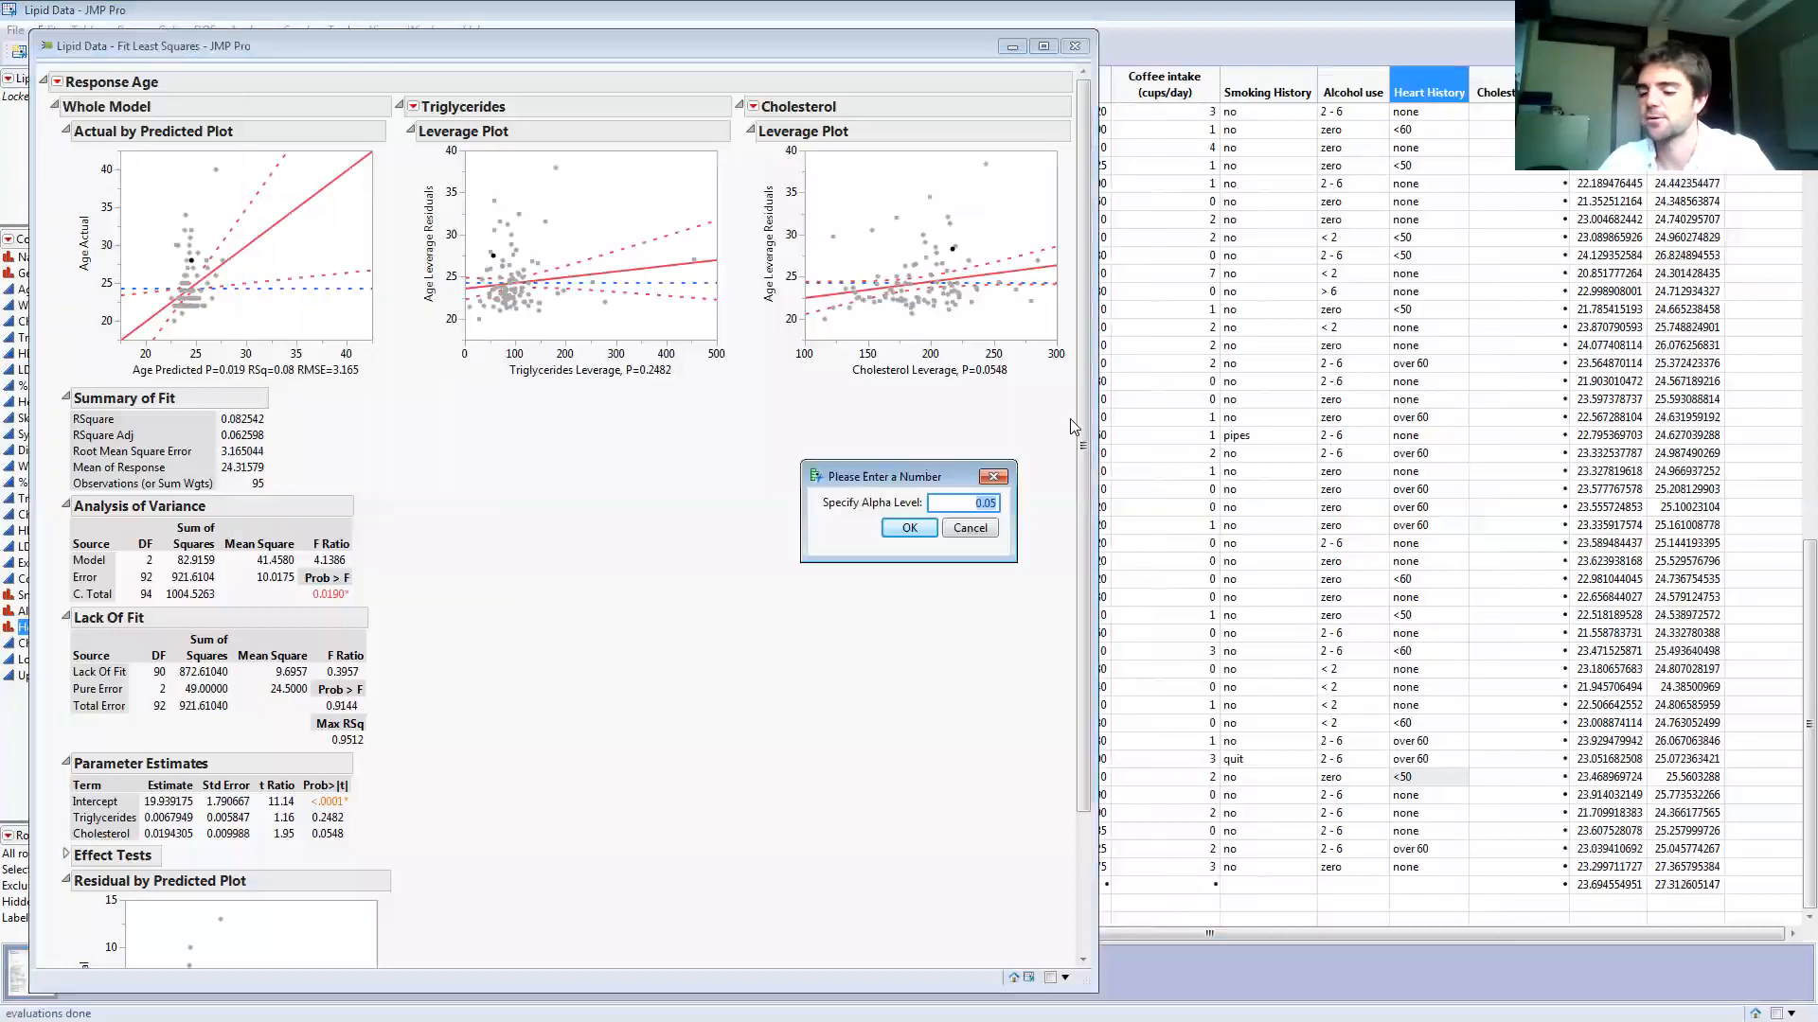
{"action": "type", "text": ".01"}
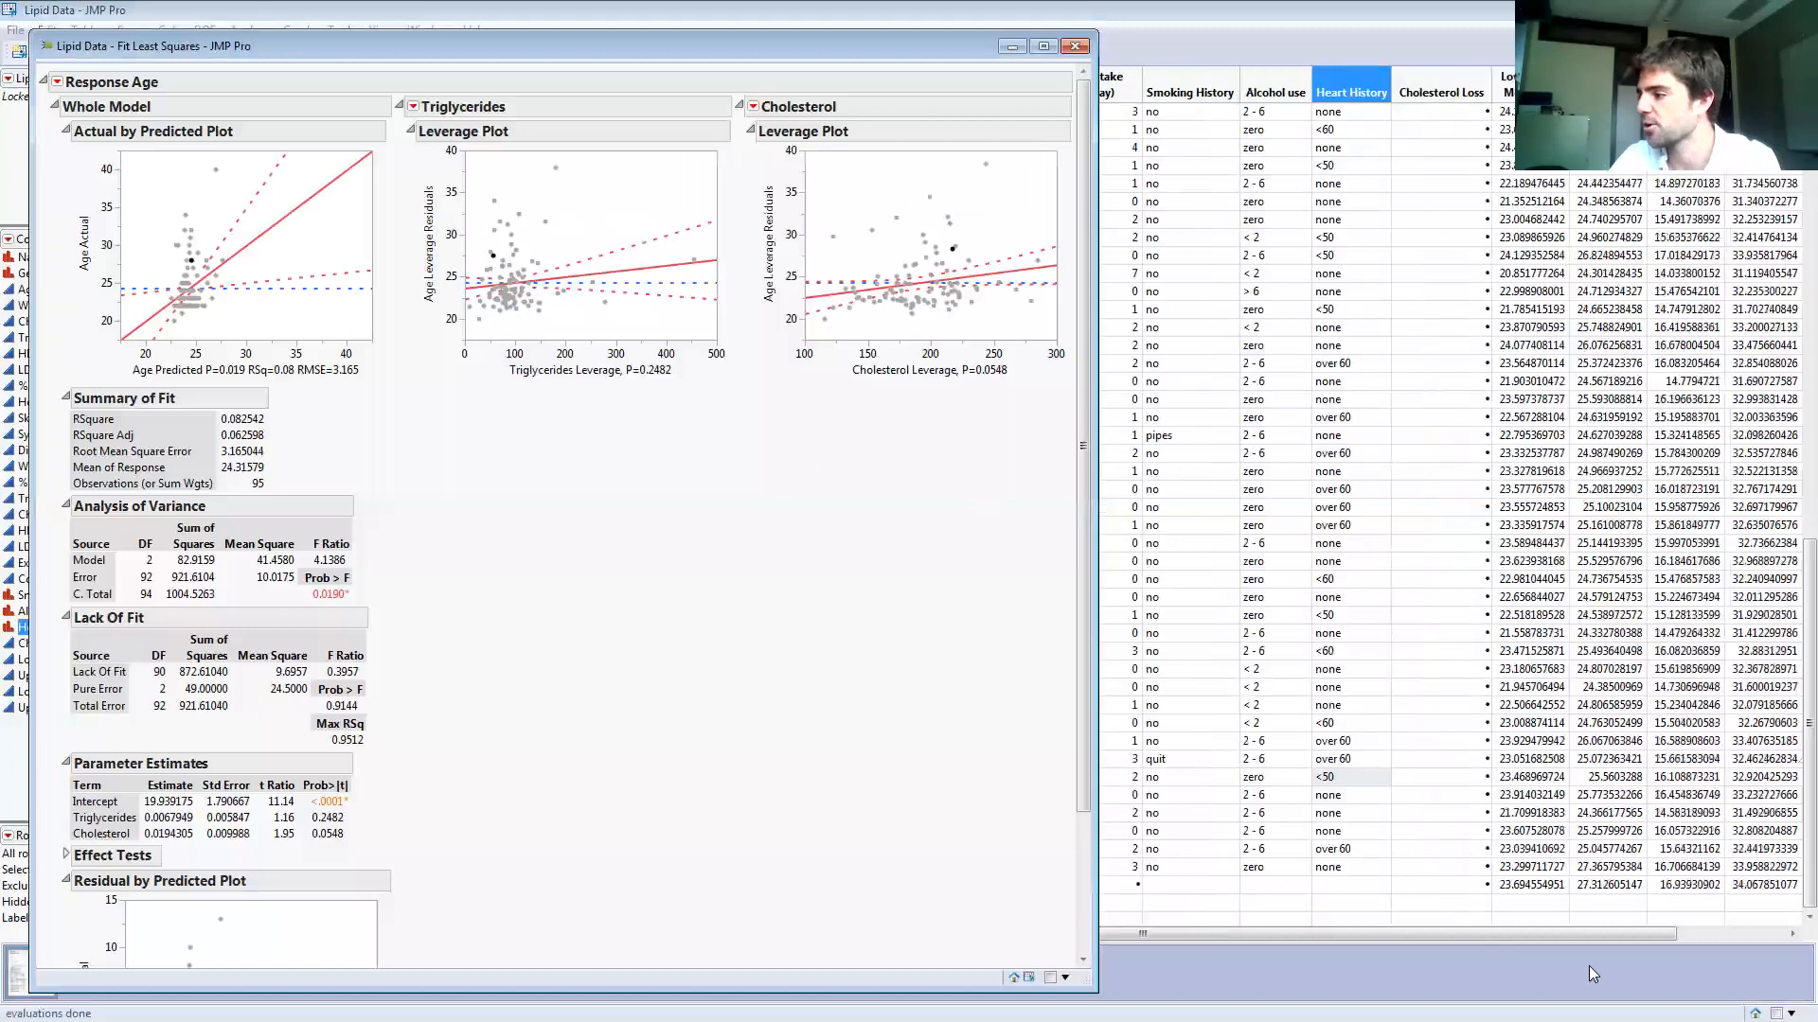
- Bring the Lipid Data table to the front showing the Lower and Upper 99% Indiv Age columns
{"action": "left_click", "coordinate": [1072, 45]}
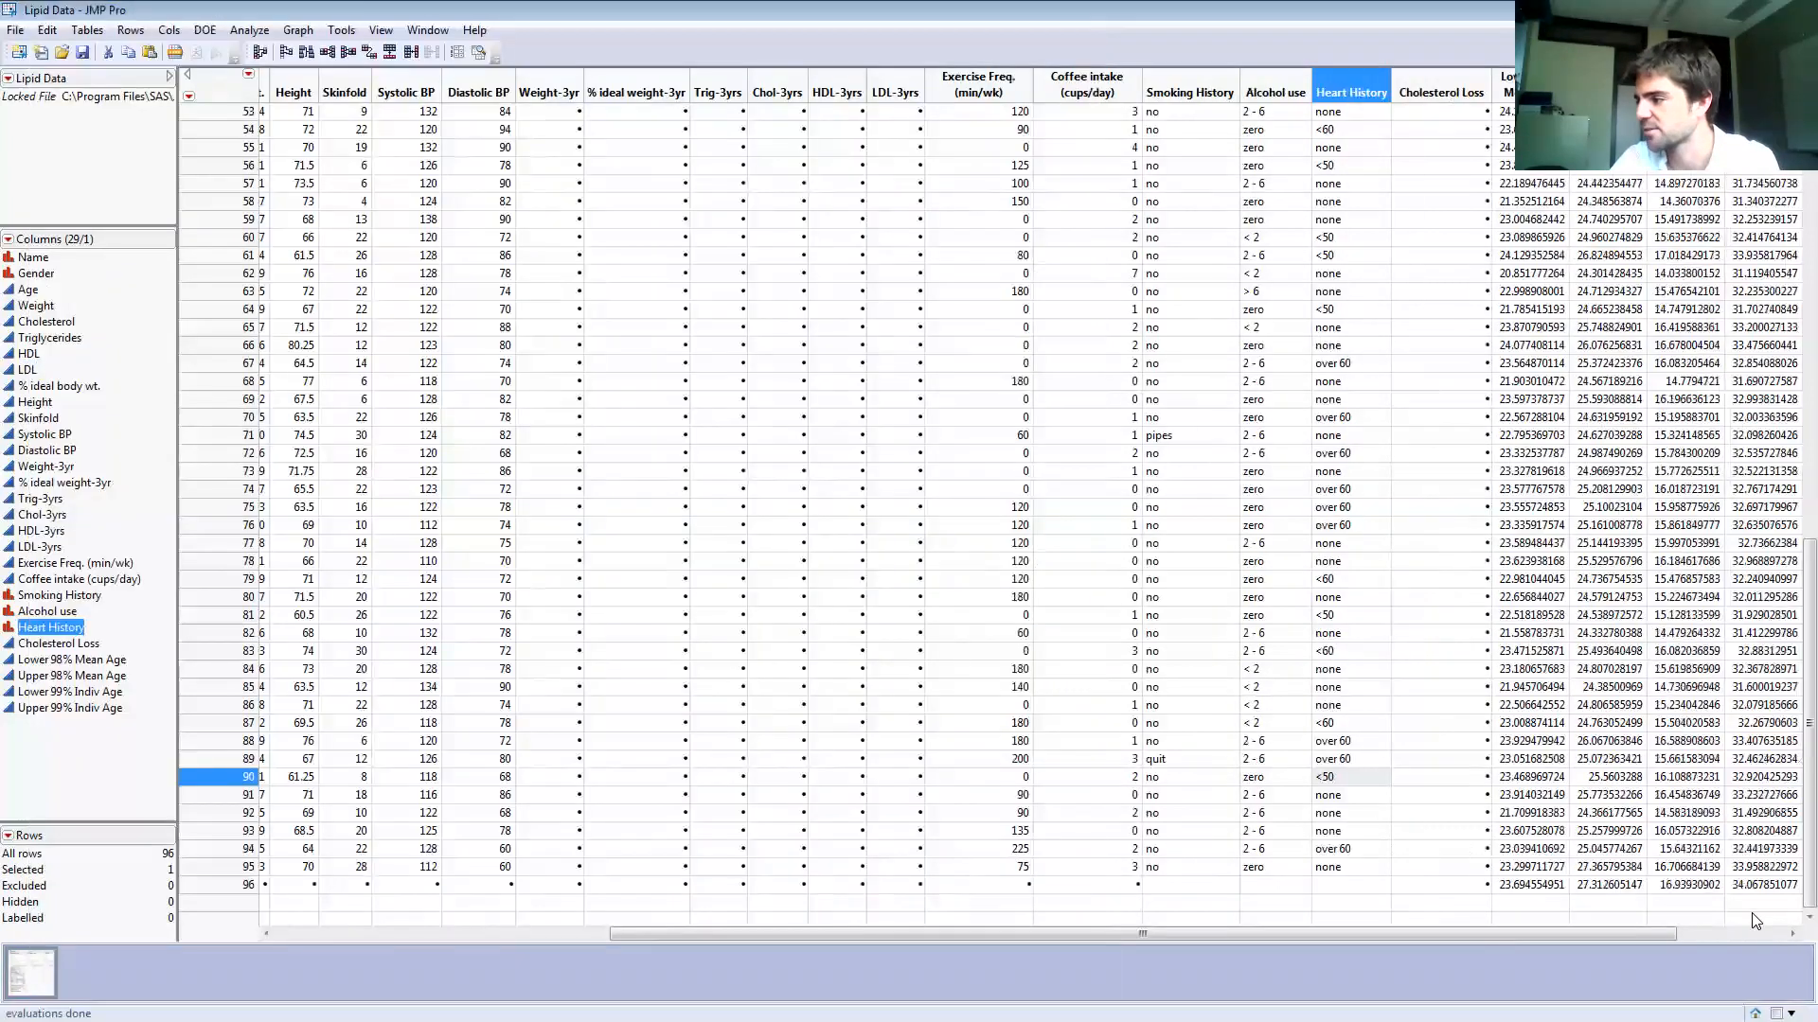
{"action": "mouse_move", "coordinate": [1340, 882]}
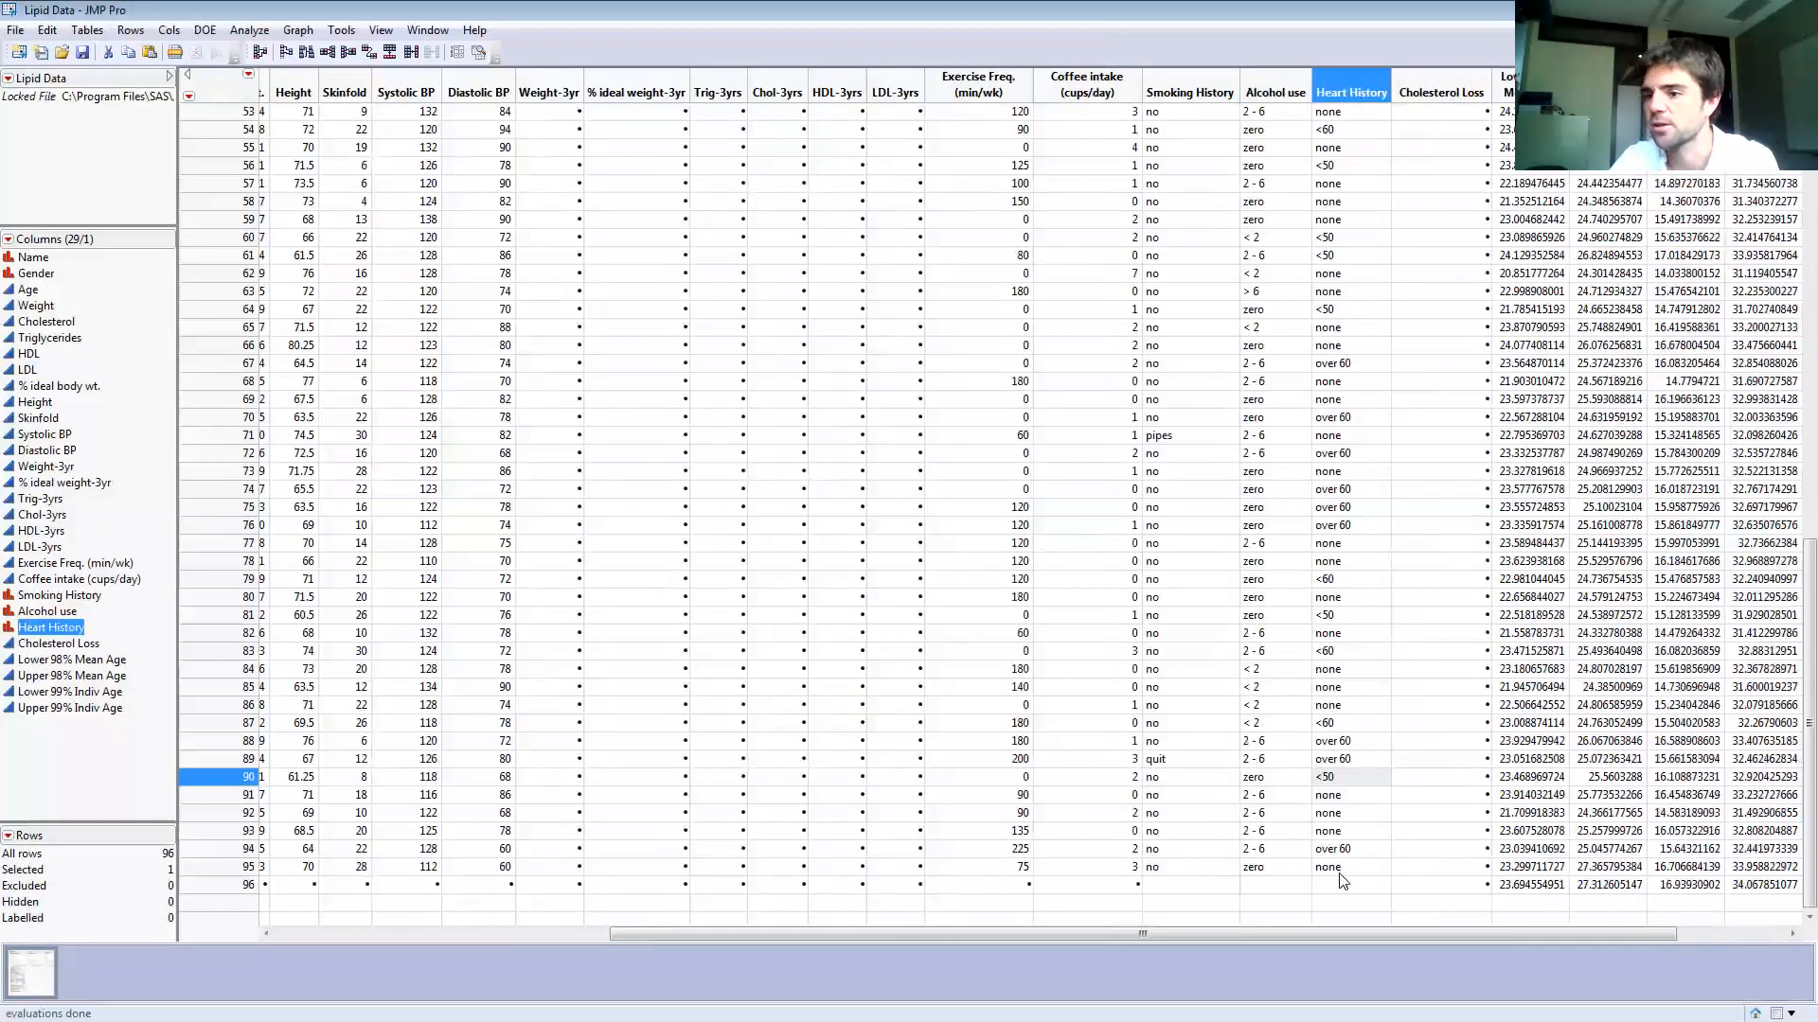
{"action": "mouse_move", "coordinate": [1255, 867]}
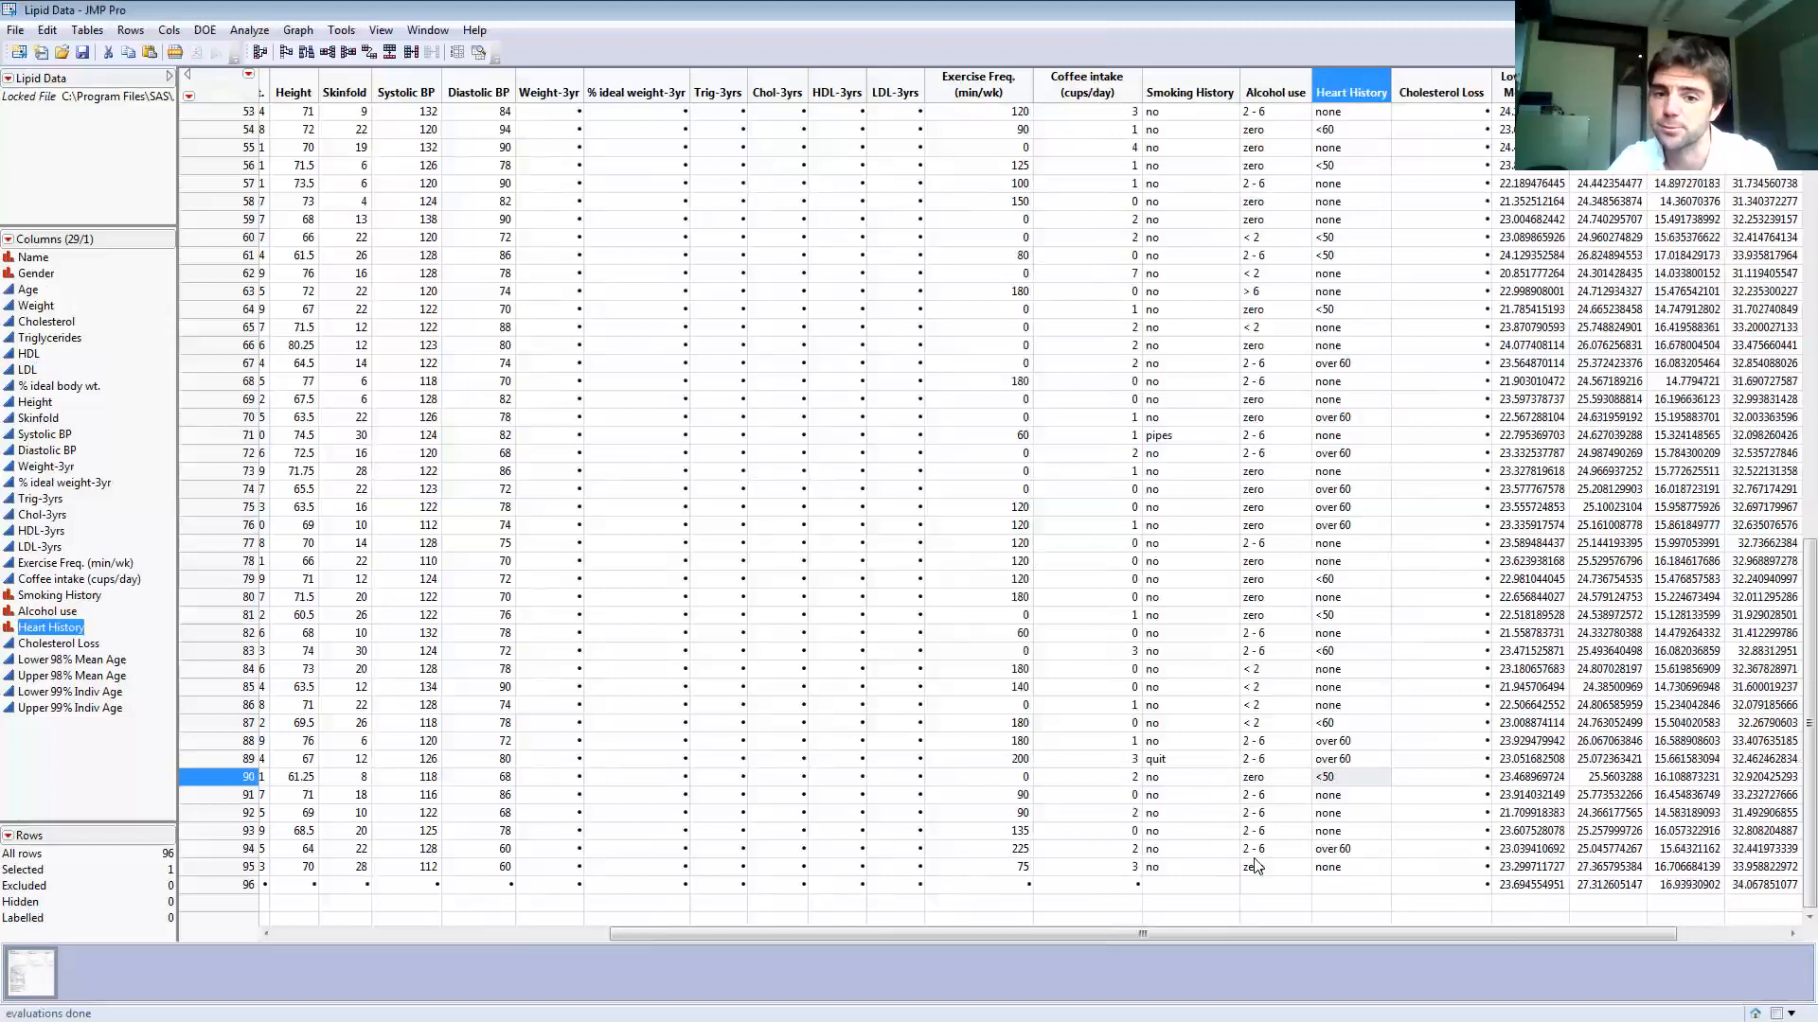
{"action": "mouse_move", "coordinate": [1185, 405]}
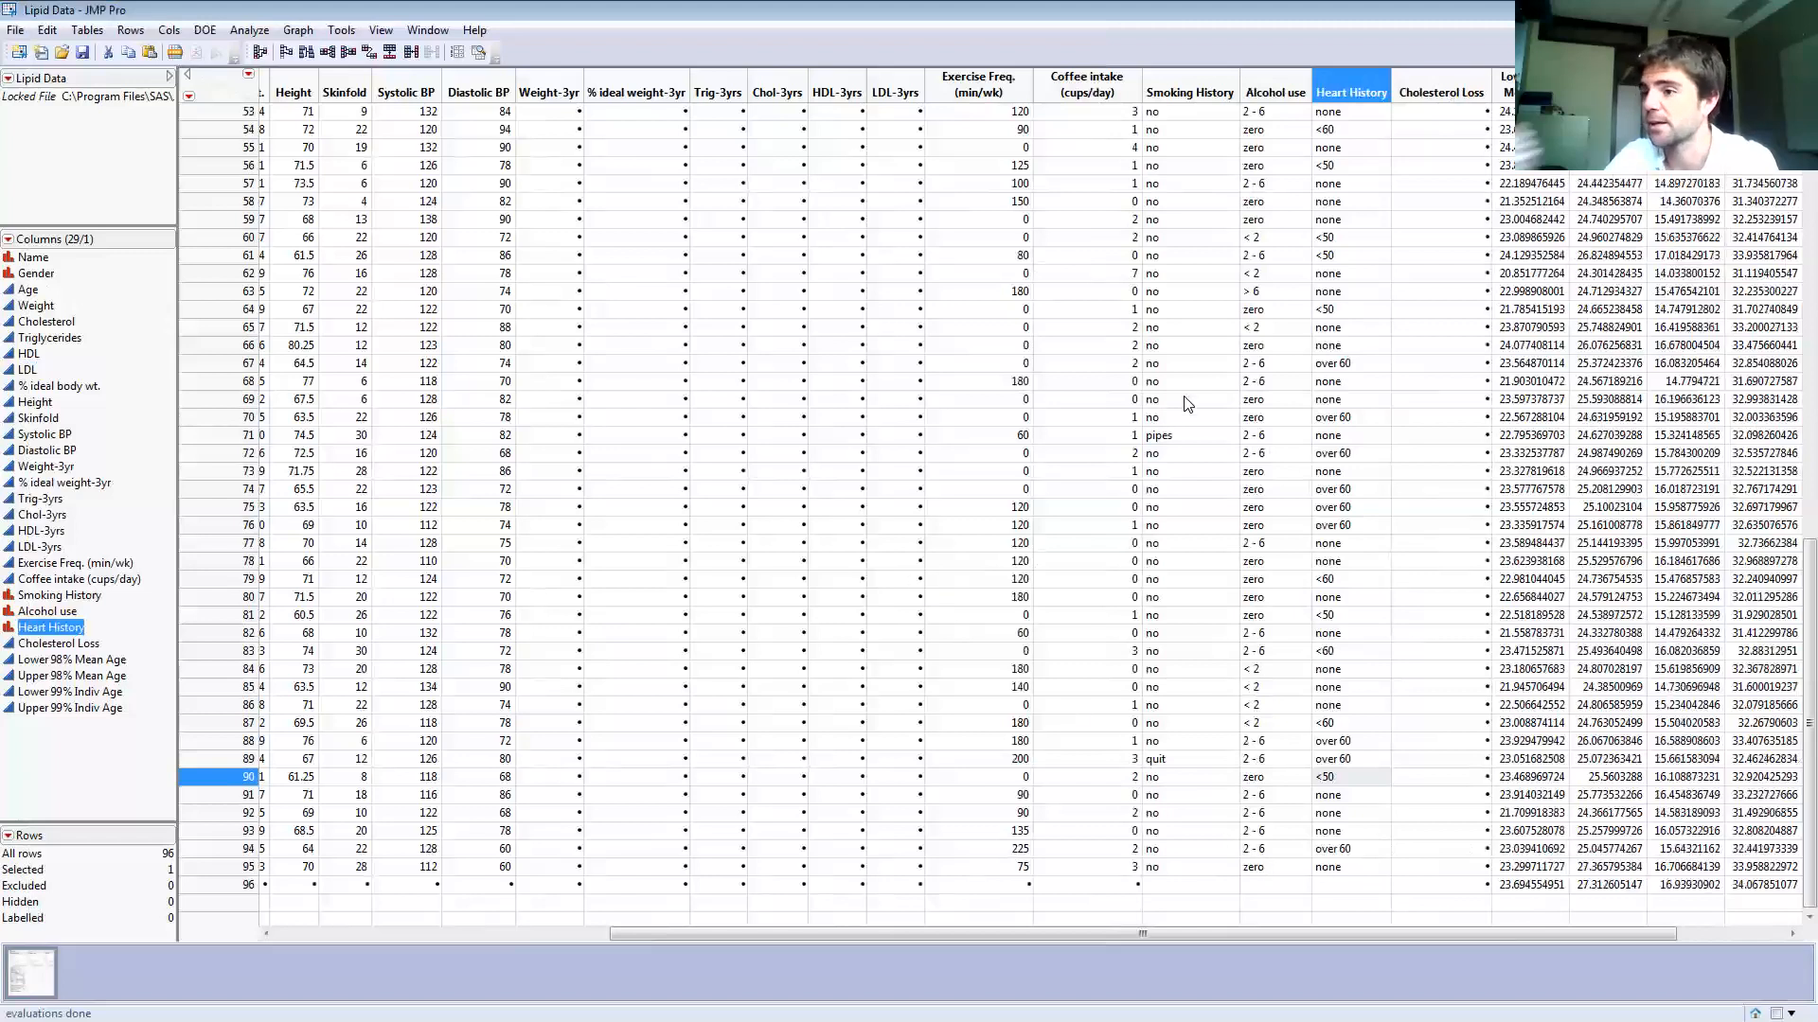
{"action": "mouse_move", "coordinate": [1179, 353]}
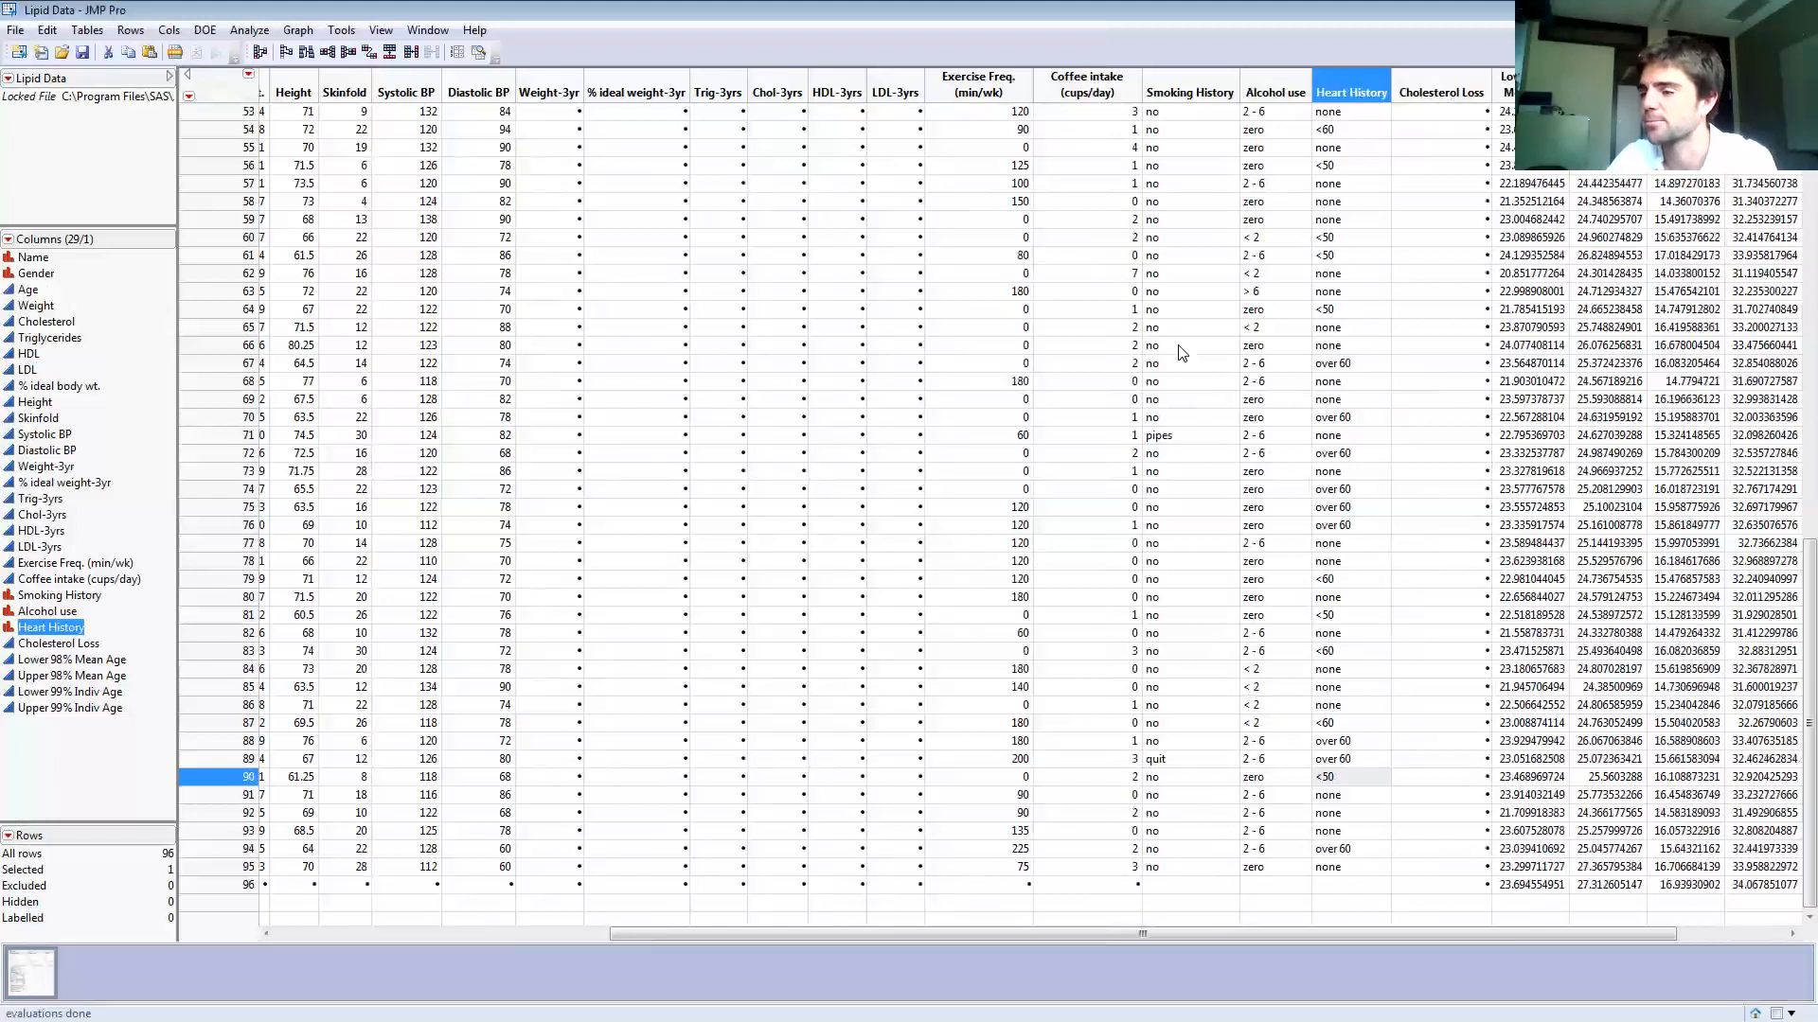